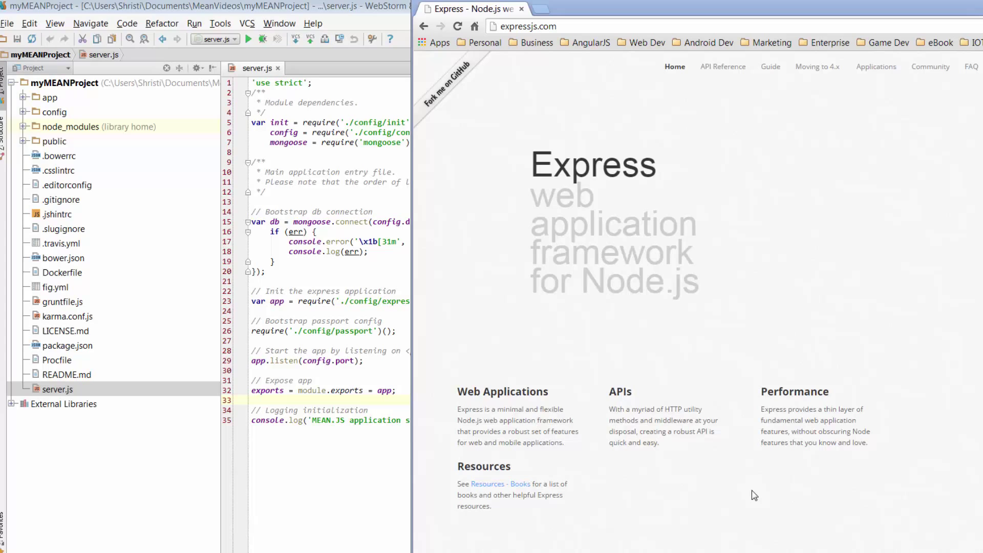
{"action": "mouse_move", "coordinate": [560, 107]}
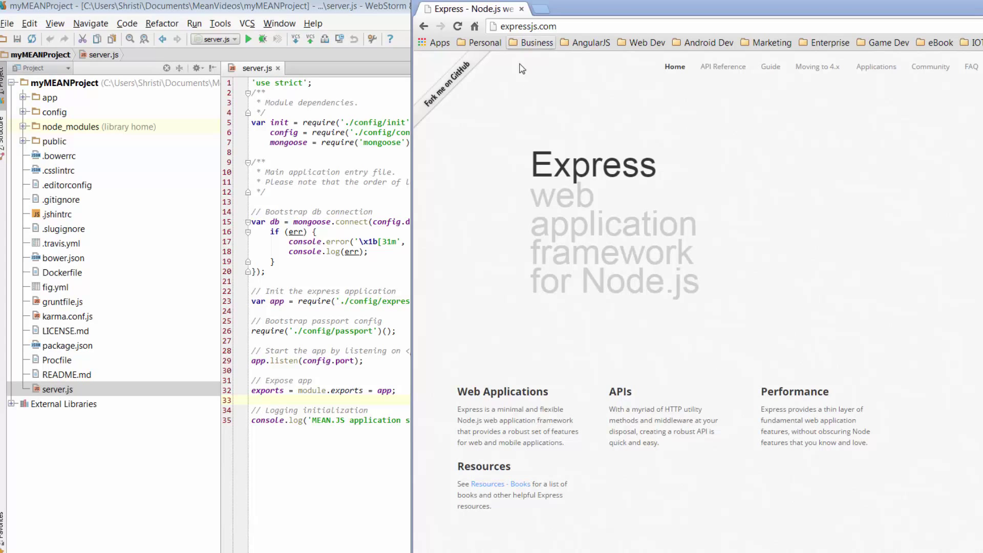
{"action": "mouse_move", "coordinate": [464, 187]}
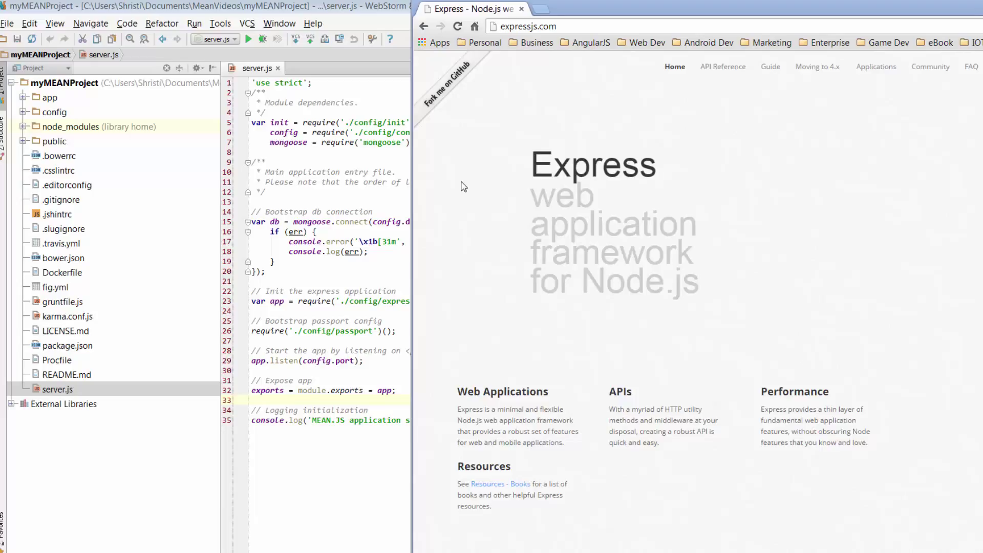
{"action": "mouse_move", "coordinate": [448, 233]}
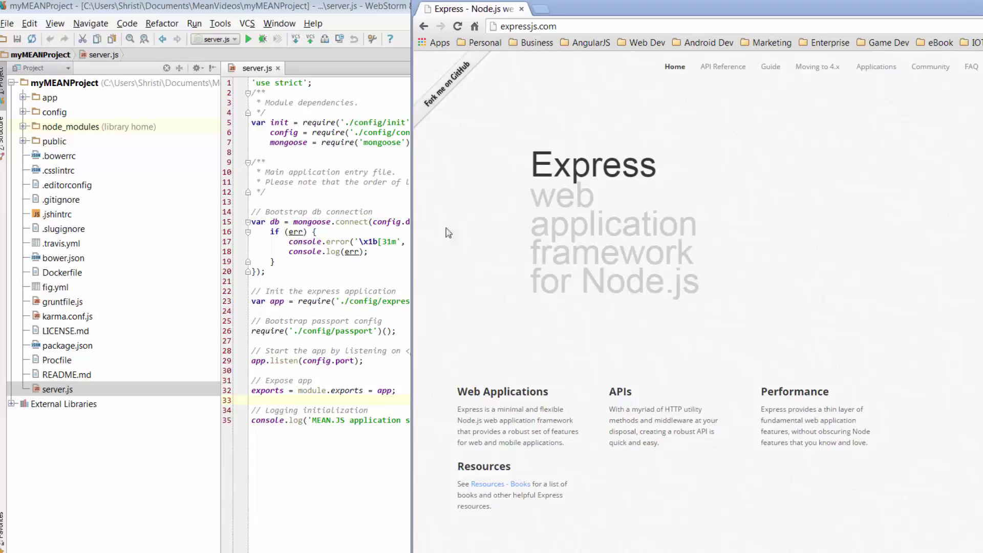
{"action": "mouse_move", "coordinate": [502, 192]}
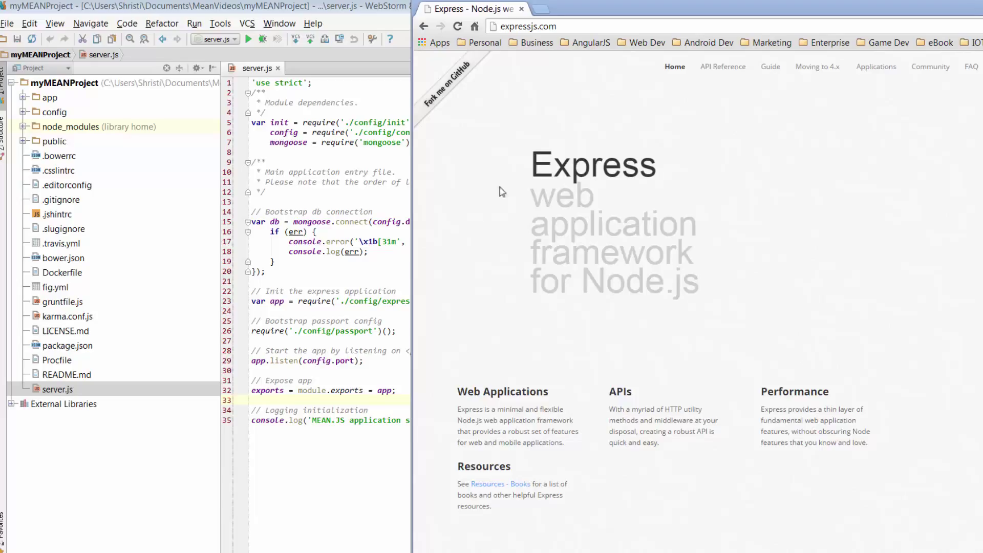
{"action": "mouse_move", "coordinate": [817, 67]}
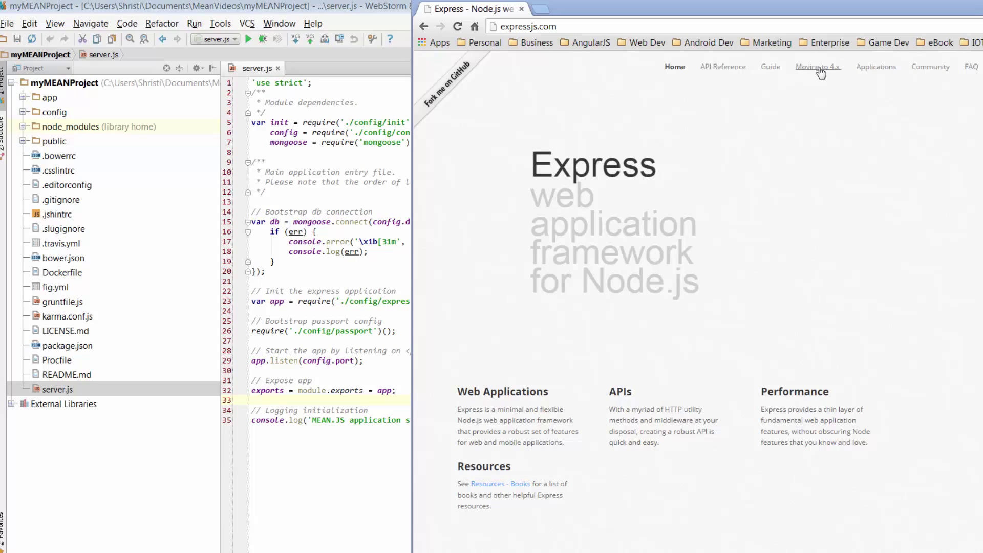
Show the 'Moving to 4.x' guide's Express 3 to Express 4 middleware table.
{"action": "left_click", "coordinate": [817, 66]}
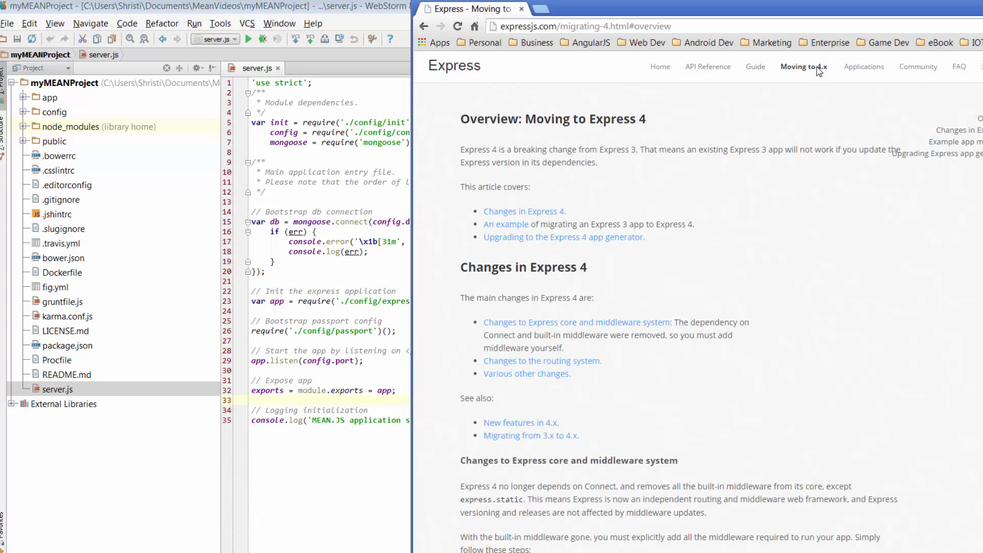
{"action": "mouse_move", "coordinate": [799, 121]}
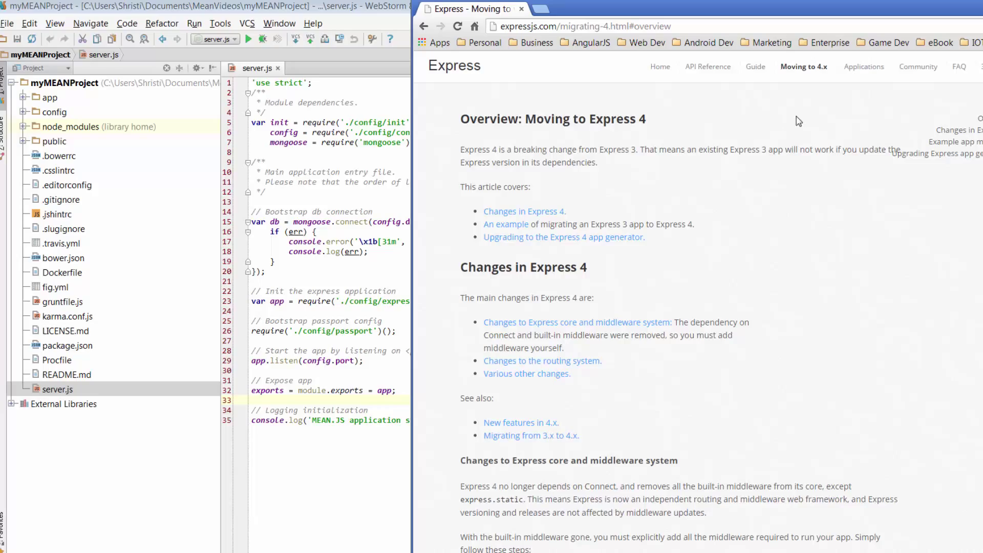
{"action": "scroll", "scroll_direction": "down", "scroll_amount": 3}
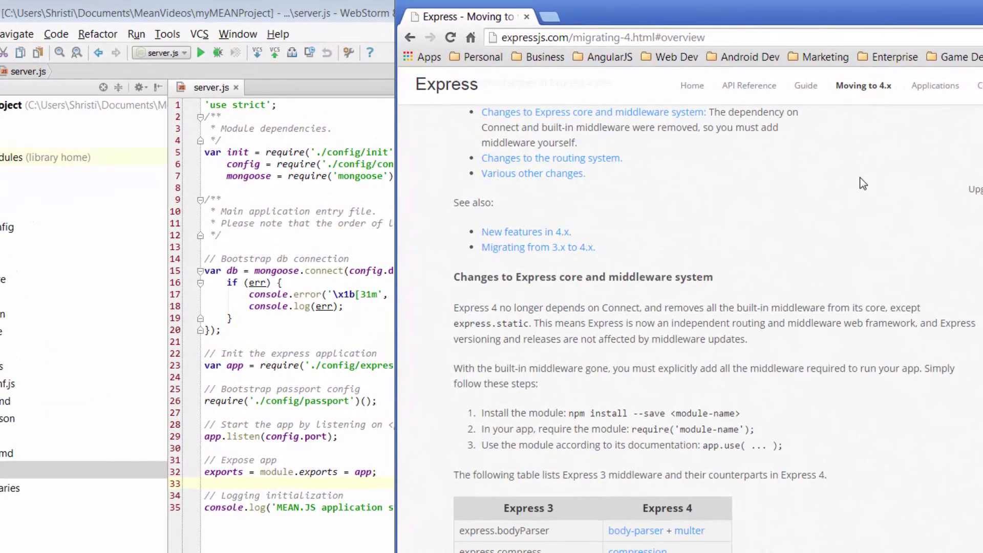
{"action": "scroll", "scroll_direction": "down", "scroll_amount": 3}
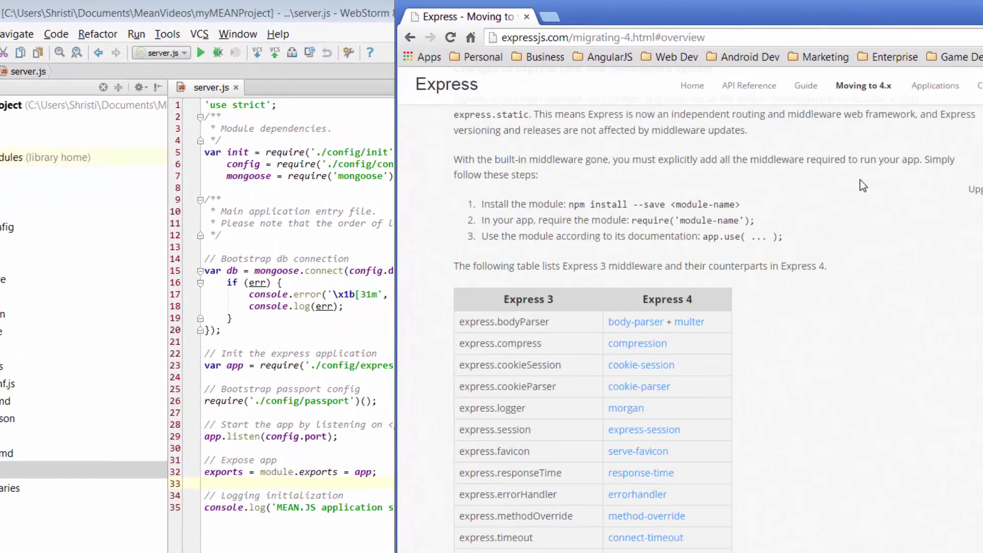
{"action": "scroll", "scroll_direction": "down", "scroll_amount": 3}
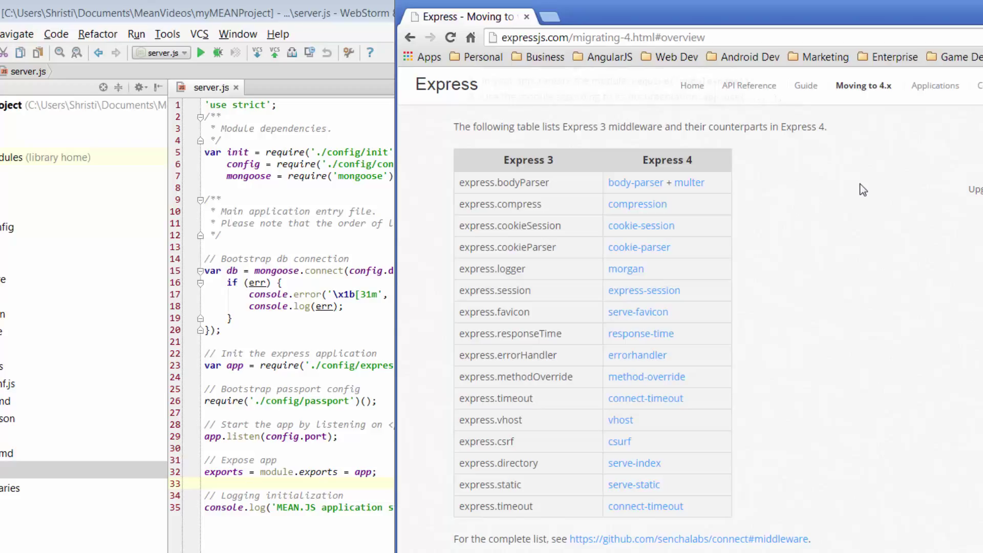
{"action": "mouse_move", "coordinate": [652, 190]}
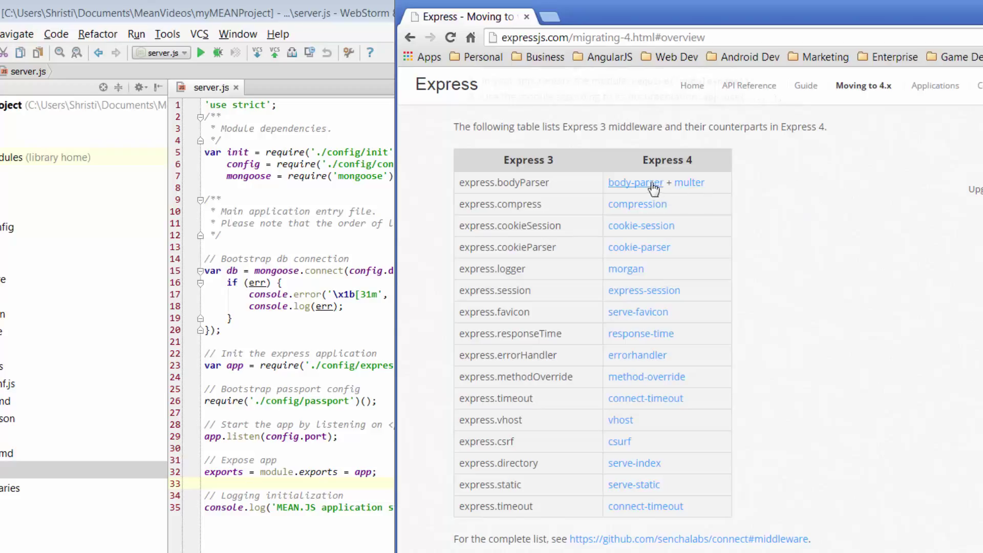
{"action": "mouse_move", "coordinate": [639, 247]}
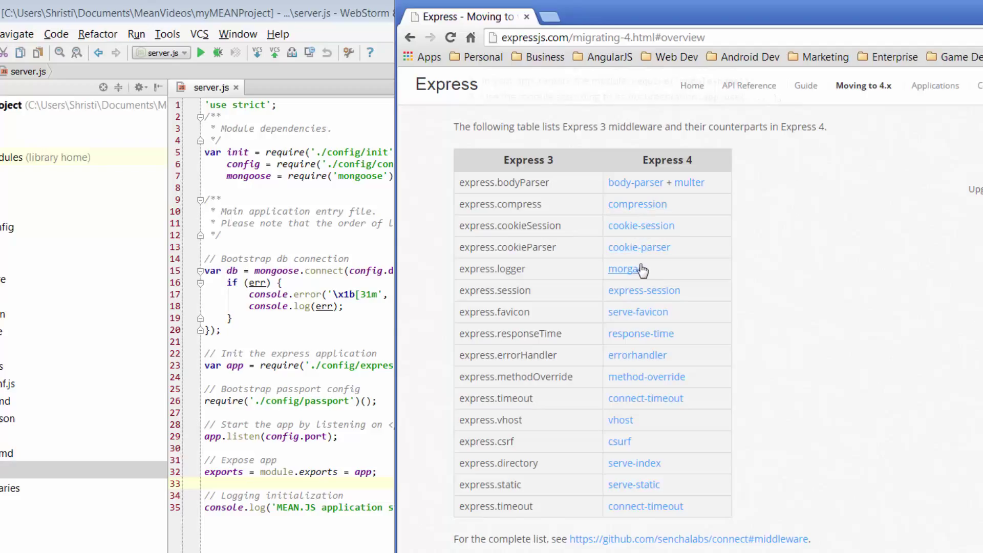
{"action": "mouse_move", "coordinate": [633, 296]}
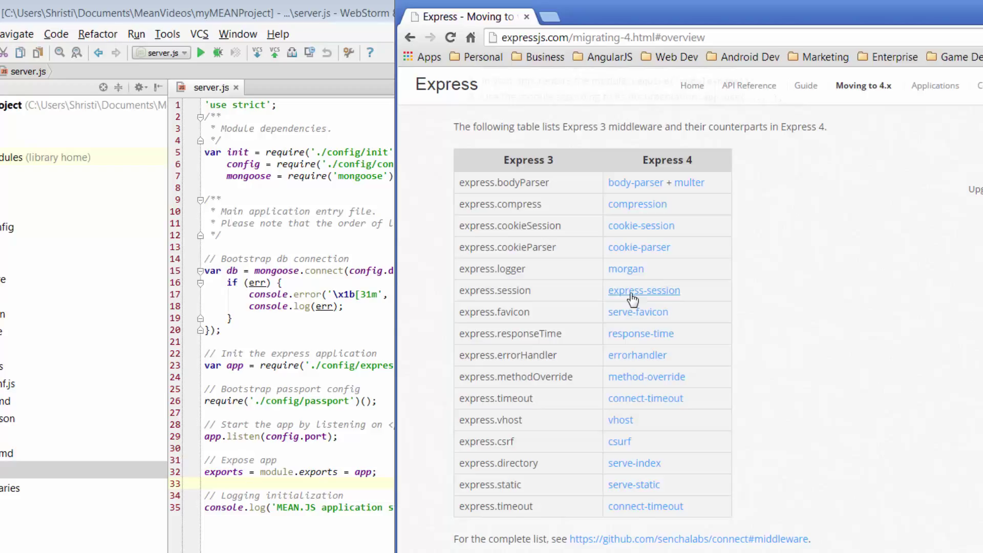
{"action": "mouse_move", "coordinate": [636, 296]}
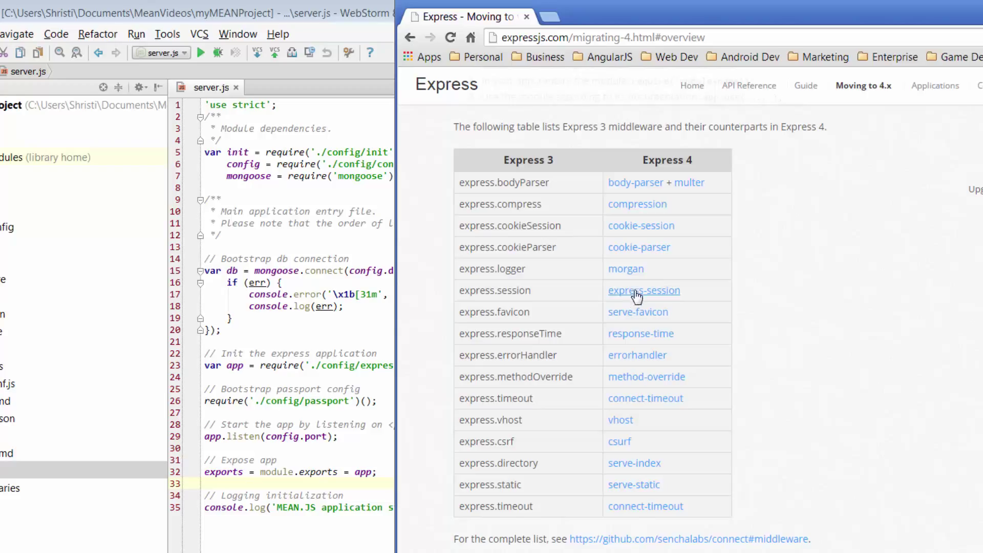
{"action": "mouse_move", "coordinate": [686, 316]}
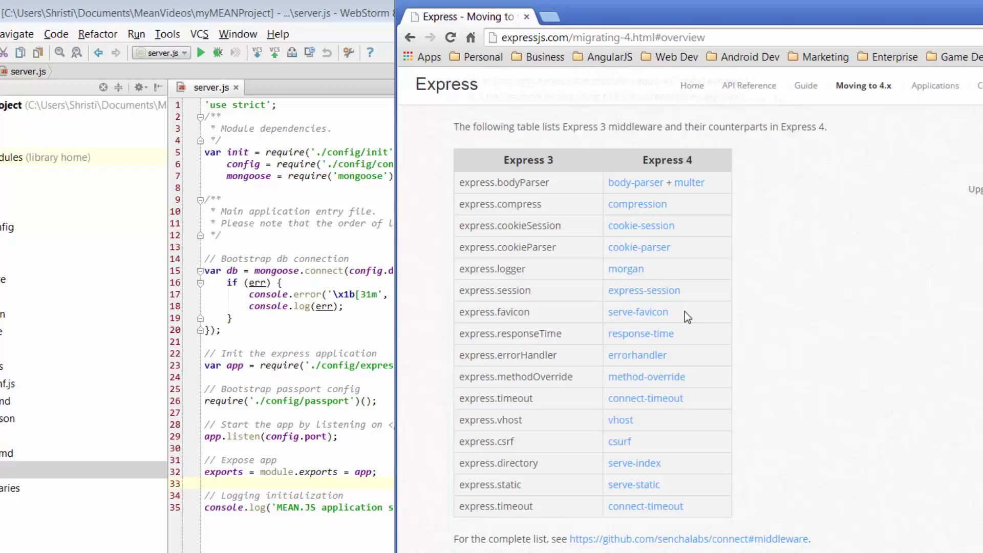
{"action": "mouse_move", "coordinate": [598, 231]}
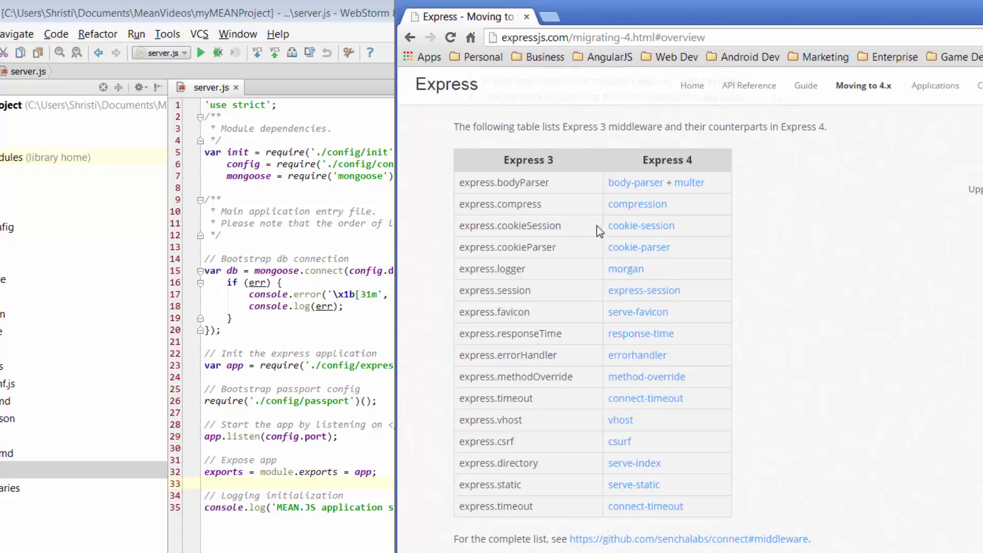
{"action": "mouse_move", "coordinate": [576, 233]}
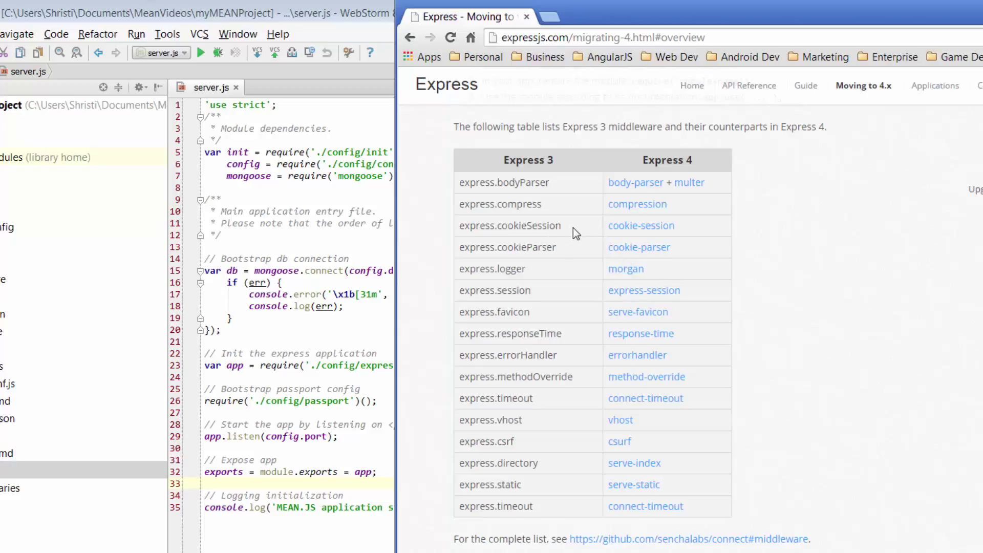
{"action": "mouse_move", "coordinate": [531, 280]}
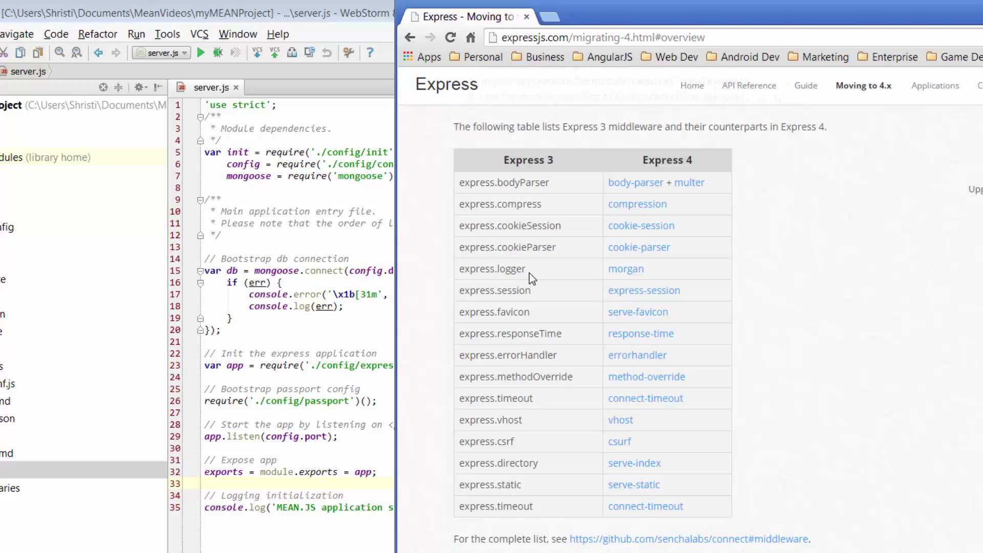
{"action": "mouse_move", "coordinate": [542, 311]}
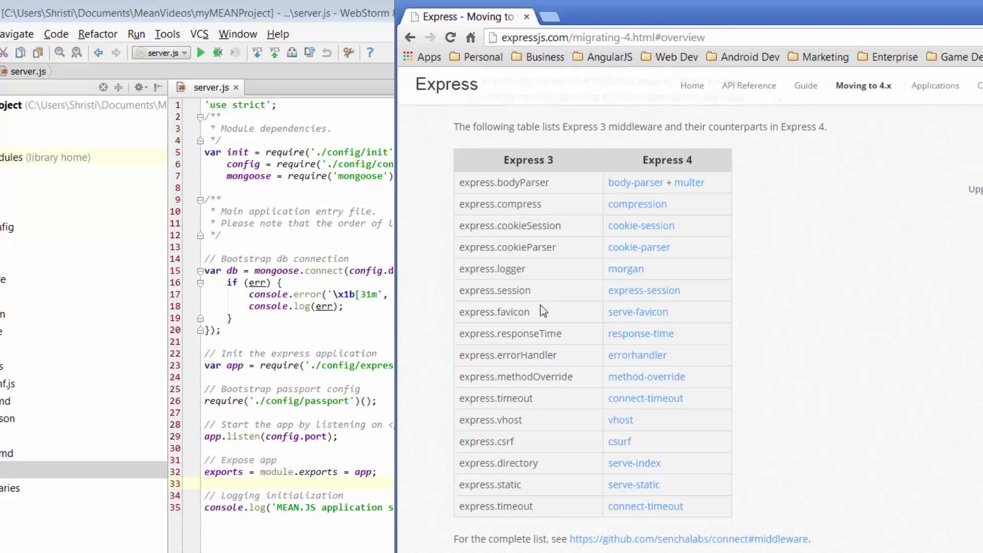
{"action": "mouse_move", "coordinate": [541, 308]}
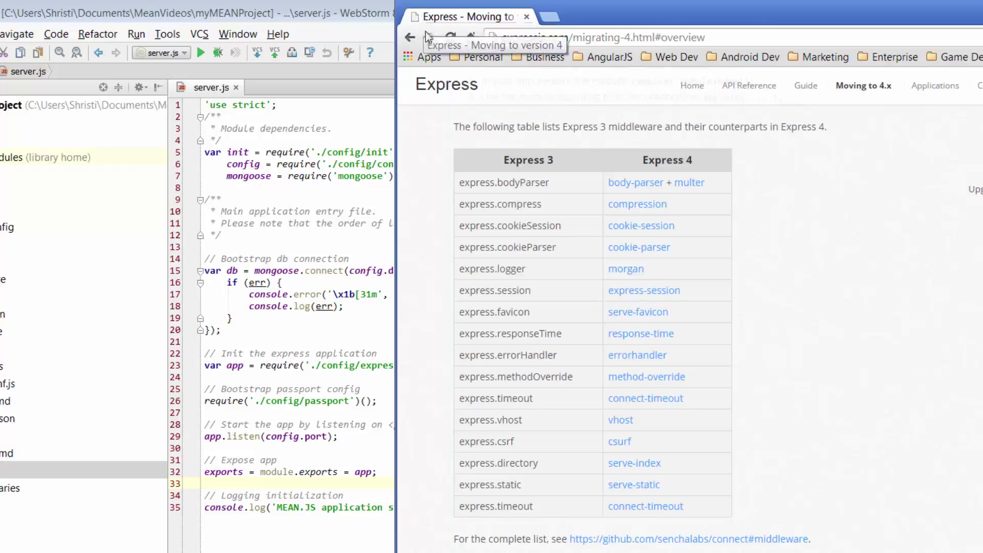
{"action": "mouse_move", "coordinate": [541, 353]}
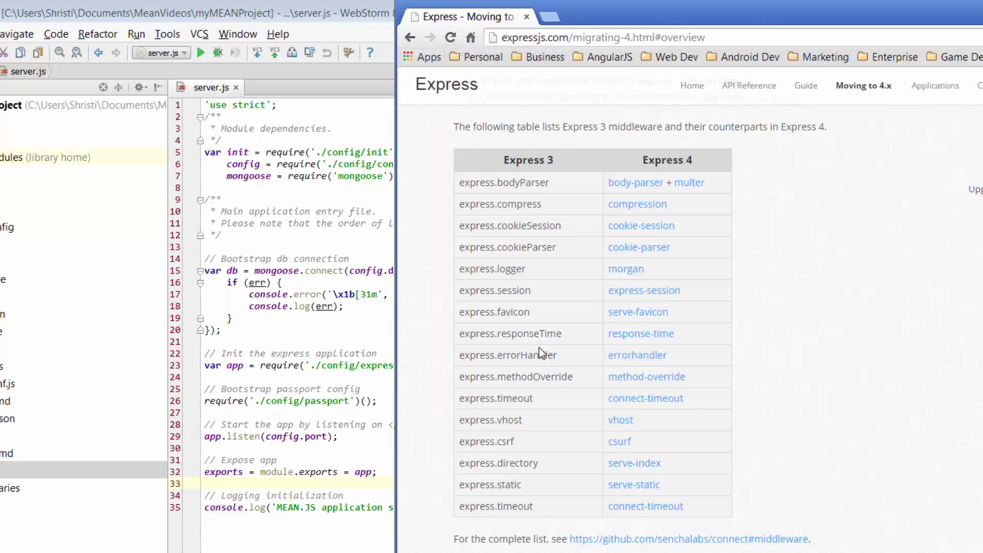
{"action": "mouse_move", "coordinate": [523, 414]}
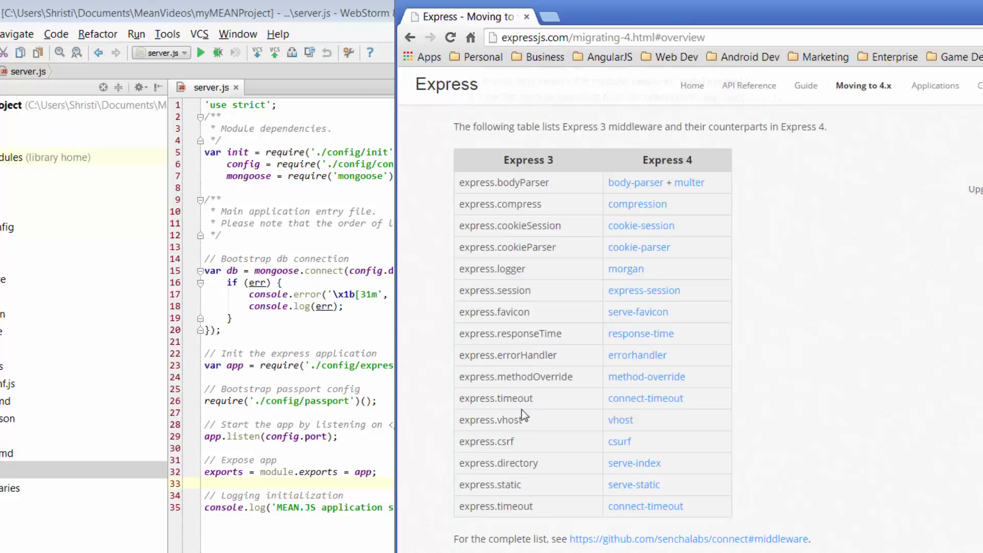
{"action": "mouse_move", "coordinate": [671, 209]}
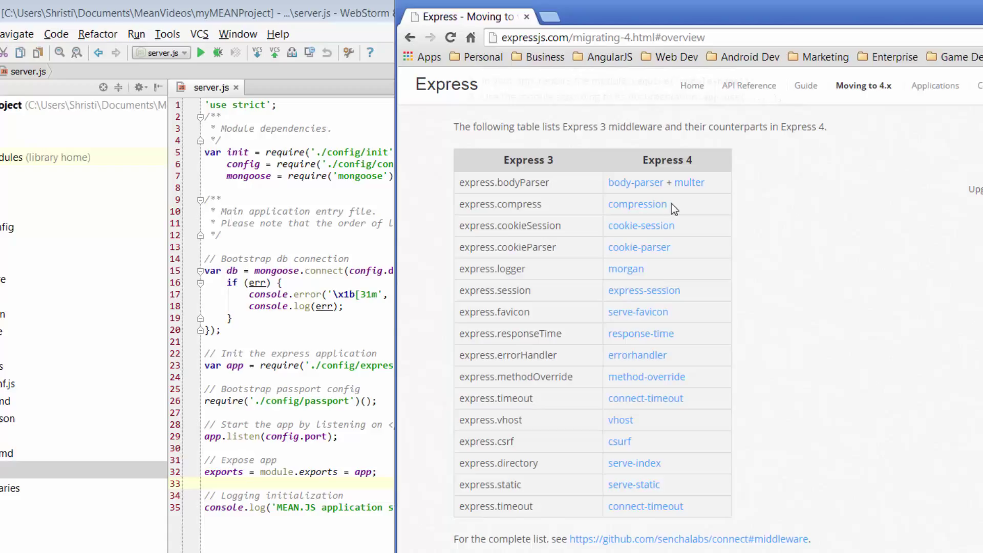
{"action": "mouse_move", "coordinate": [668, 254]}
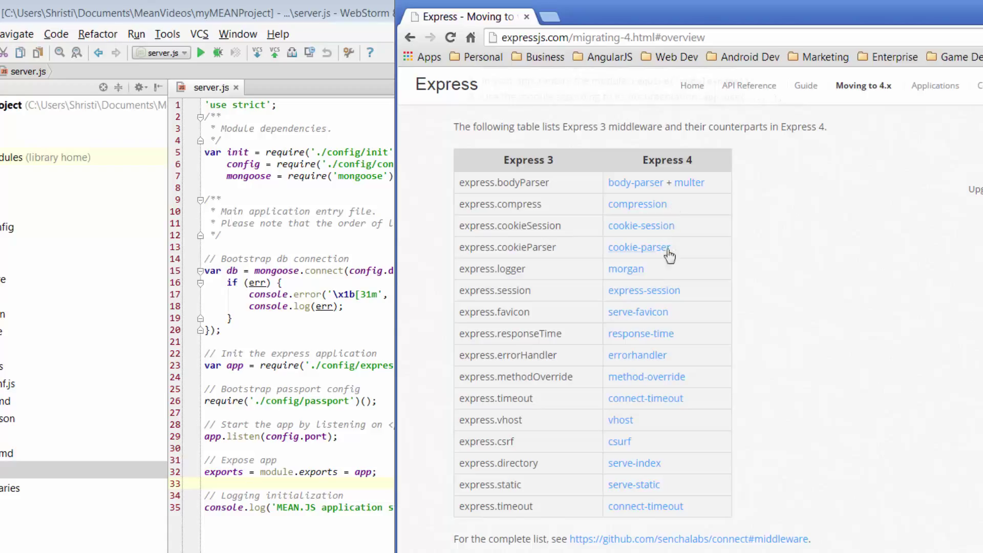
{"action": "mouse_move", "coordinate": [716, 451]}
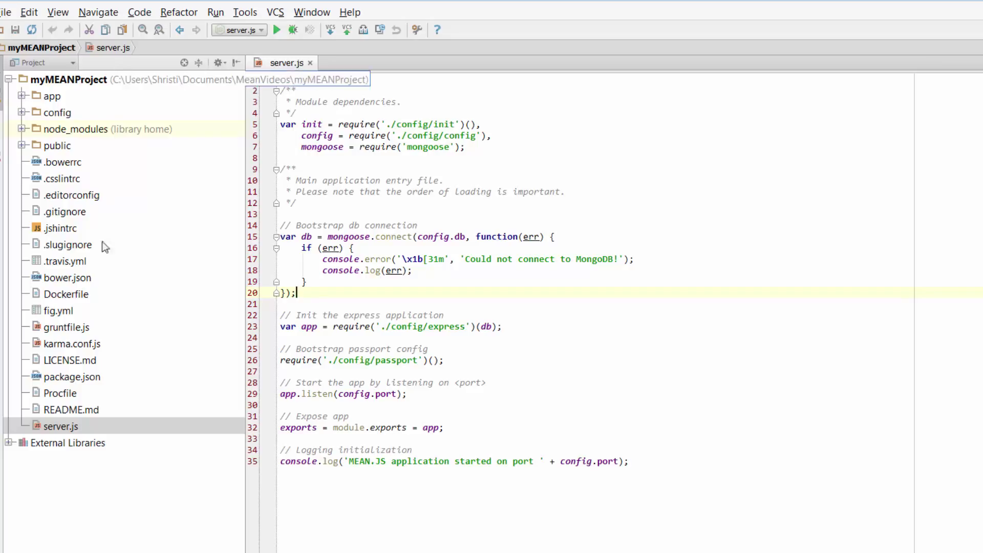
{"action": "left_click", "coordinate": [61, 426]}
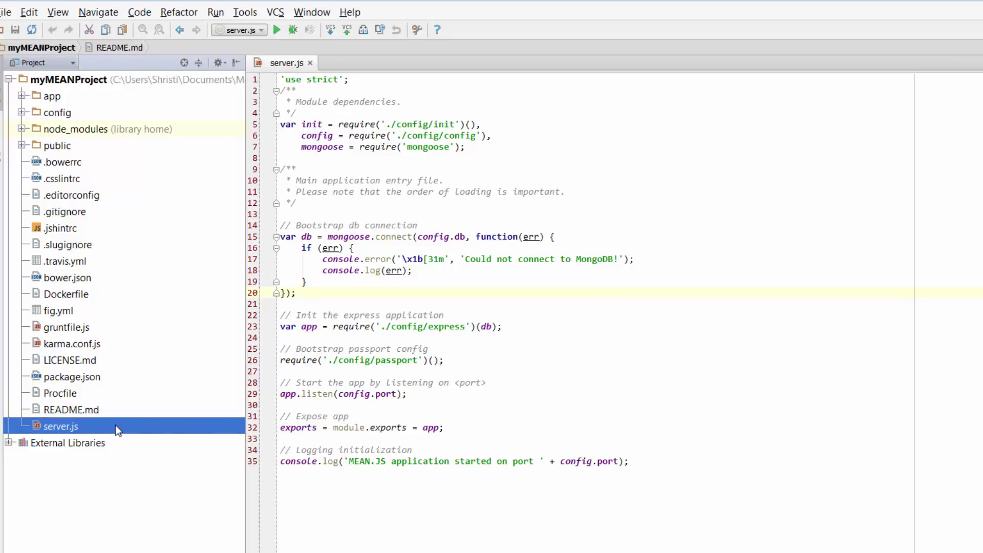
{"action": "left_click", "coordinate": [633, 461]}
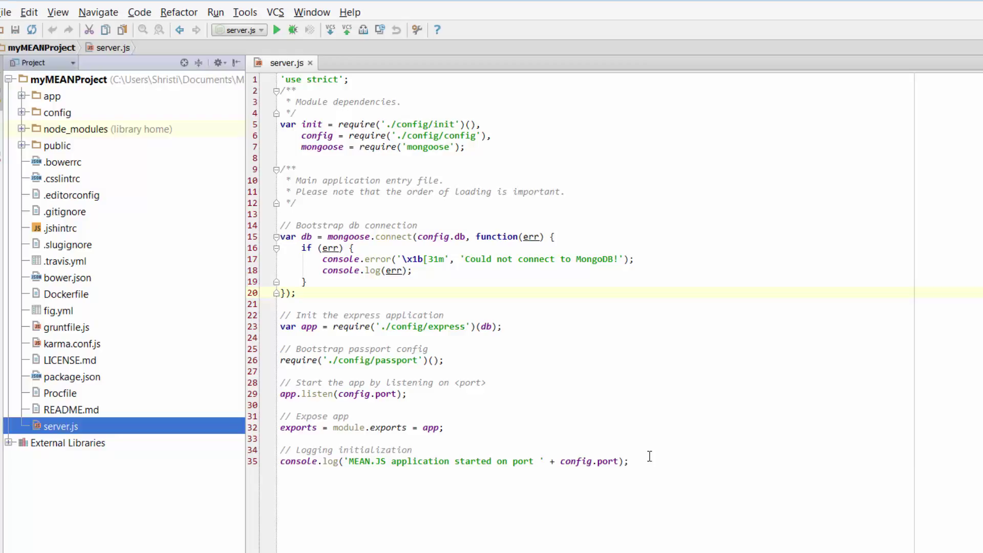
{"action": "left_click", "coordinate": [633, 461]}
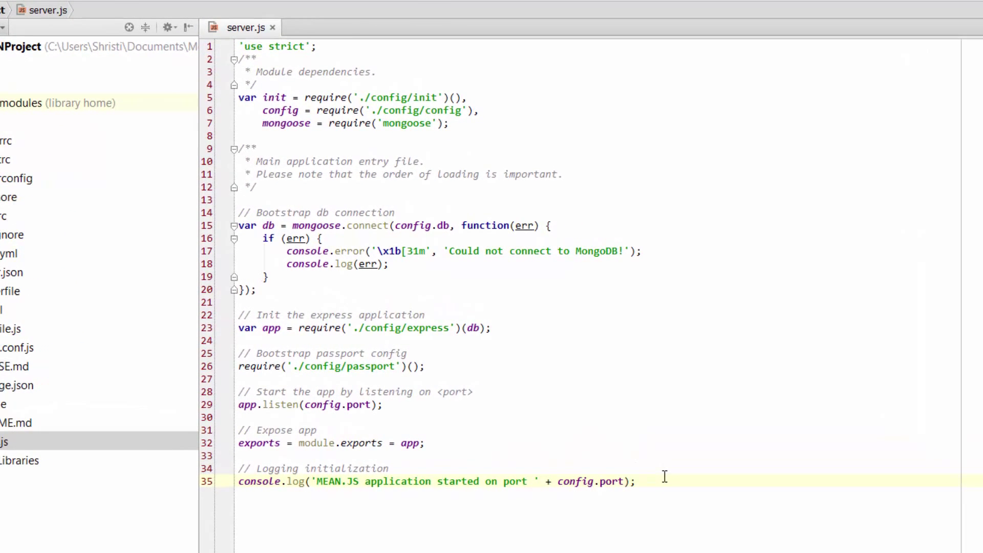
{"action": "mouse_move", "coordinate": [699, 367]}
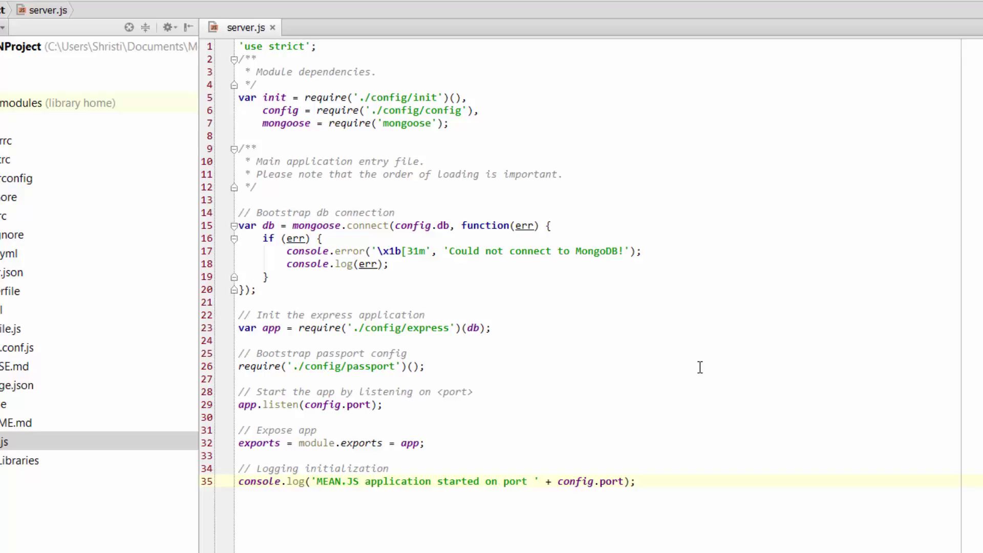
{"action": "mouse_move", "coordinate": [619, 312]}
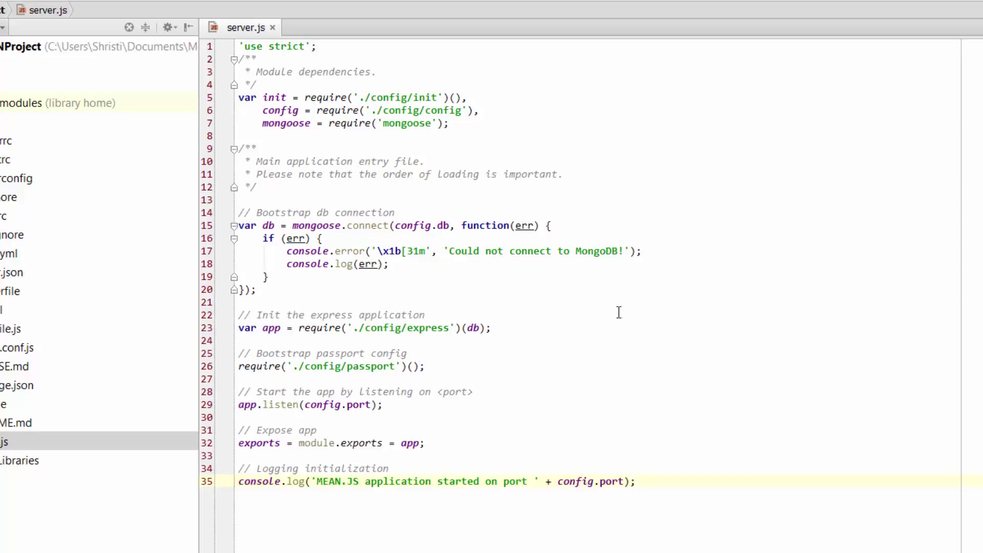
{"action": "mouse_move", "coordinate": [509, 111]}
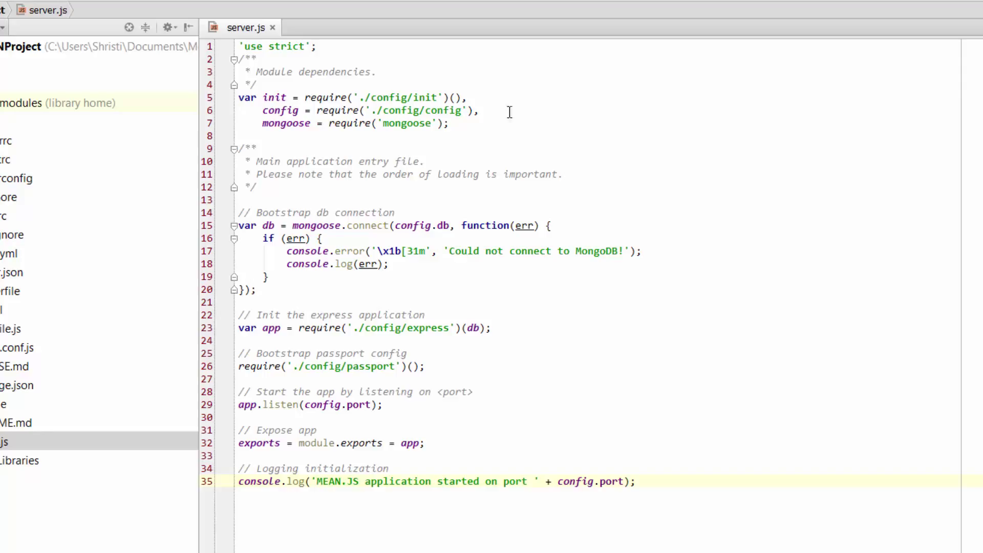
{"action": "mouse_move", "coordinate": [488, 116]}
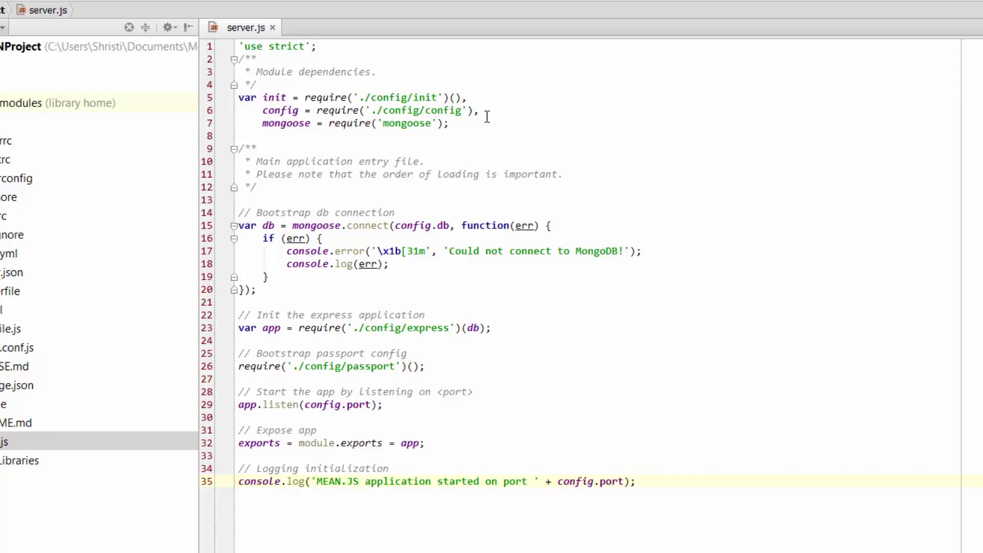
{"action": "mouse_move", "coordinate": [375, 111]}
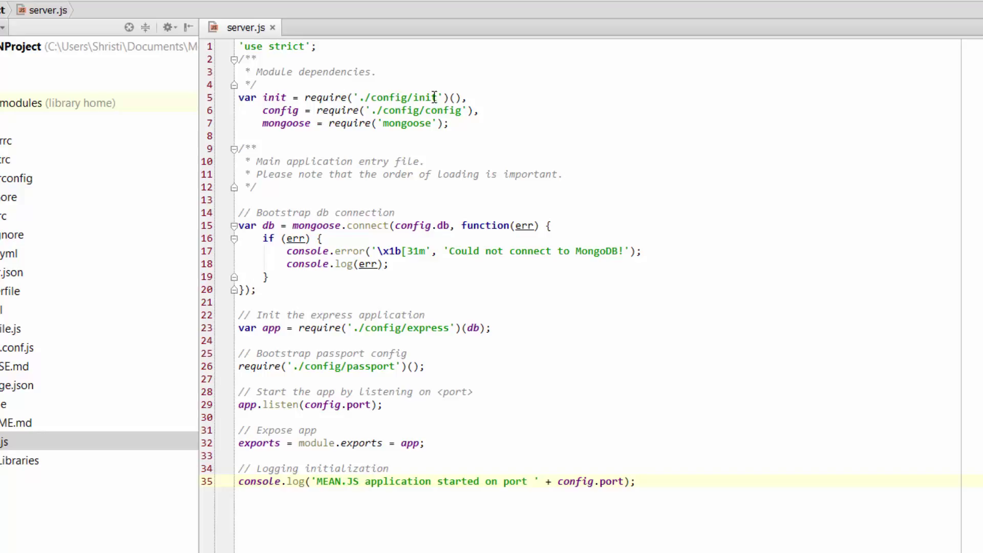
{"action": "double_click", "coordinate": [425, 97]}
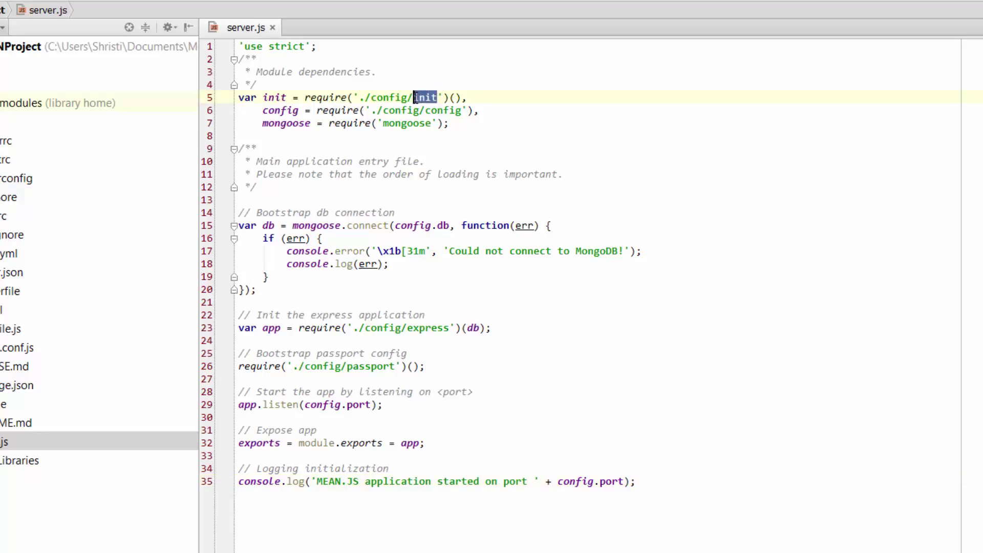
{"action": "left_click", "coordinate": [459, 122]}
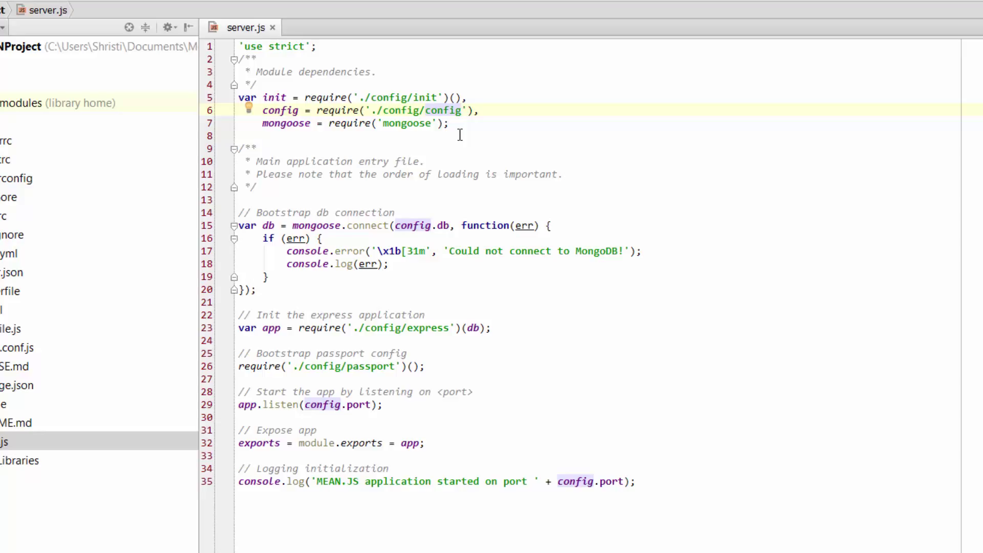
{"action": "left_click", "coordinate": [451, 123]}
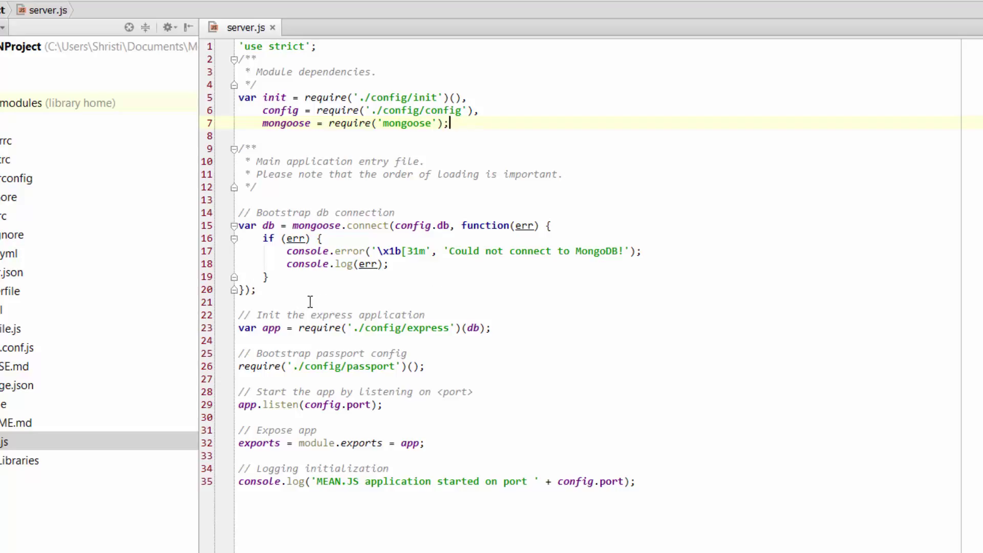
{"action": "mouse_move", "coordinate": [279, 296]}
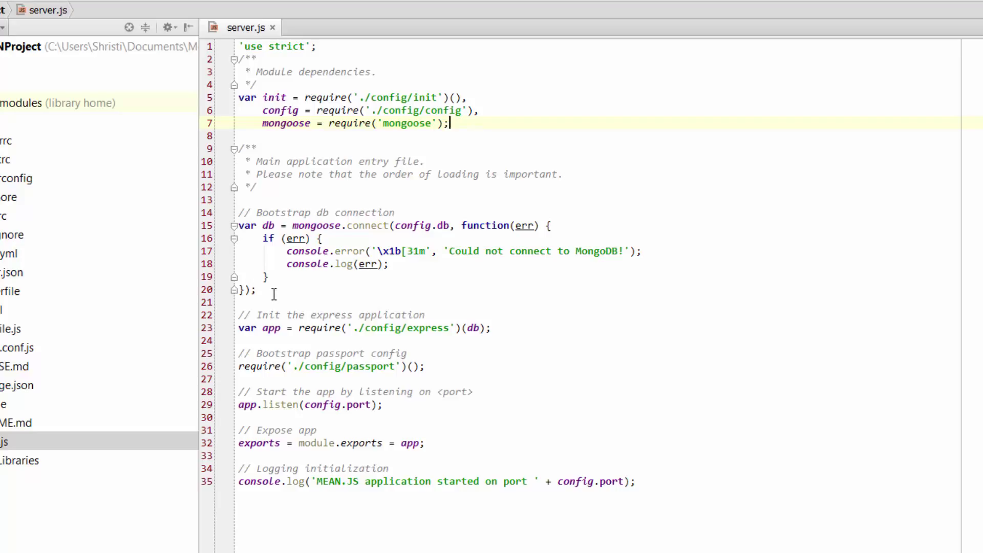
{"action": "mouse_move", "coordinate": [502, 312]}
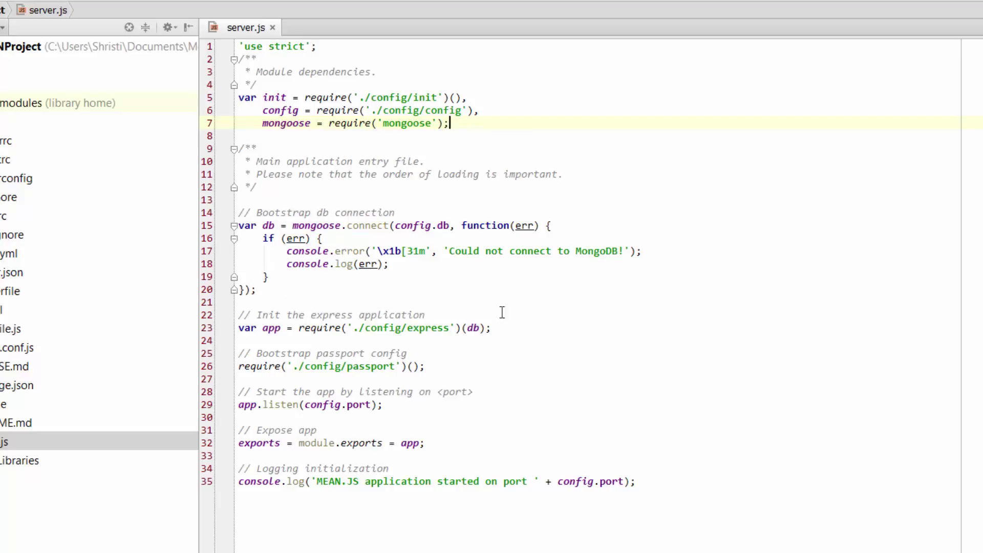
{"action": "left_click", "coordinate": [494, 328]}
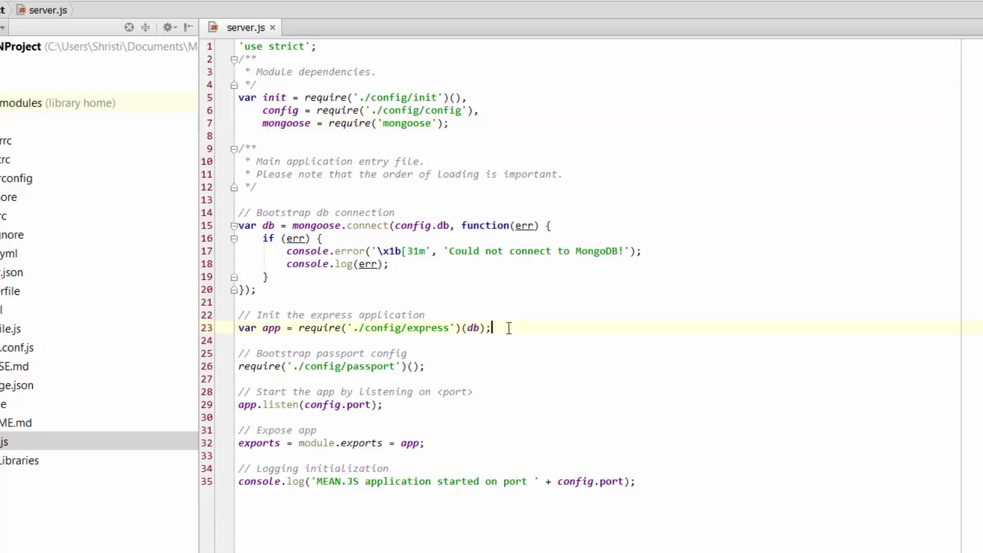
{"action": "mouse_move", "coordinate": [521, 374]}
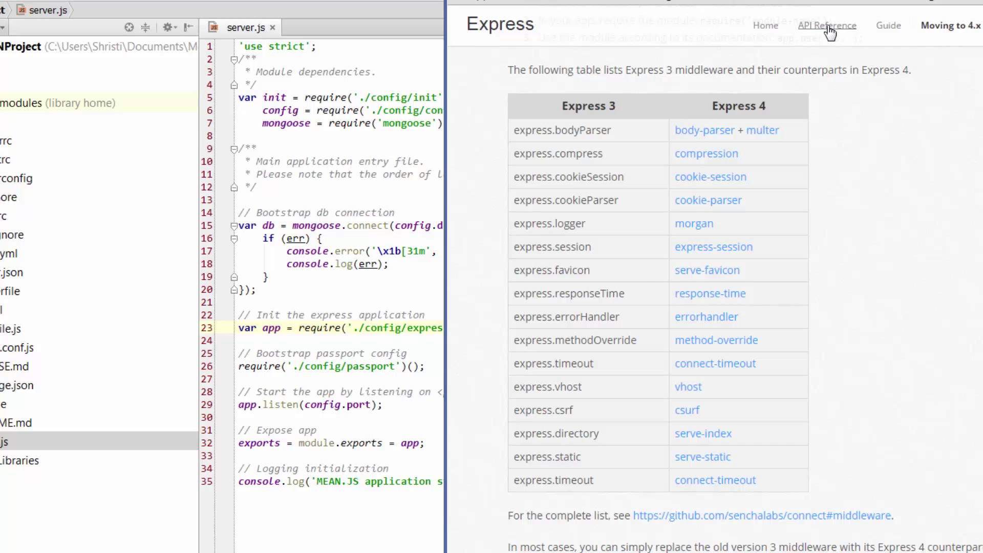
Show the API Reference's Application section describing express().
{"action": "left_click", "coordinate": [826, 26]}
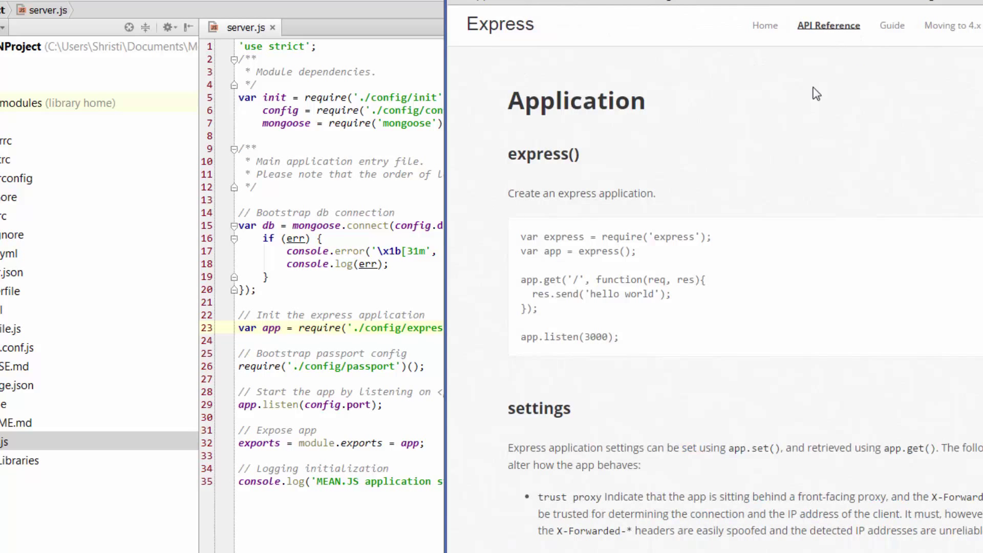
{"action": "mouse_move", "coordinate": [696, 300]}
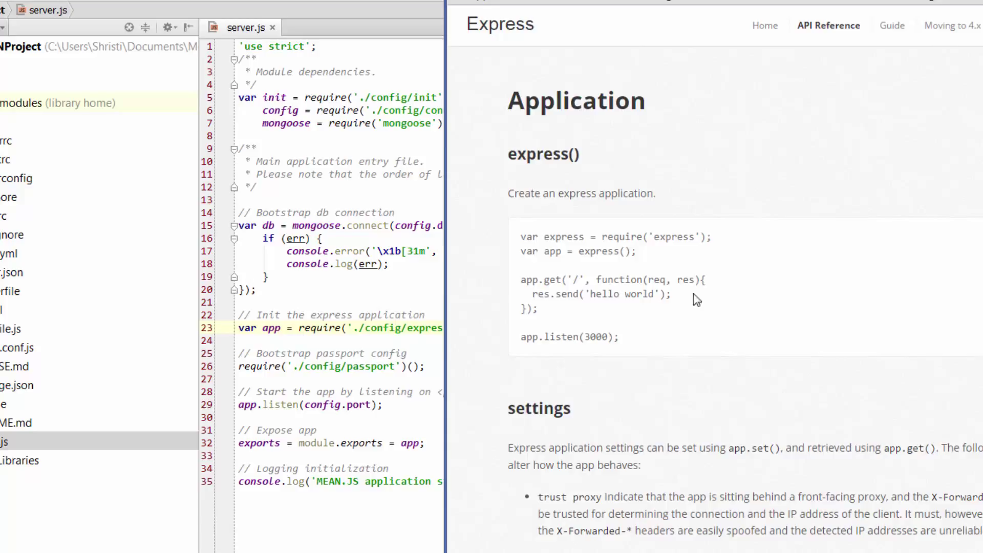
{"action": "mouse_move", "coordinate": [605, 243]}
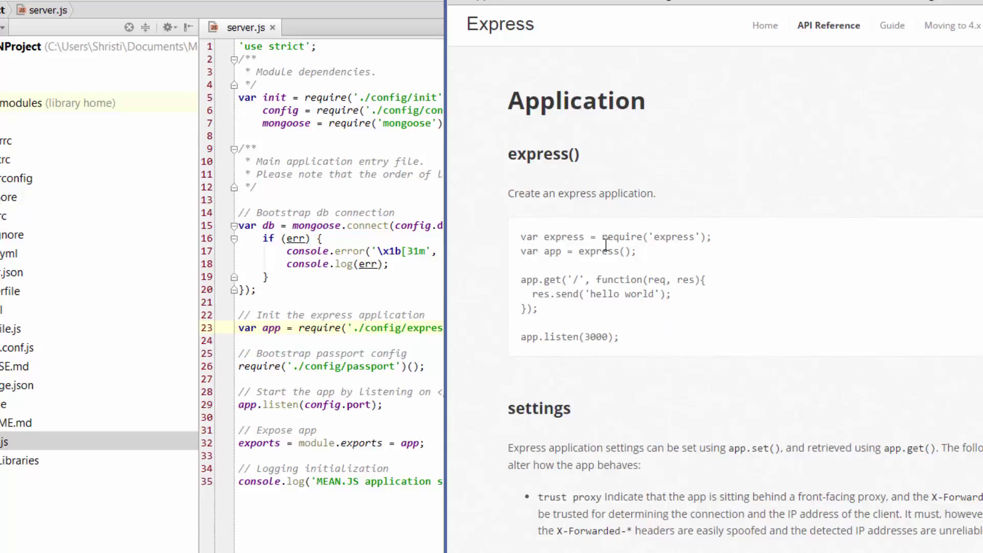
{"action": "mouse_move", "coordinate": [511, 217]}
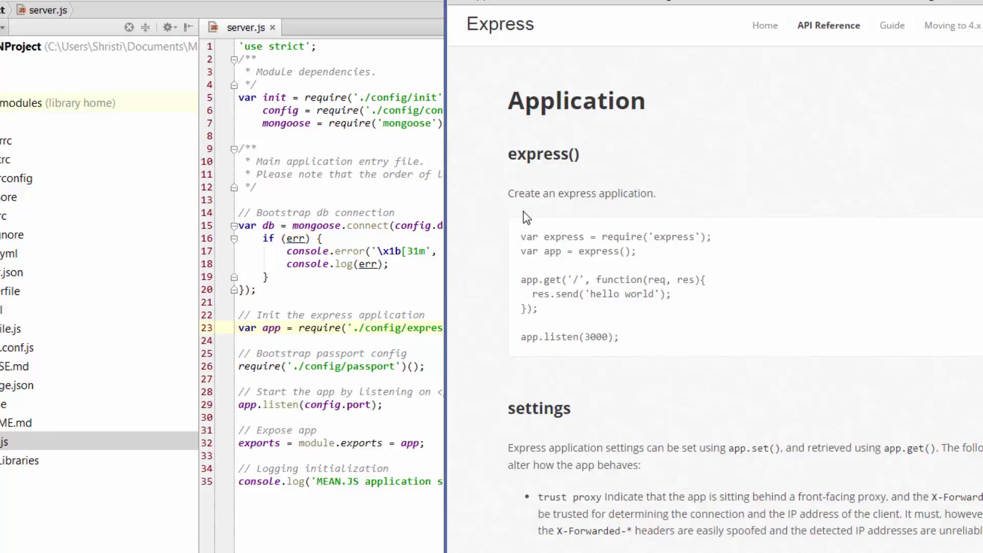
{"action": "mouse_move", "coordinate": [691, 237]}
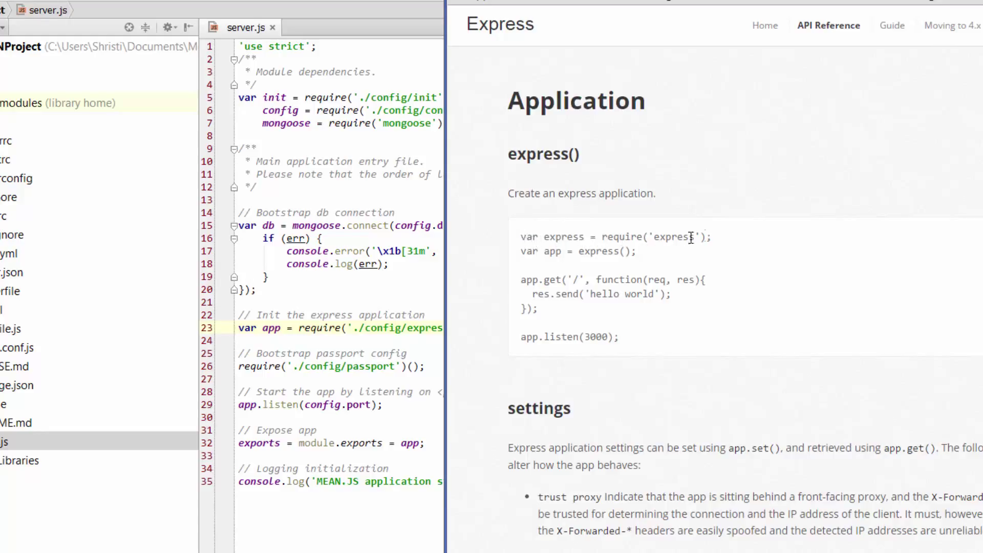
{"action": "mouse_move", "coordinate": [703, 266]}
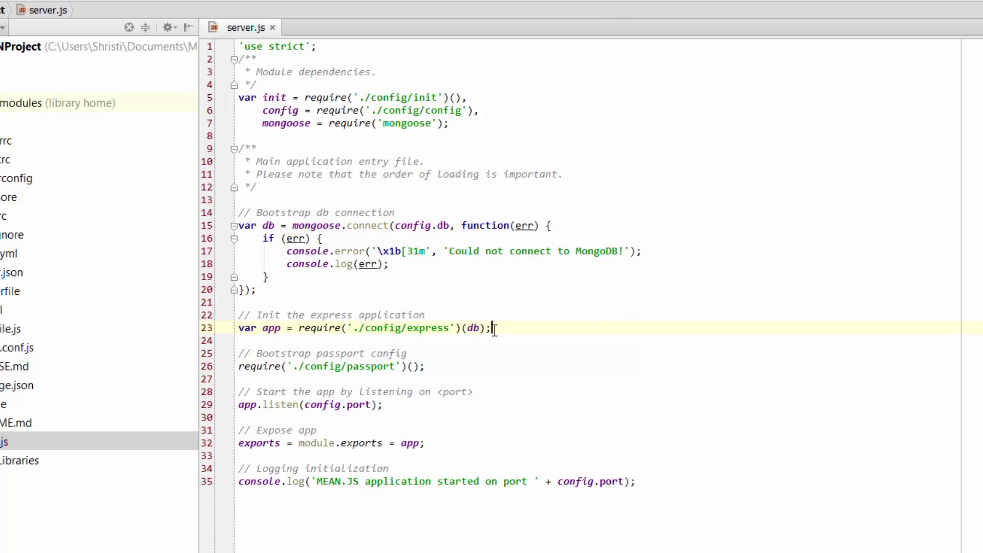
{"action": "mouse_move", "coordinate": [437, 337]}
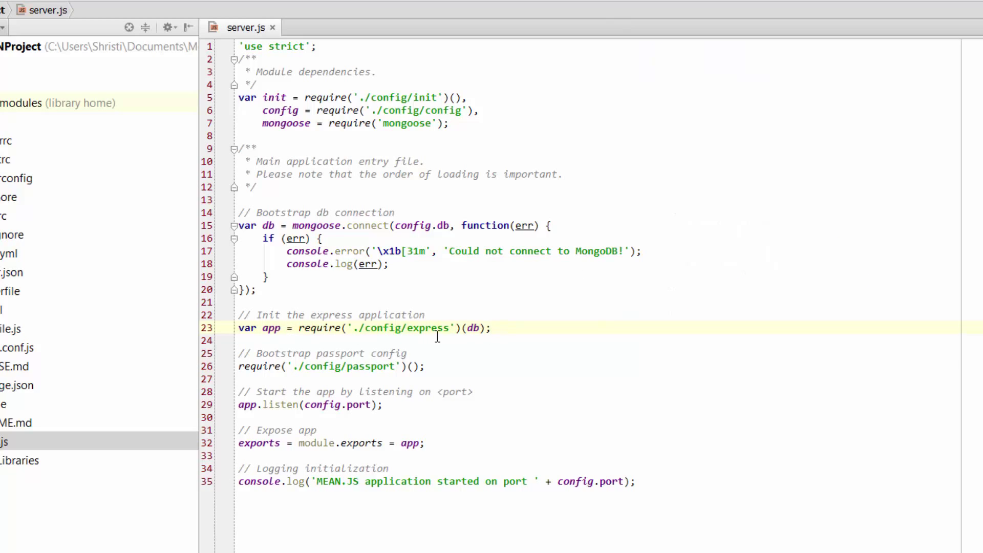
{"action": "mouse_move", "coordinate": [337, 331]}
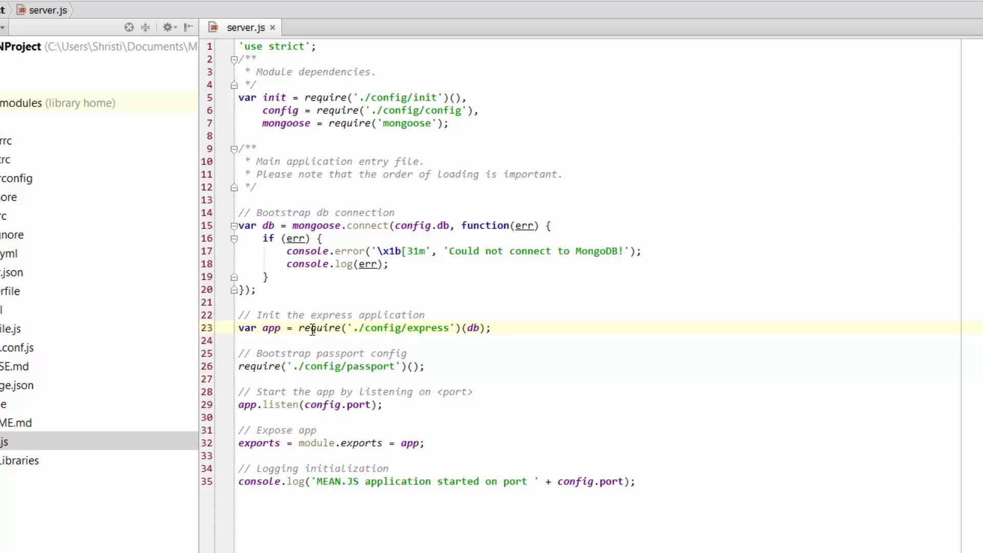
{"action": "mouse_move", "coordinate": [426, 339]}
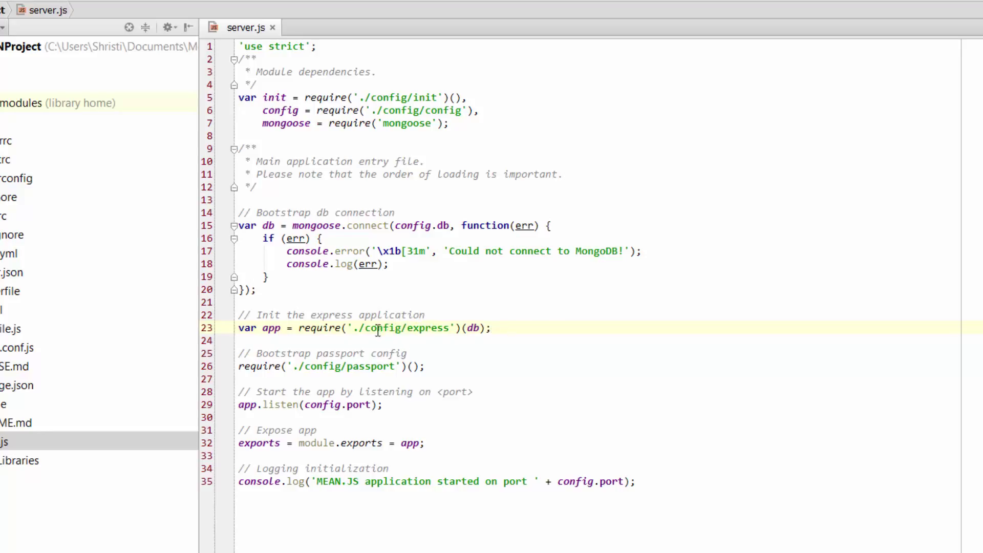
{"action": "mouse_move", "coordinate": [439, 331]}
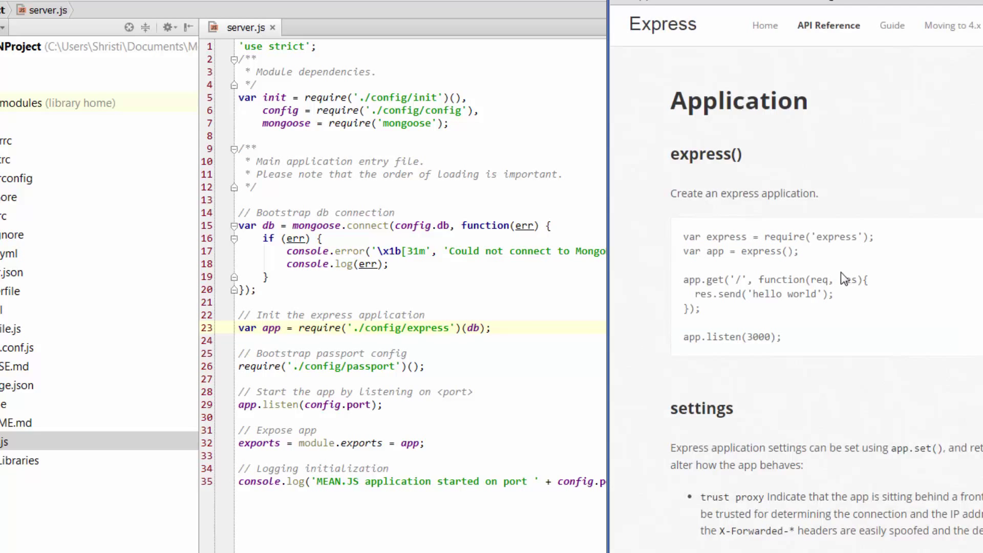
{"action": "mouse_move", "coordinate": [727, 314]}
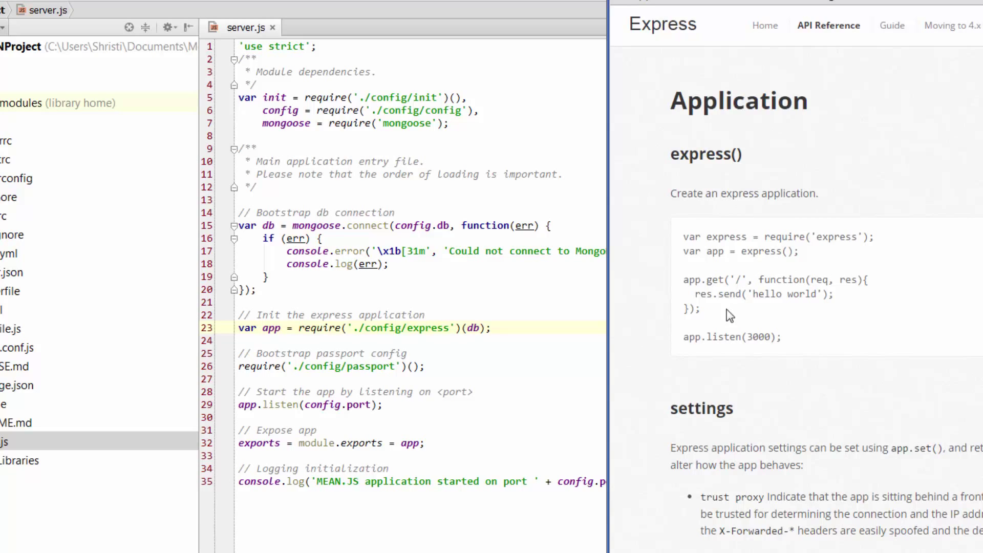
{"action": "mouse_move", "coordinate": [783, 300]}
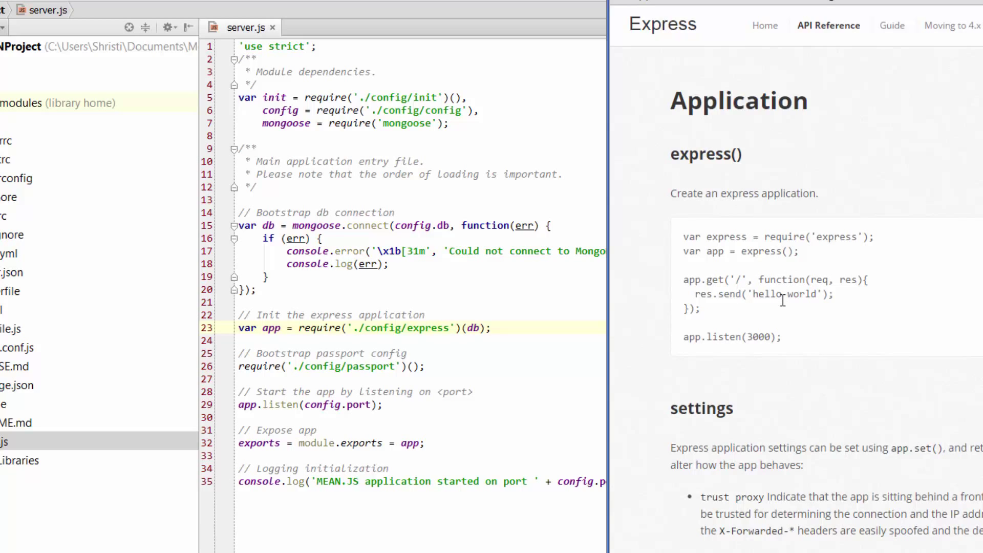
{"action": "mouse_move", "coordinate": [724, 294]}
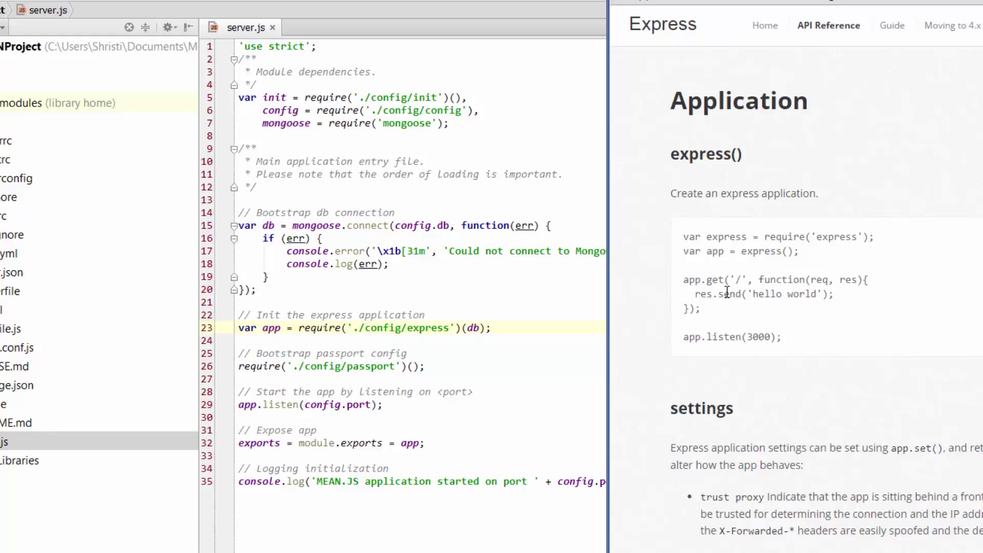
{"action": "mouse_move", "coordinate": [724, 314]}
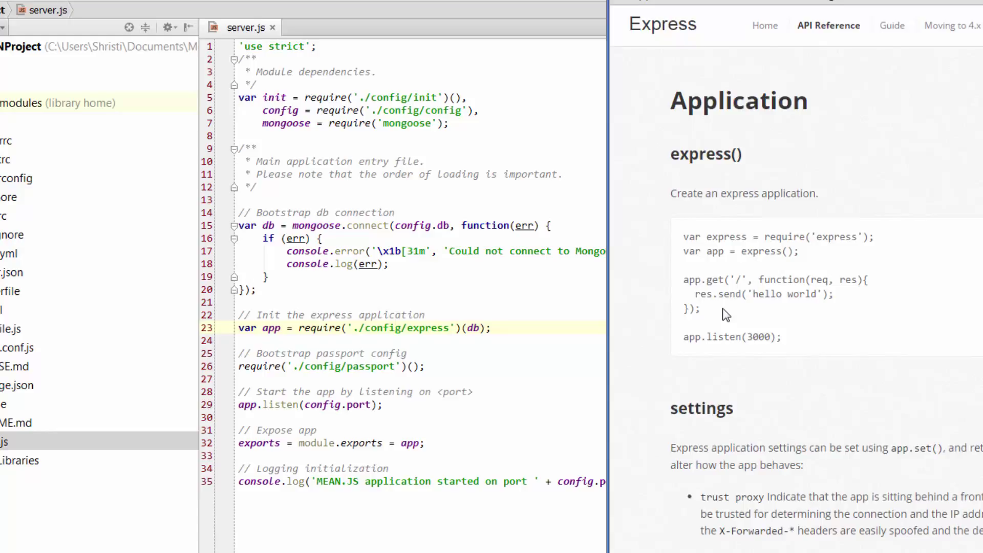
{"action": "mouse_move", "coordinate": [689, 293]}
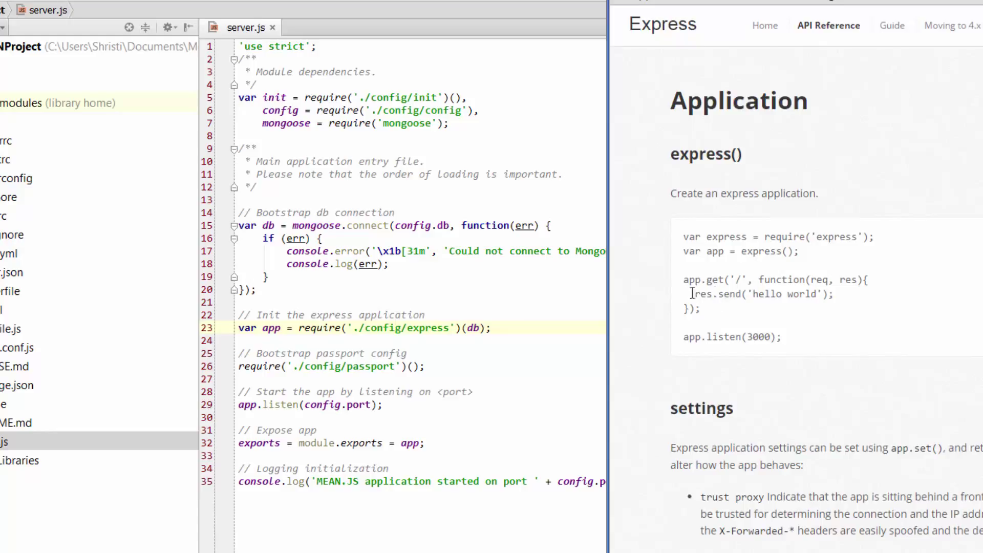
{"action": "mouse_move", "coordinate": [770, 334]}
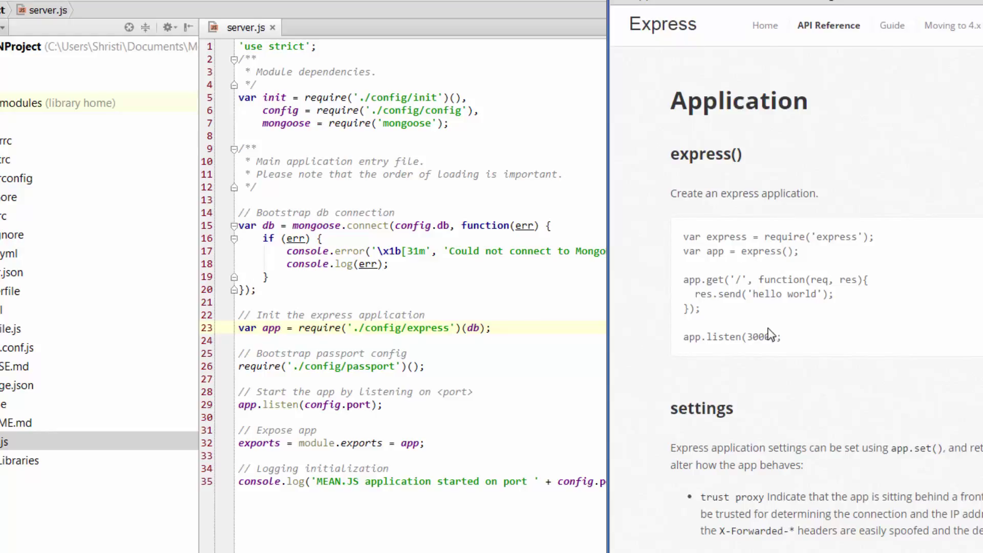
{"action": "mouse_move", "coordinate": [694, 353]}
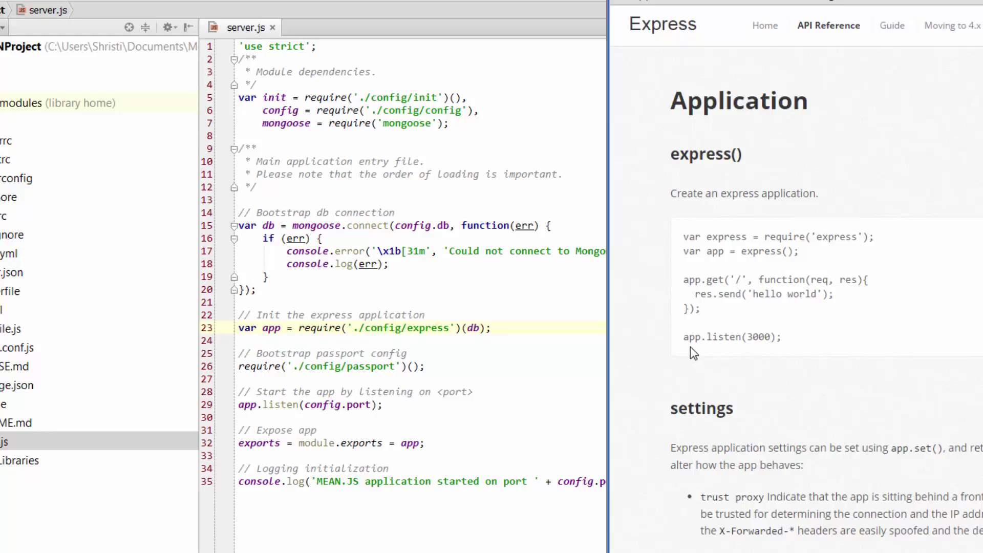
{"action": "mouse_move", "coordinate": [746, 368]}
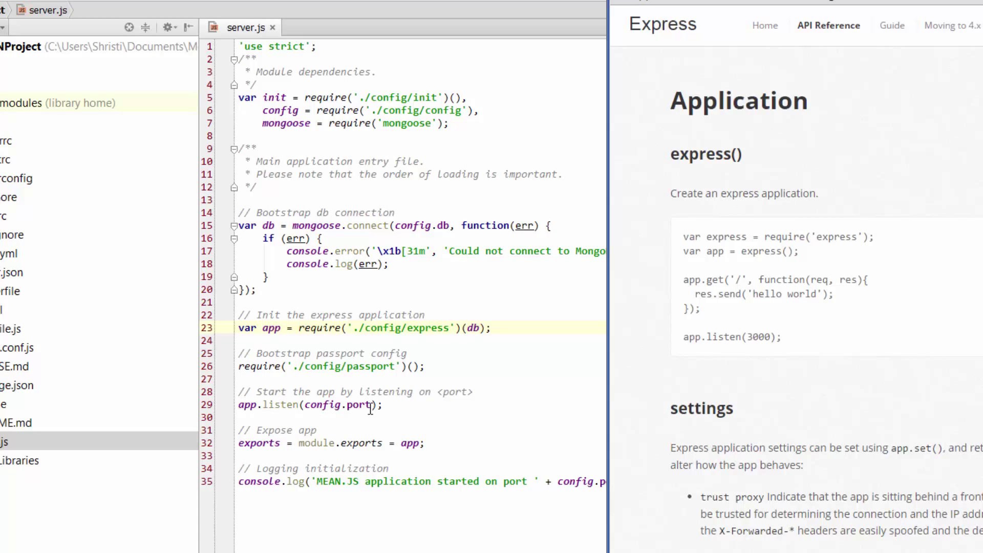
{"action": "left_click", "coordinate": [289, 404]}
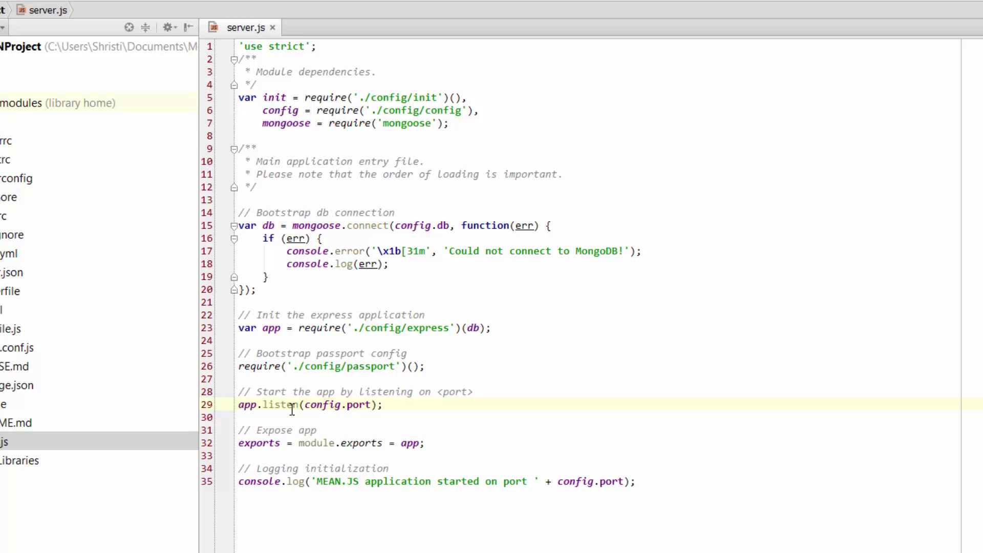
{"action": "mouse_move", "coordinate": [345, 414]}
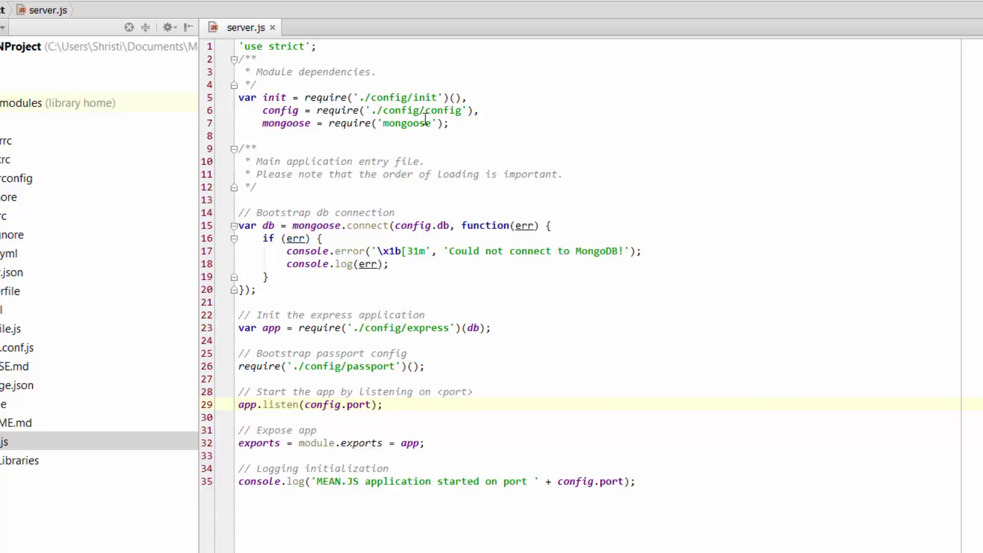
Widen the Project tool window to show the whole myMEANProject tree.
{"action": "left_click", "coordinate": [392, 404]}
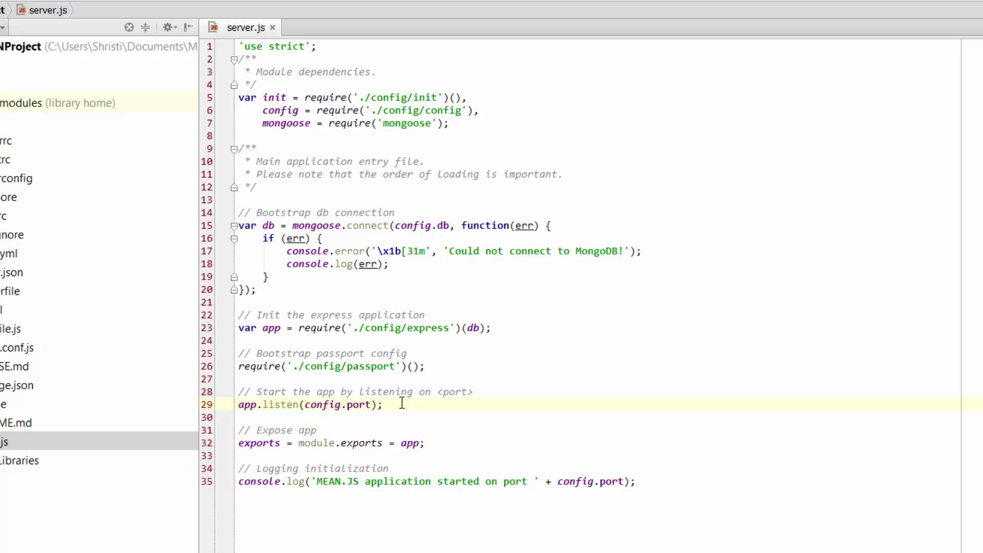
{"action": "mouse_move", "coordinate": [430, 382]}
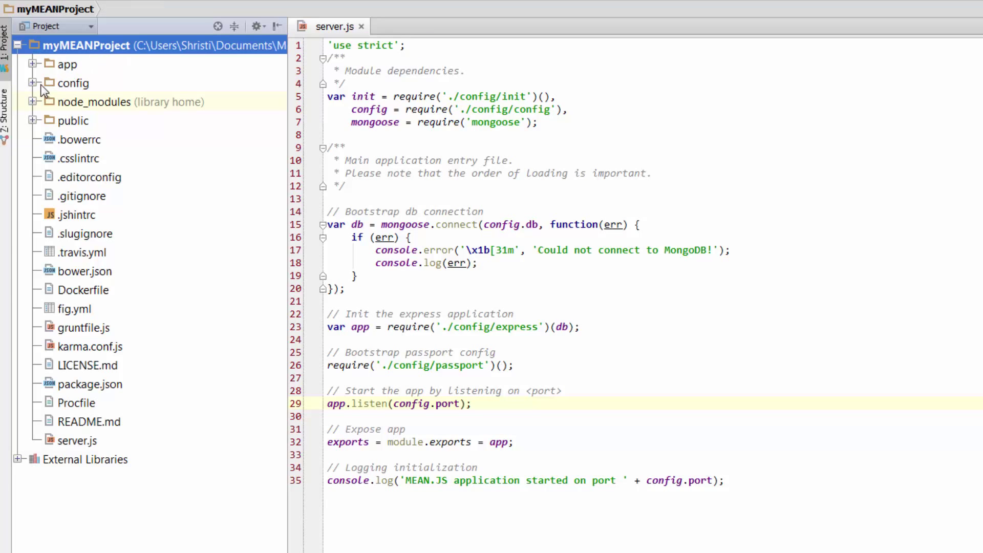
Open config/express.js and show its require statements at line 1.
{"action": "left_click", "coordinate": [32, 83]}
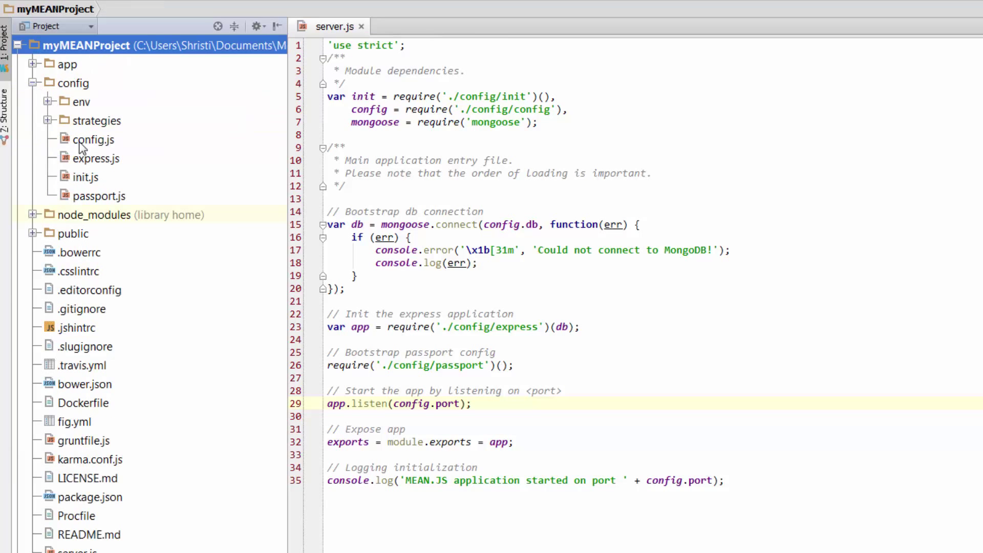
{"action": "double_click", "coordinate": [97, 157]}
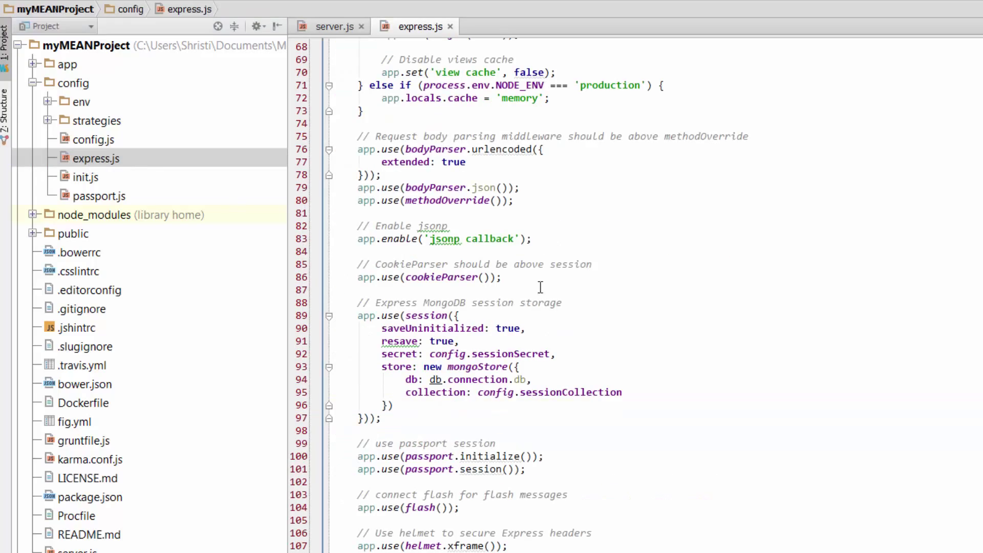
{"action": "scroll", "scroll_direction": "up", "scroll_amount": 3}
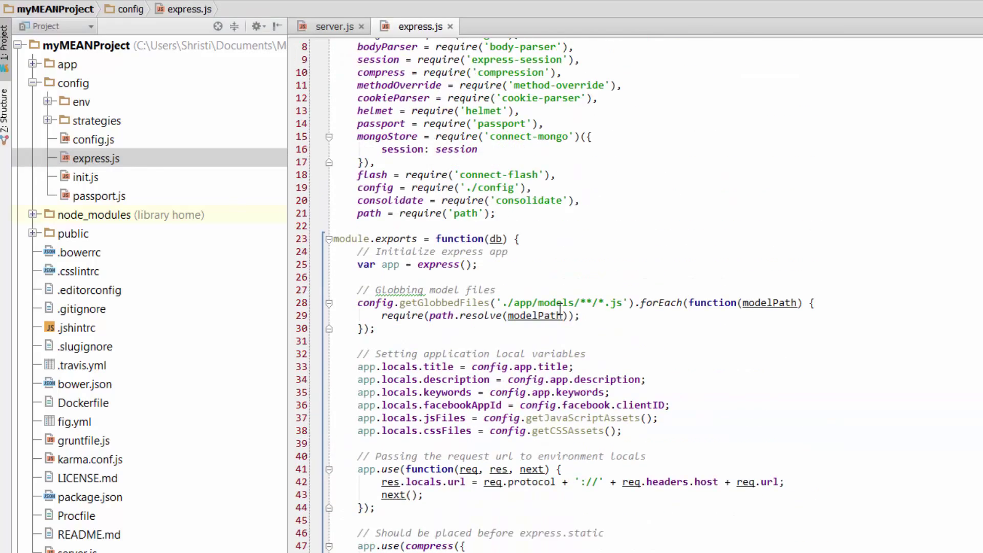
{"action": "scroll", "scroll_direction": "up", "scroll_amount": 3}
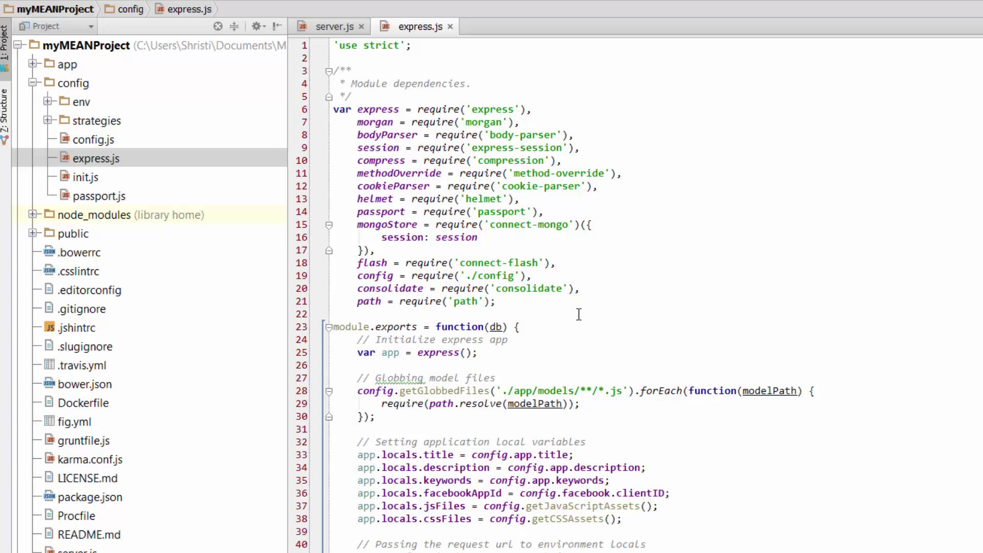
{"action": "mouse_move", "coordinate": [579, 295]}
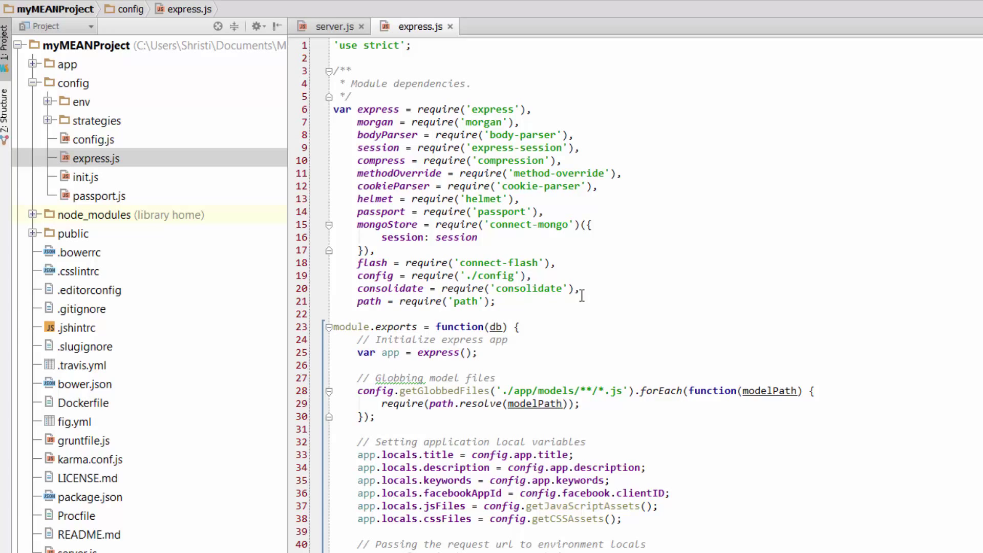
{"action": "mouse_move", "coordinate": [579, 295]}
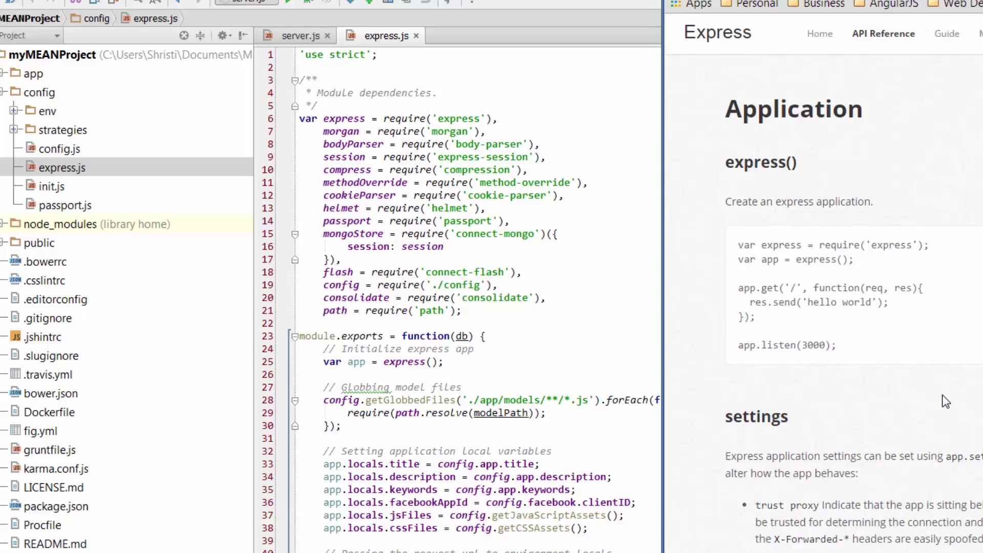
Bring the 'Moving to 4.x' middleware comparison table back beside express.js.
{"action": "left_click", "coordinate": [835, 80]}
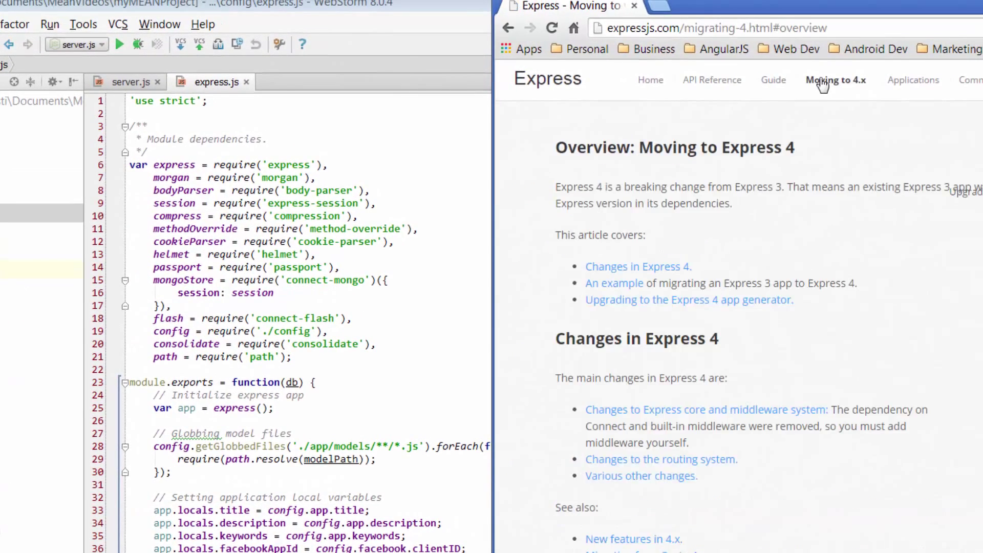
{"action": "scroll", "scroll_direction": "down", "scroll_amount": 3}
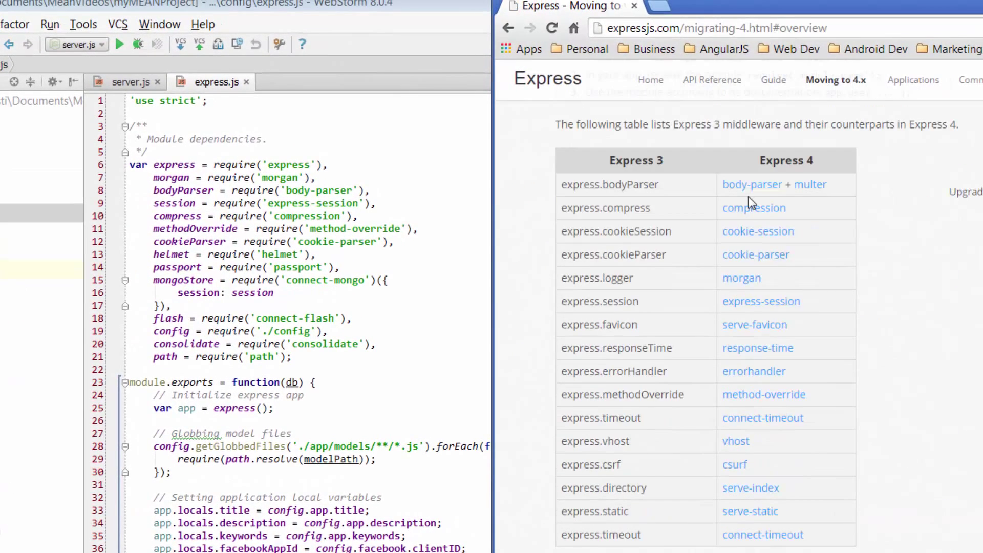
{"action": "mouse_move", "coordinate": [757, 540]}
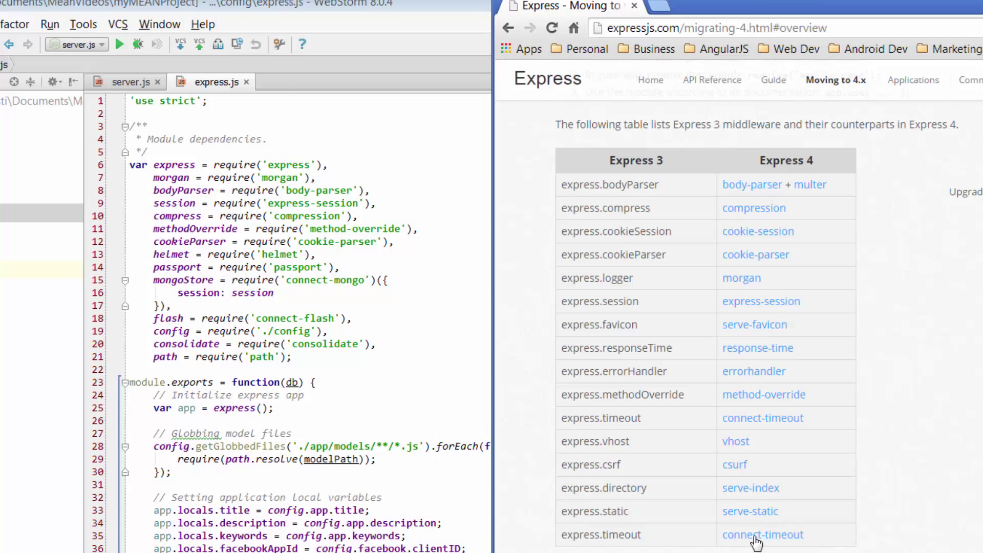
{"action": "mouse_move", "coordinate": [265, 172]}
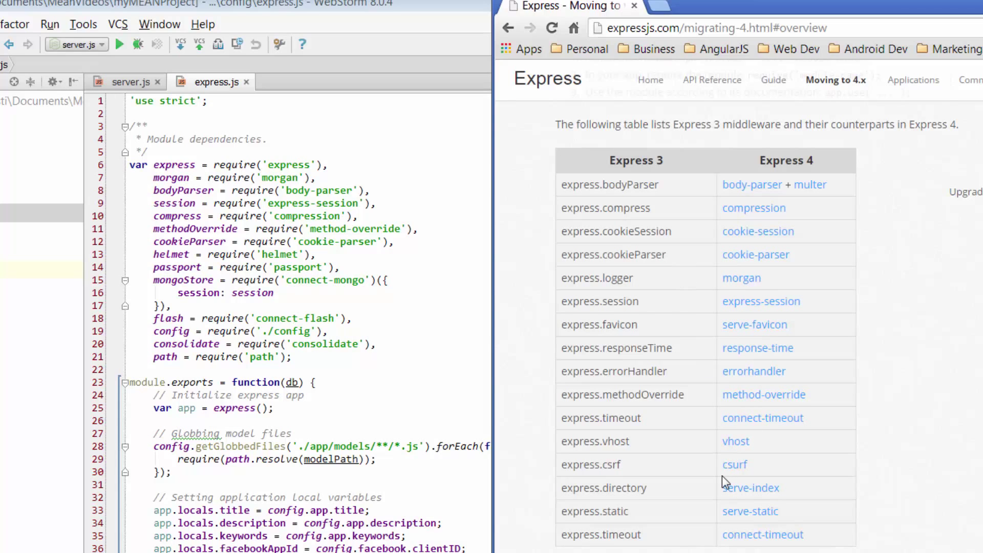
{"action": "mouse_move", "coordinate": [465, 344]}
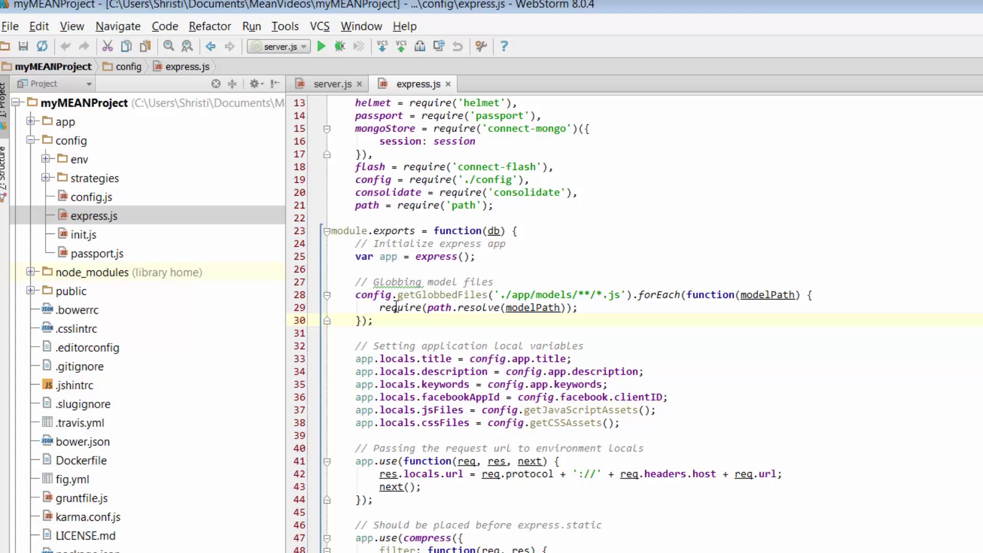
{"action": "mouse_move", "coordinate": [506, 311]}
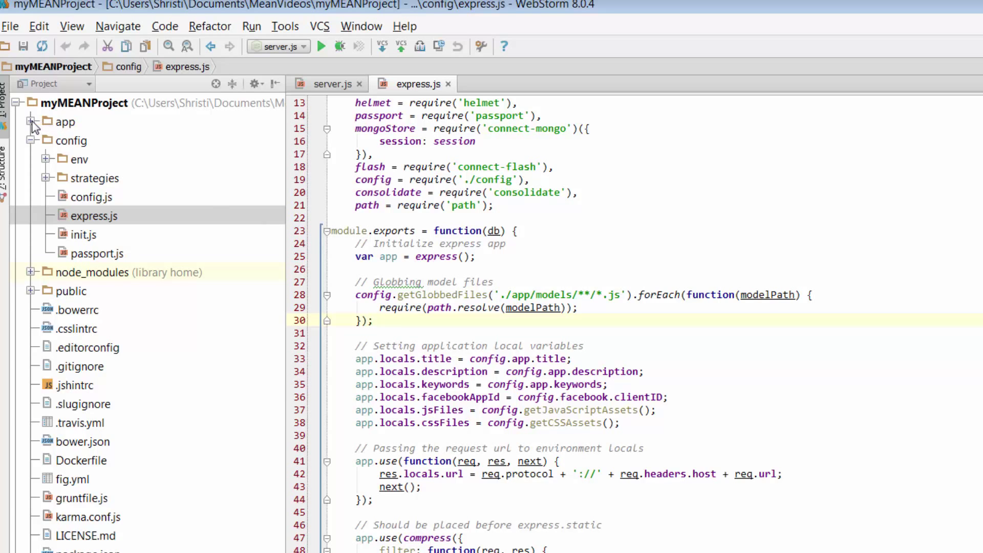
Open app/models/customer.server.model.js with its Customer schema, then return to express.js.
{"action": "left_click", "coordinate": [31, 122]}
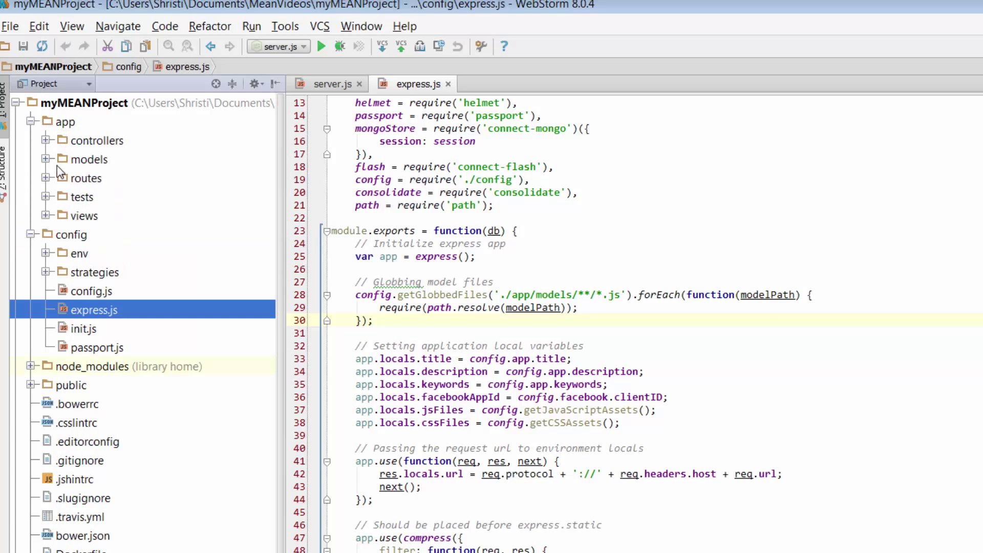
{"action": "left_click", "coordinate": [46, 159]}
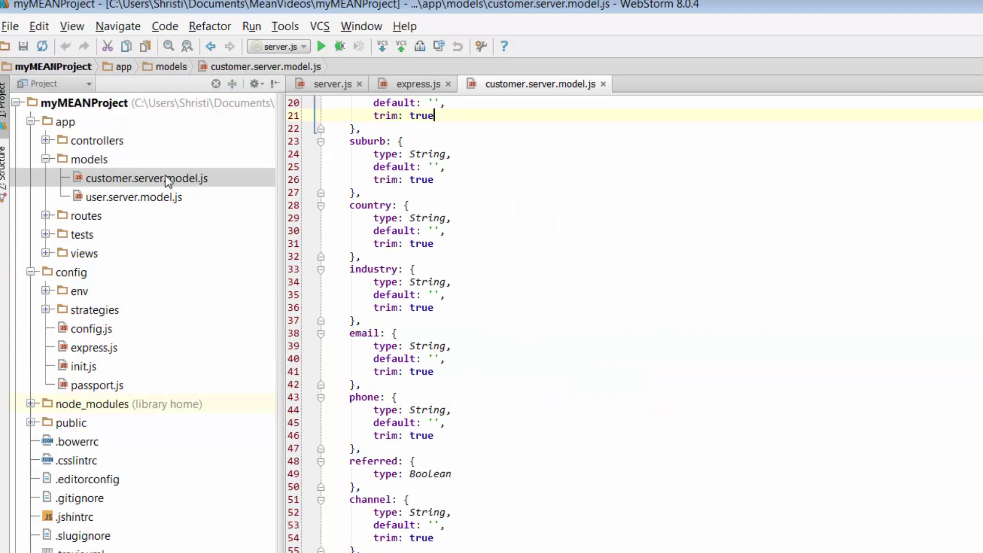
{"action": "scroll", "scroll_direction": "up", "scroll_amount": 3}
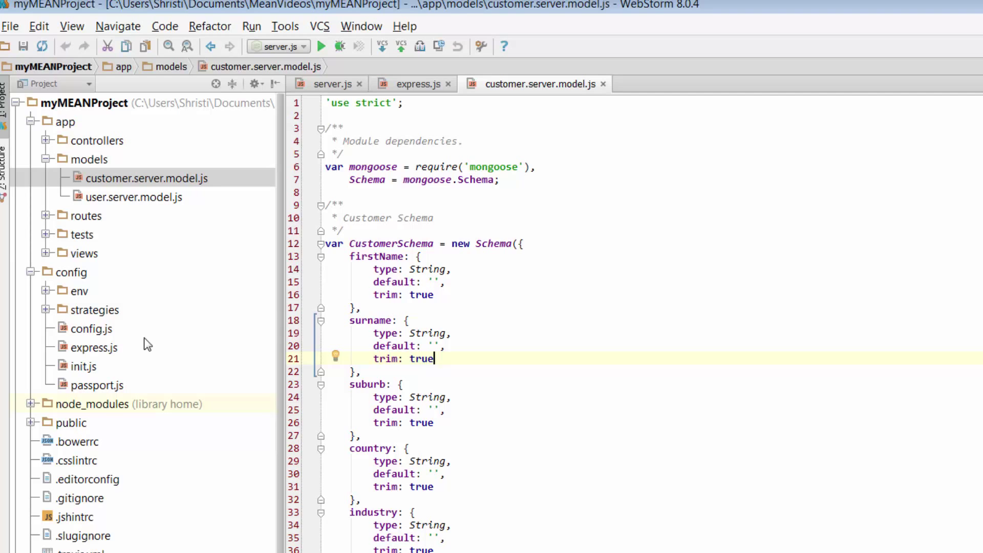
{"action": "left_click", "coordinate": [413, 83]}
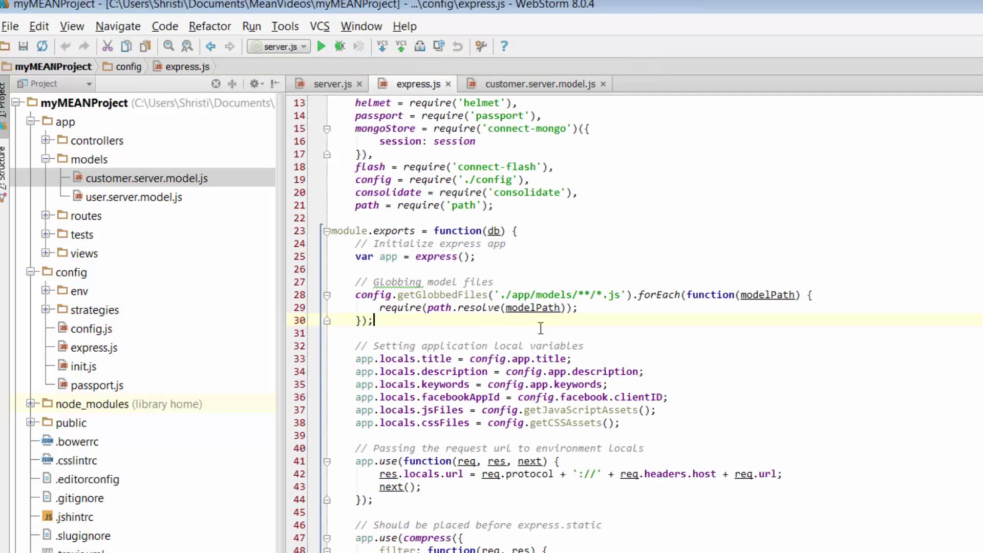
{"action": "mouse_move", "coordinate": [543, 333]}
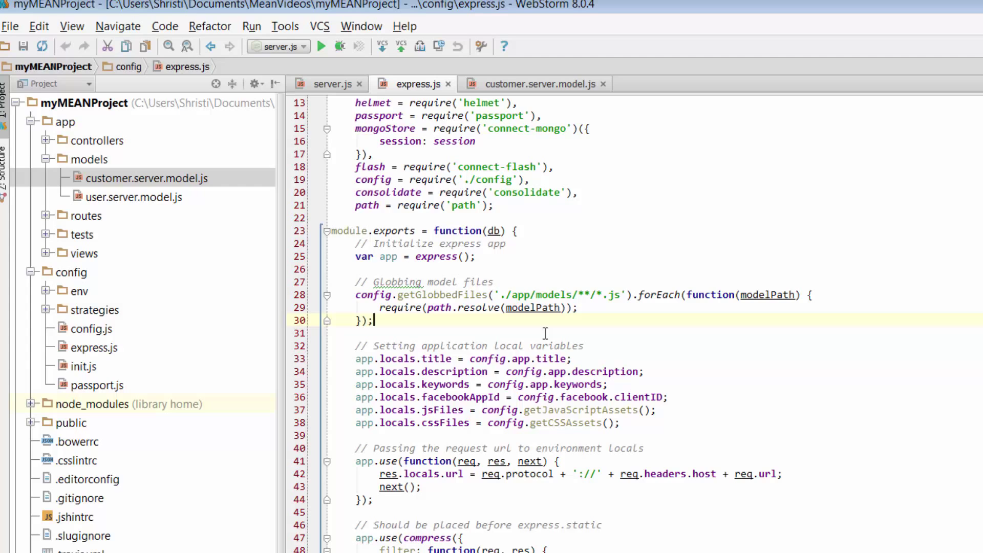
{"action": "mouse_move", "coordinate": [444, 313]}
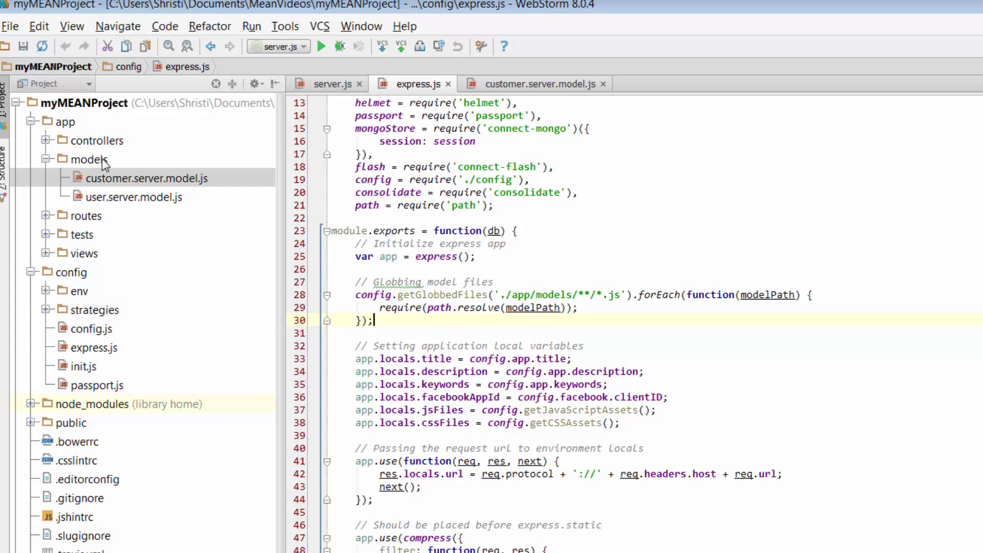
{"action": "mouse_move", "coordinate": [178, 198]}
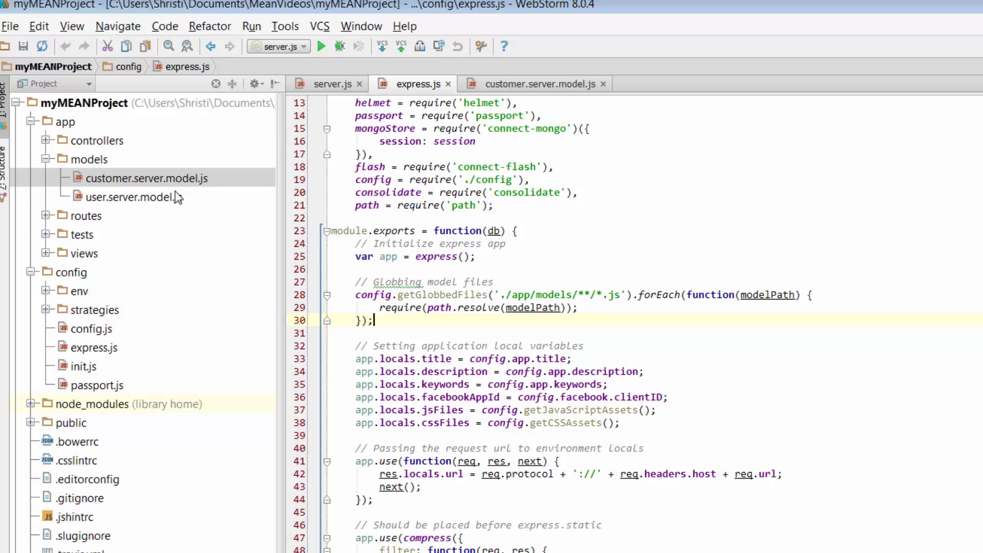
{"action": "mouse_move", "coordinate": [609, 304]}
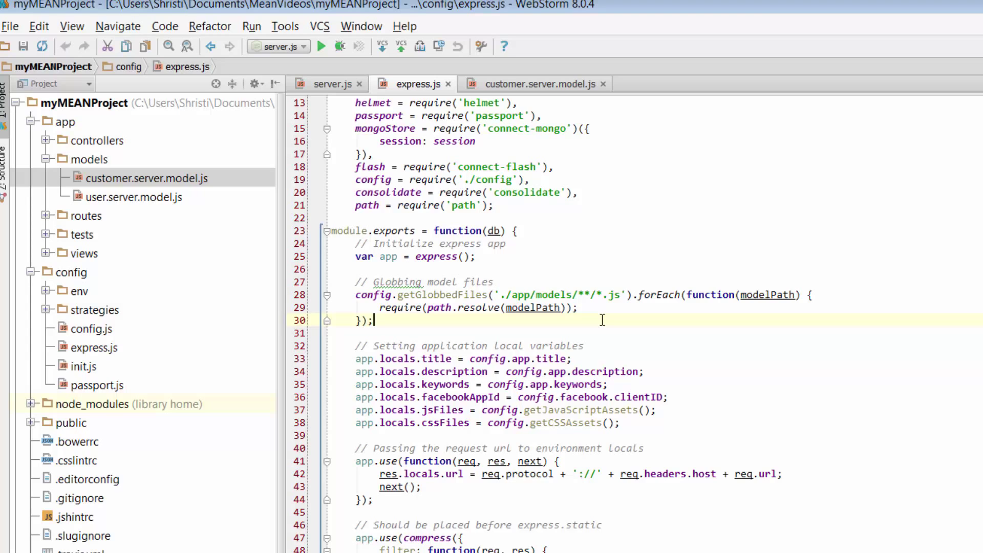
{"action": "mouse_move", "coordinate": [482, 280]}
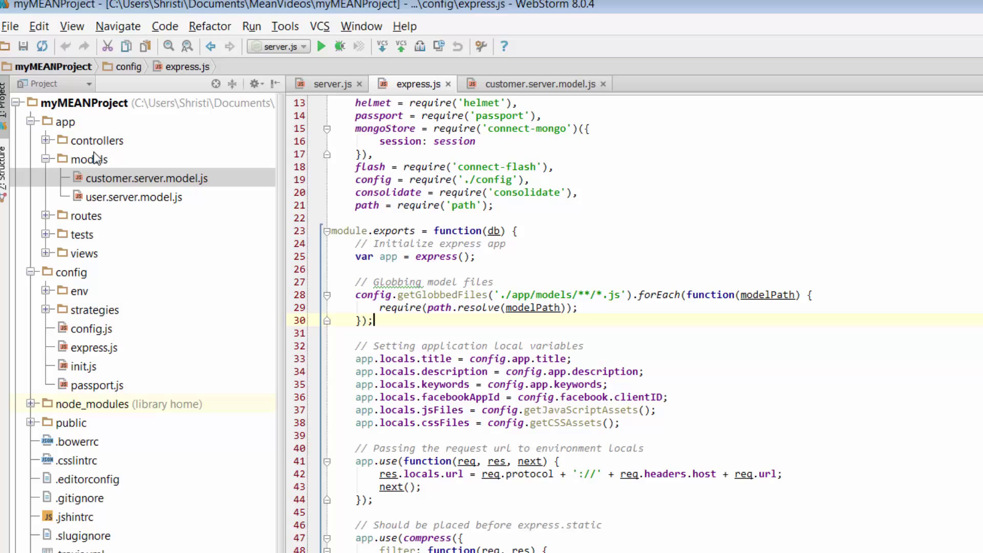
{"action": "mouse_move", "coordinate": [743, 348]}
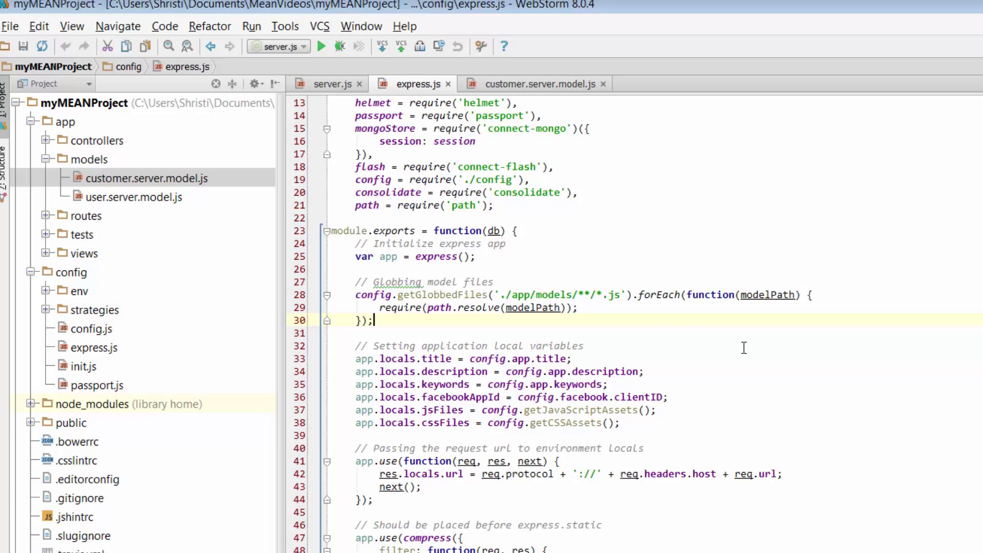
{"action": "mouse_move", "coordinate": [635, 309]}
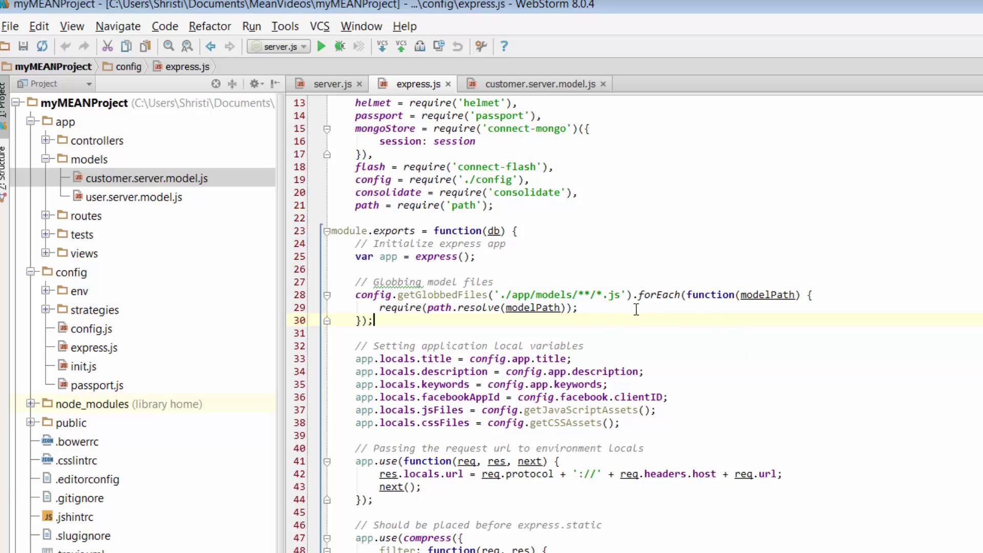
{"action": "mouse_move", "coordinate": [672, 378]}
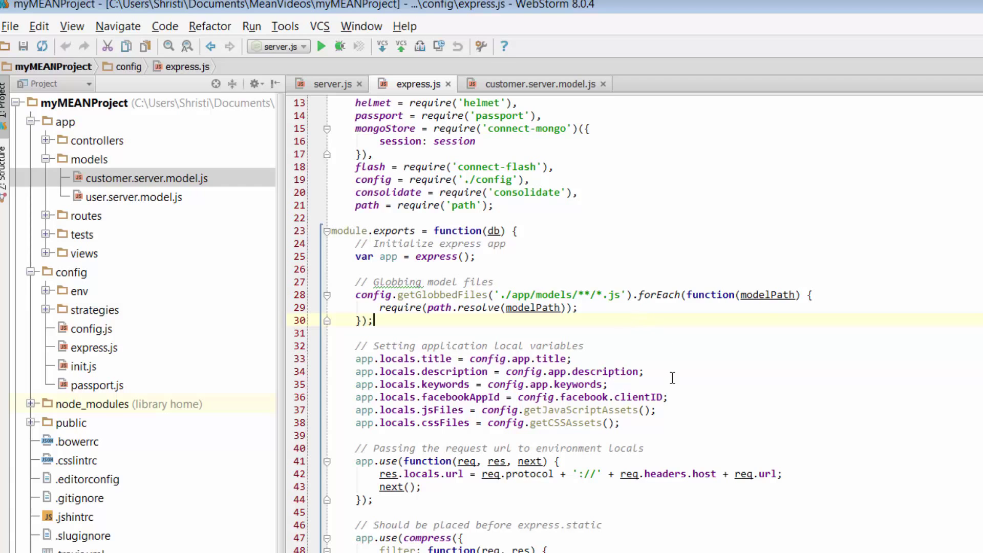
{"action": "scroll", "scroll_direction": "down", "scroll_amount": 3}
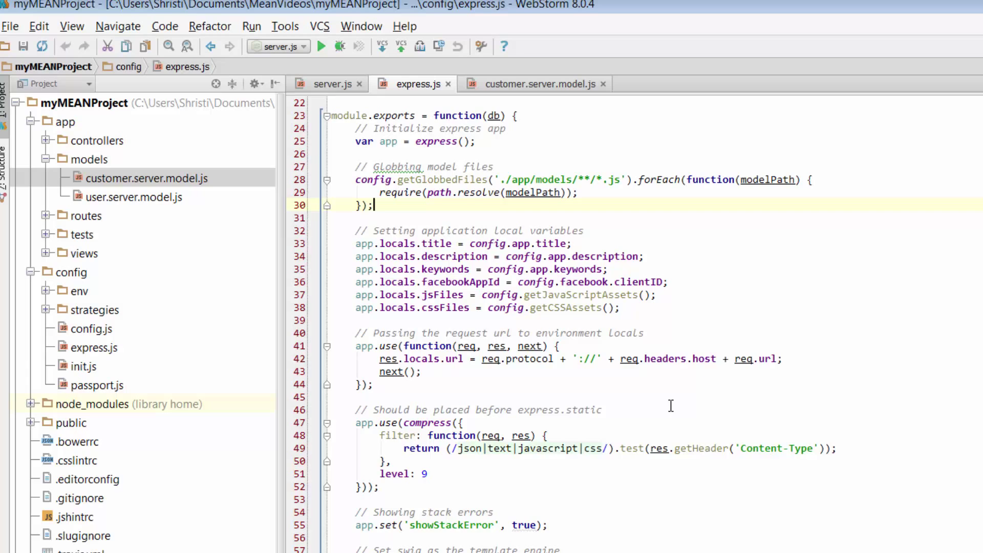
{"action": "mouse_move", "coordinate": [682, 377]}
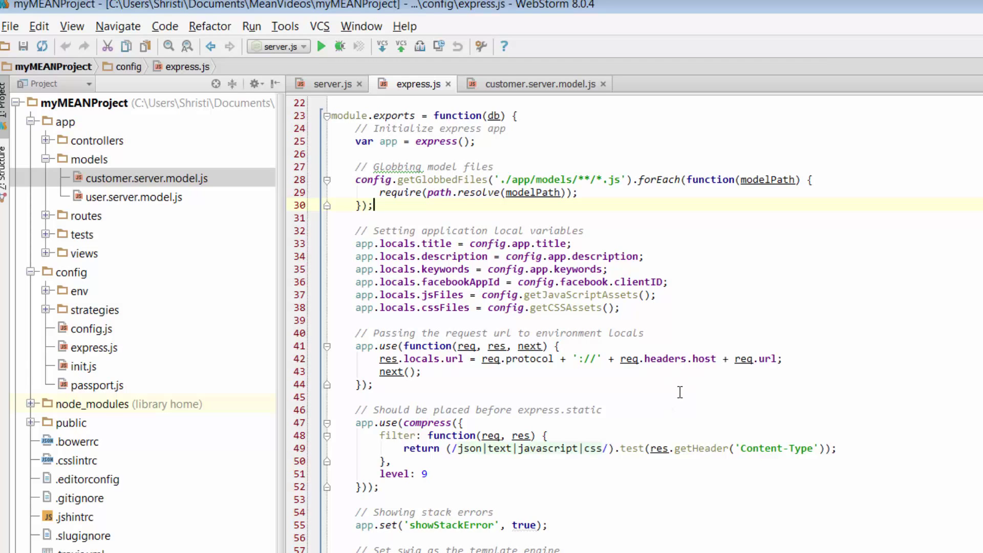
{"action": "scroll", "scroll_direction": "down", "scroll_amount": 3}
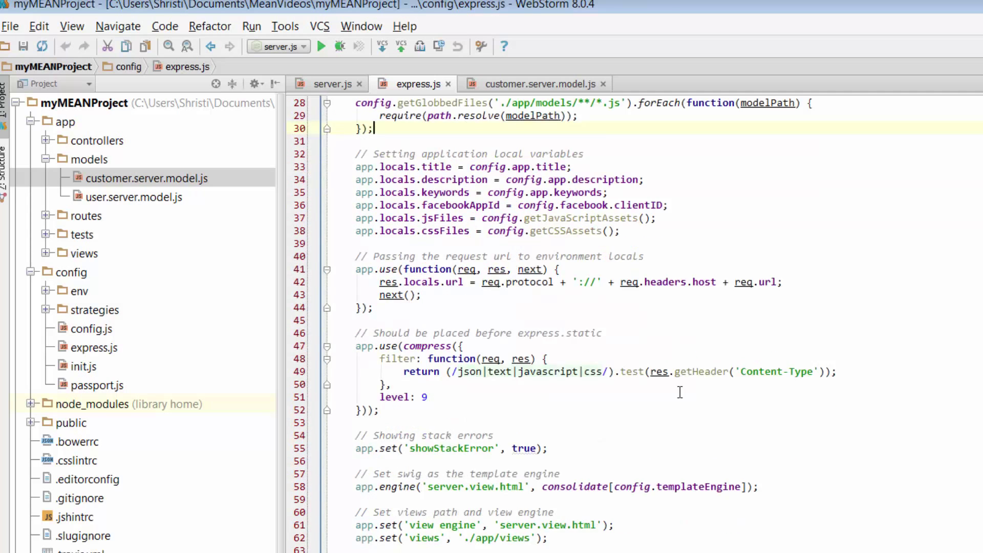
{"action": "scroll", "scroll_direction": "down", "scroll_amount": 3}
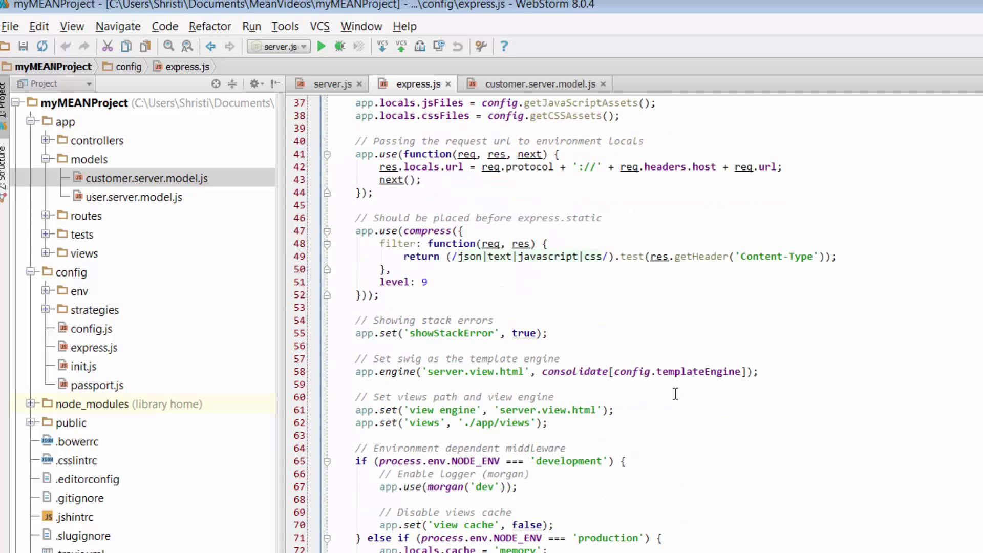
{"action": "scroll", "scroll_direction": "down", "scroll_amount": 3}
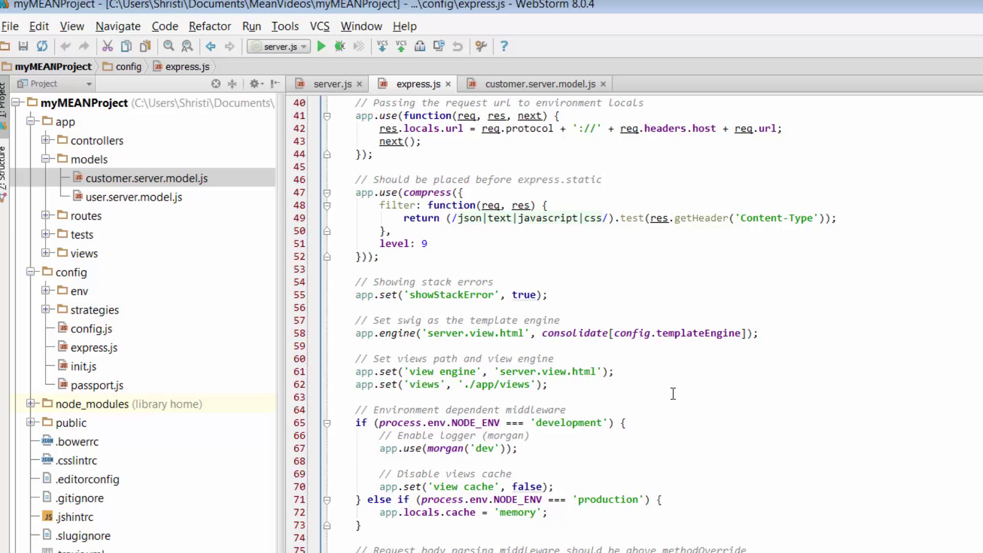
{"action": "scroll", "scroll_direction": "down", "scroll_amount": 3}
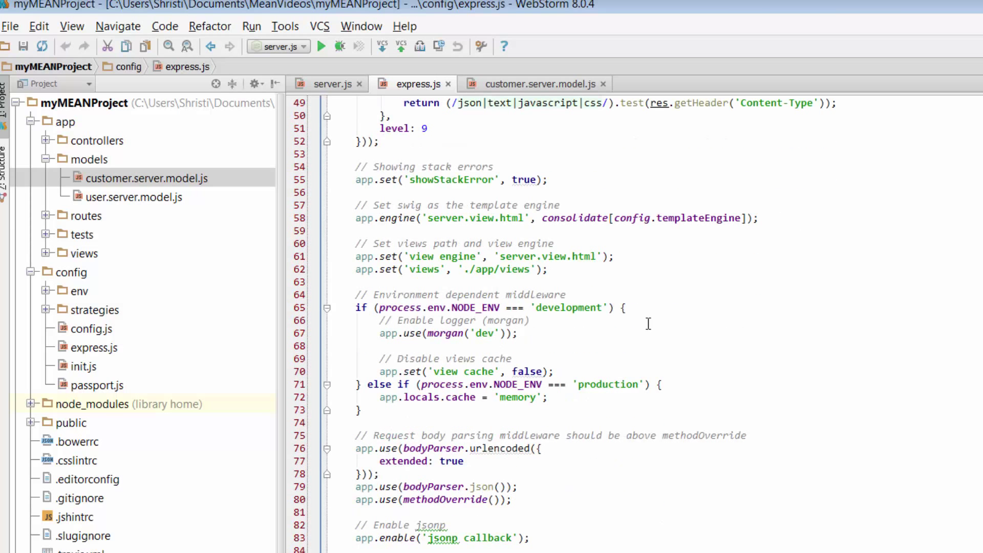
{"action": "mouse_move", "coordinate": [490, 274]}
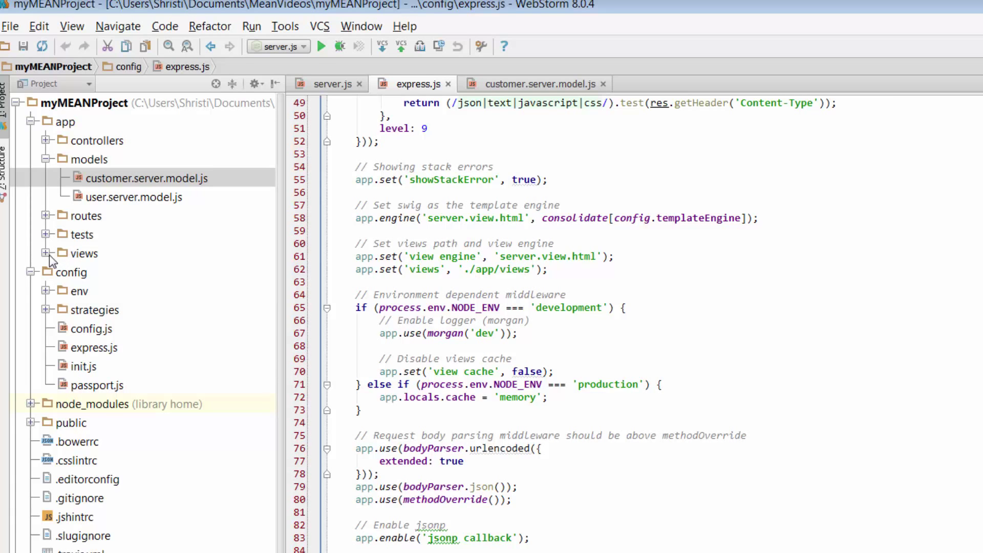
{"action": "left_click", "coordinate": [149, 178]}
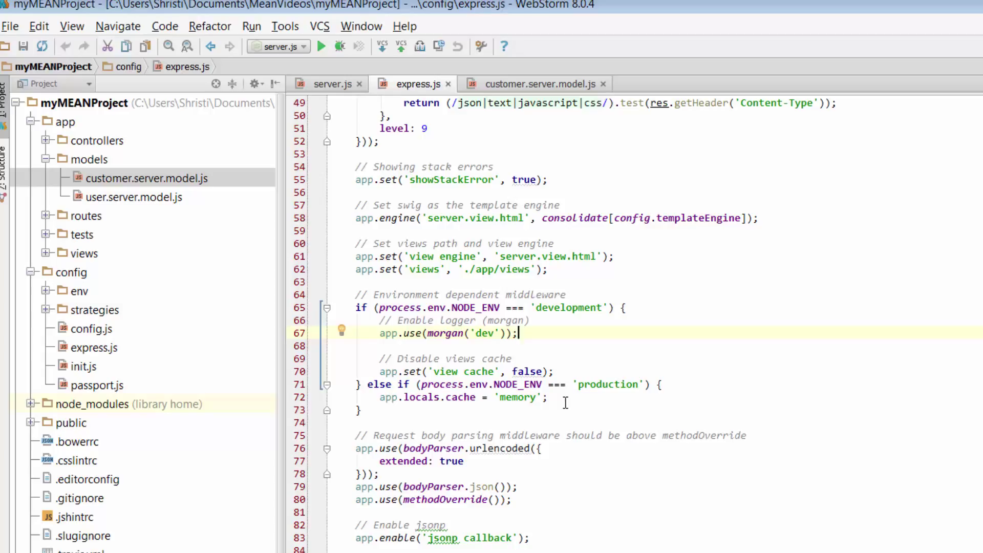
{"action": "mouse_move", "coordinate": [584, 319]}
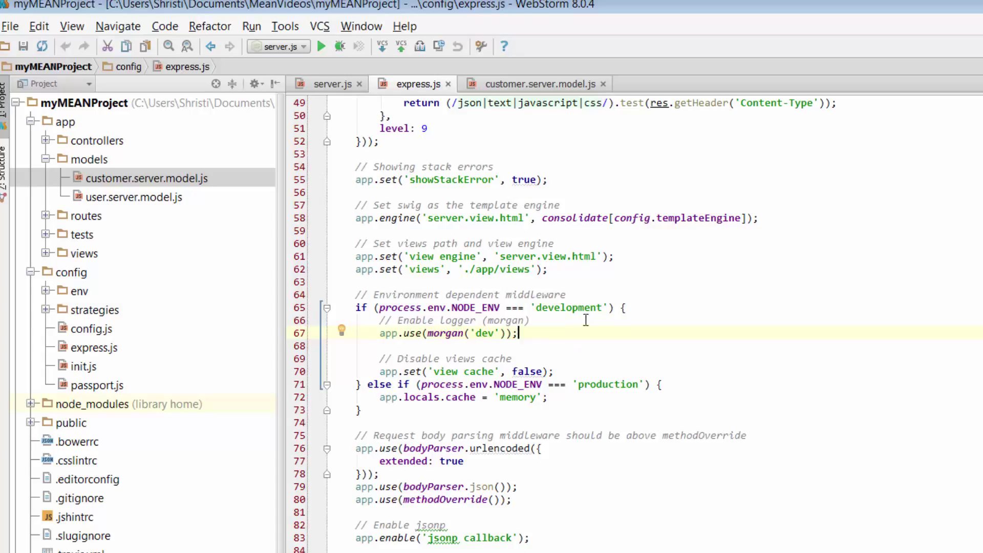
{"action": "mouse_move", "coordinate": [590, 331]}
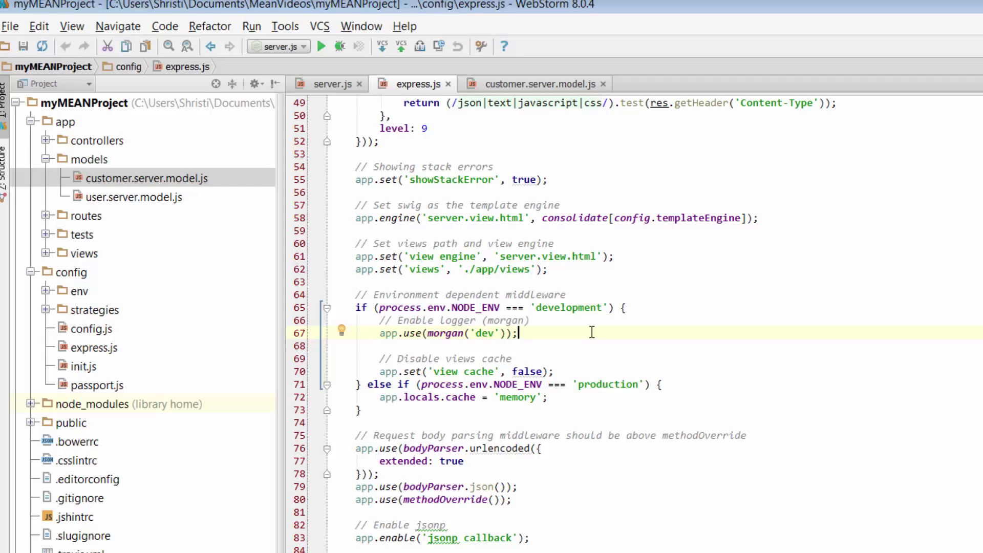
{"action": "mouse_move", "coordinate": [617, 385]}
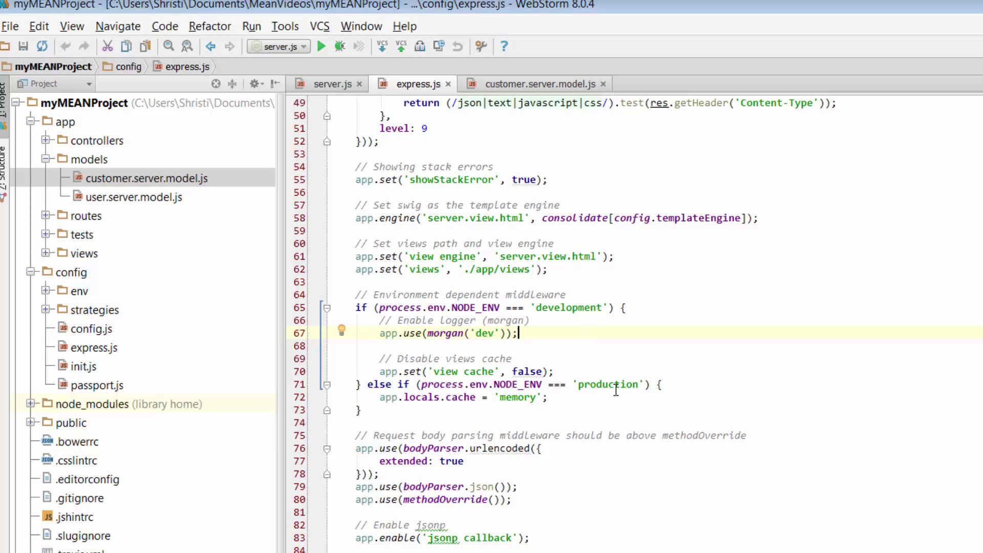
{"action": "scroll", "scroll_direction": "down", "scroll_amount": 3}
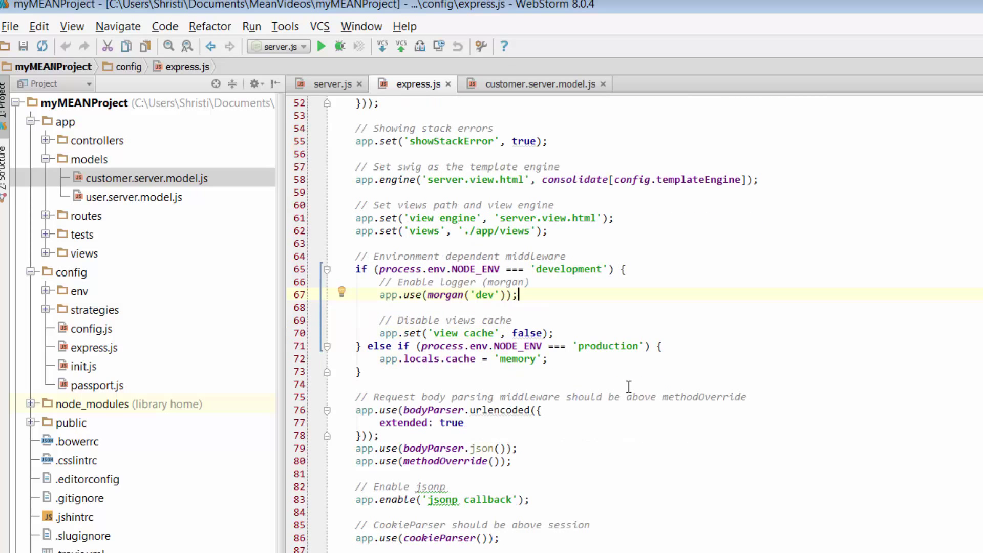
{"action": "scroll", "scroll_direction": "down", "scroll_amount": 3}
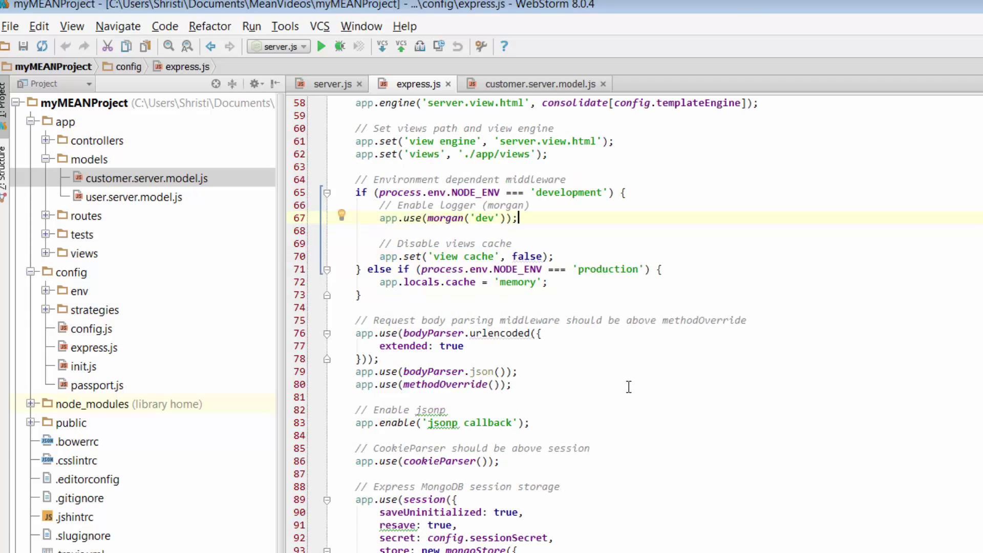
{"action": "mouse_move", "coordinate": [448, 337]}
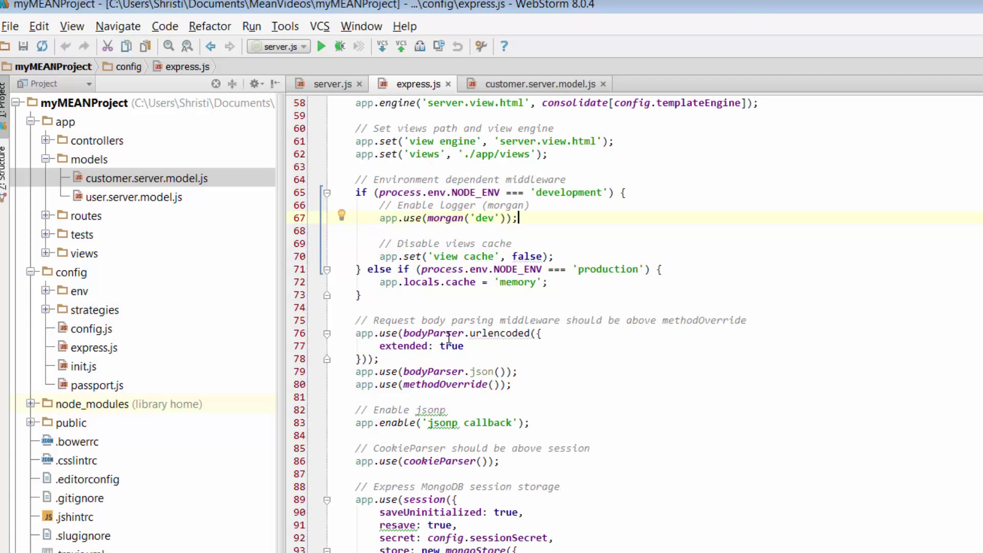
{"action": "scroll", "scroll_direction": "down", "scroll_amount": 3}
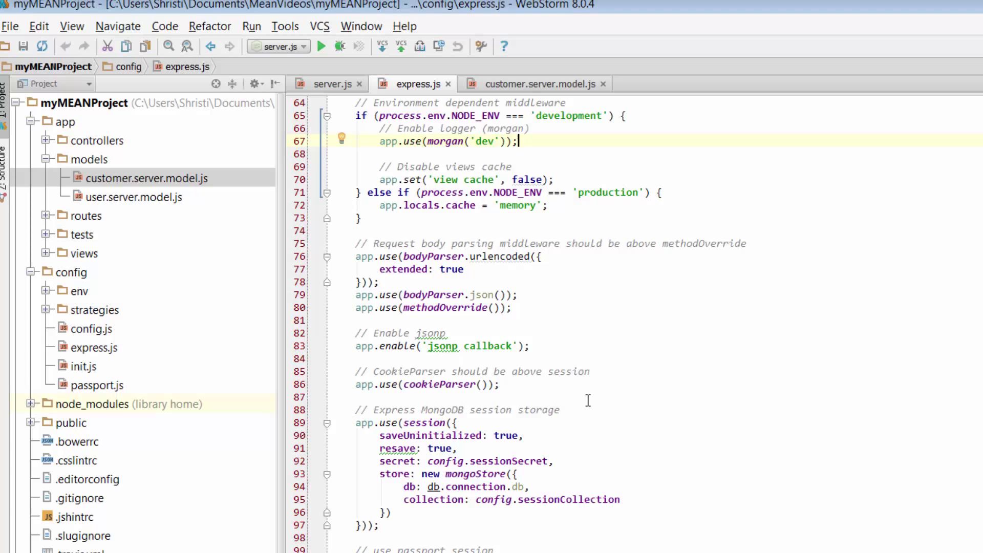
{"action": "scroll", "scroll_direction": "down", "scroll_amount": 3}
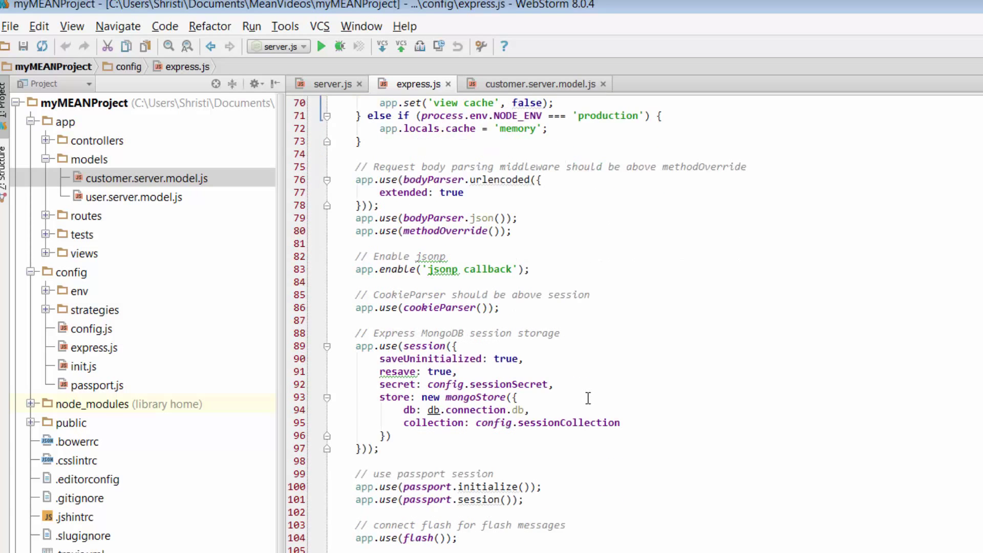
{"action": "scroll", "scroll_direction": "down", "scroll_amount": 3}
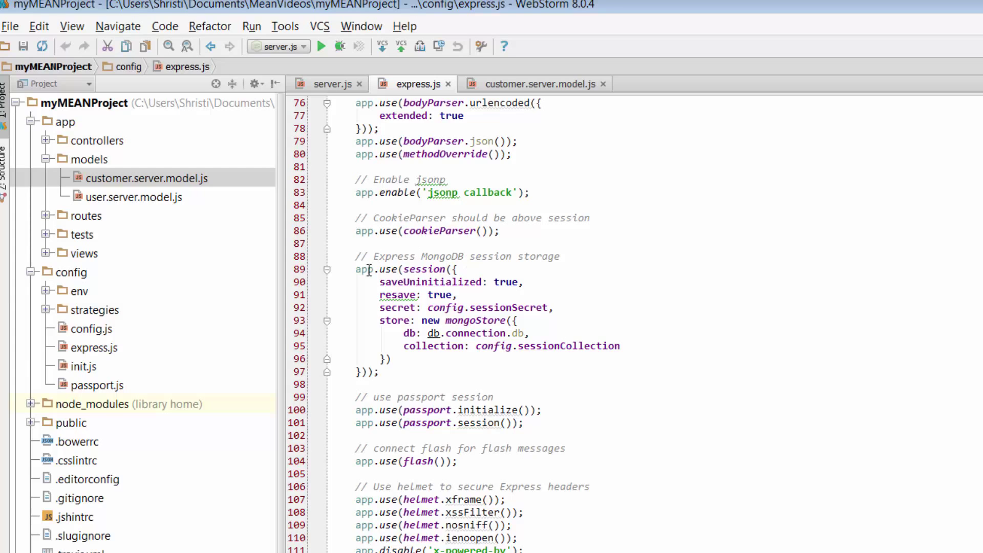
{"action": "mouse_move", "coordinate": [476, 303]}
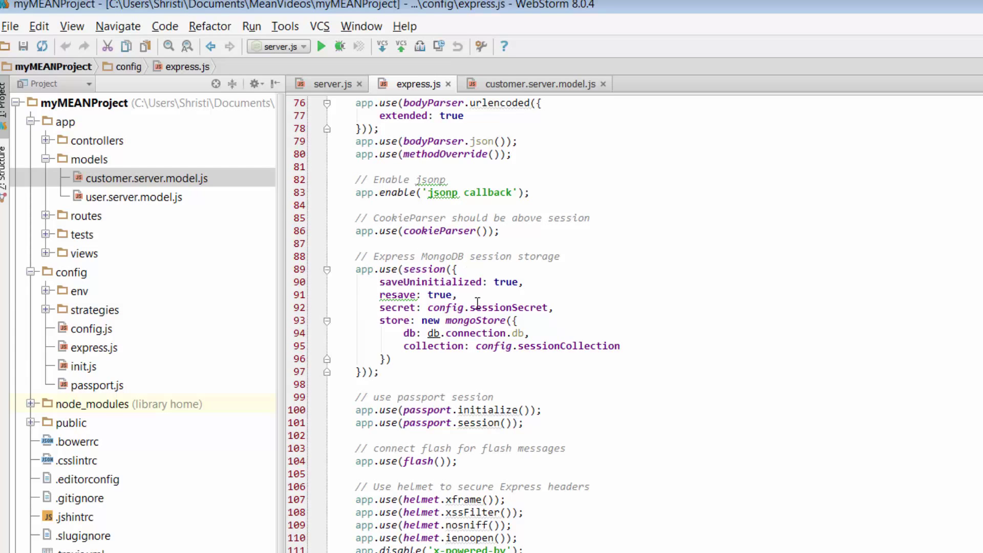
{"action": "mouse_move", "coordinate": [602, 367]}
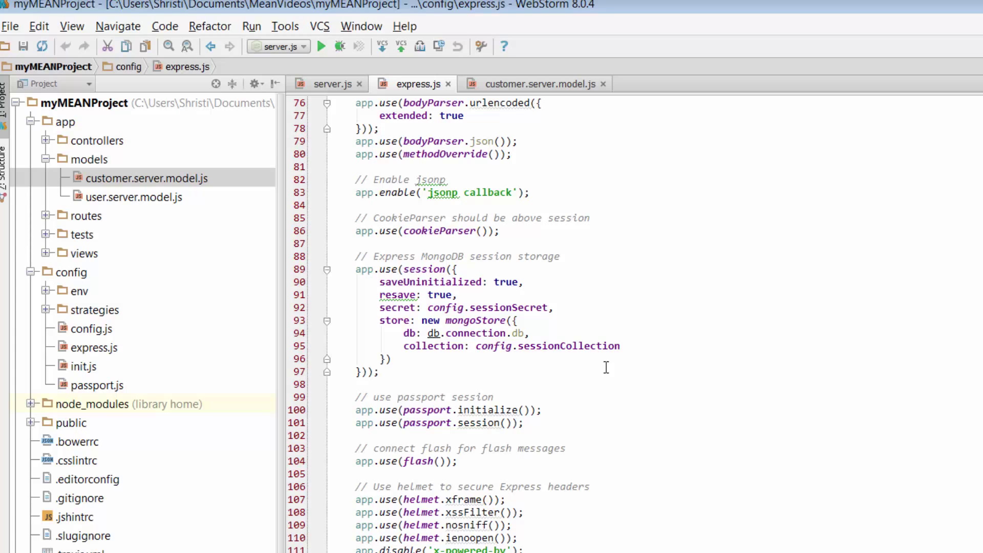
{"action": "scroll", "scroll_direction": "down", "scroll_amount": 3}
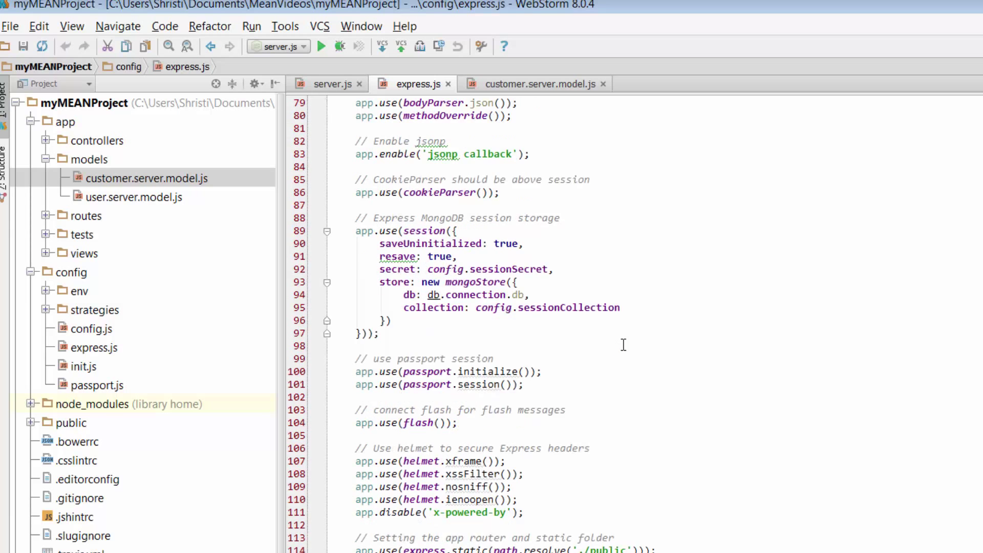
{"action": "scroll", "scroll_direction": "down", "scroll_amount": 3}
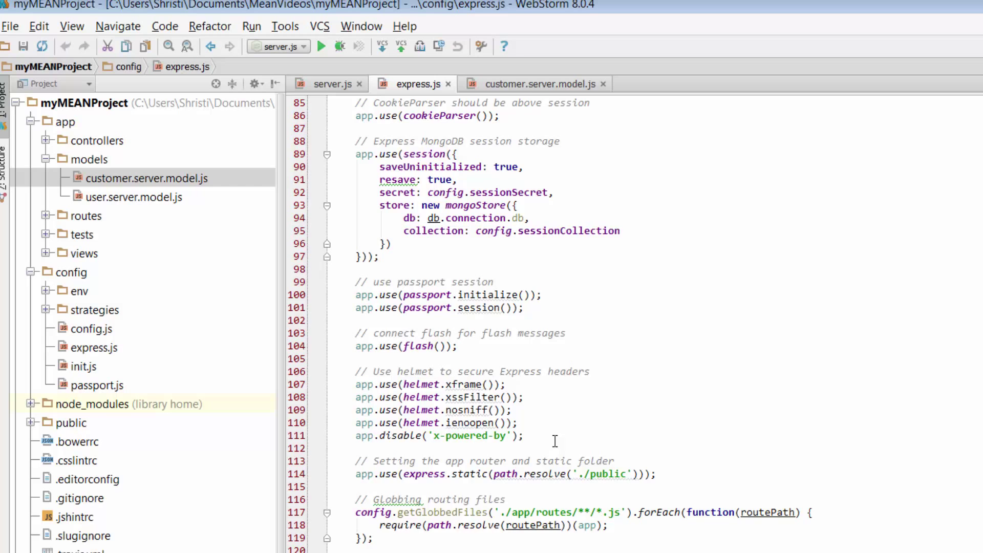
{"action": "scroll", "scroll_direction": "down", "scroll_amount": 3}
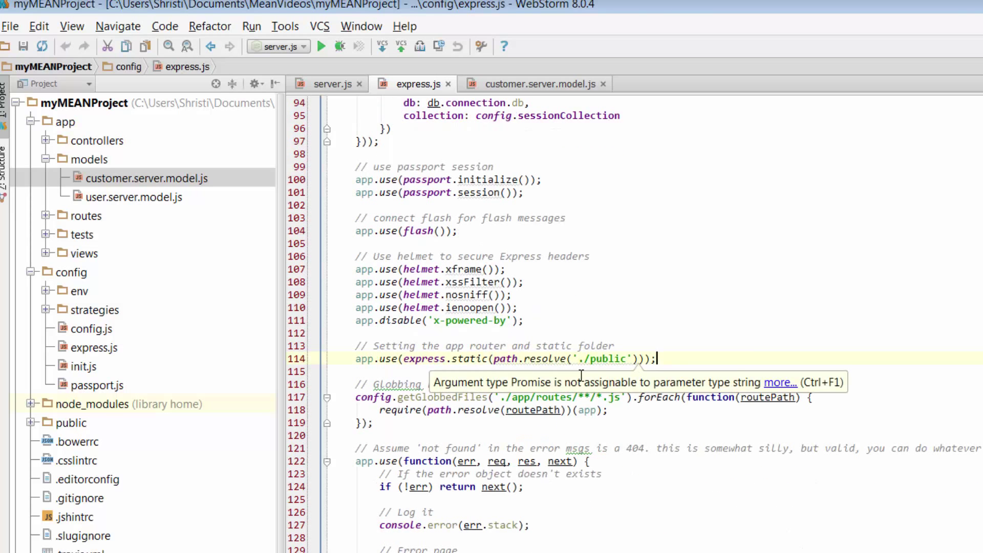
Expand app/routes and app/views, pointing out public and 500.server.view.html.
{"action": "left_click", "coordinate": [73, 422]}
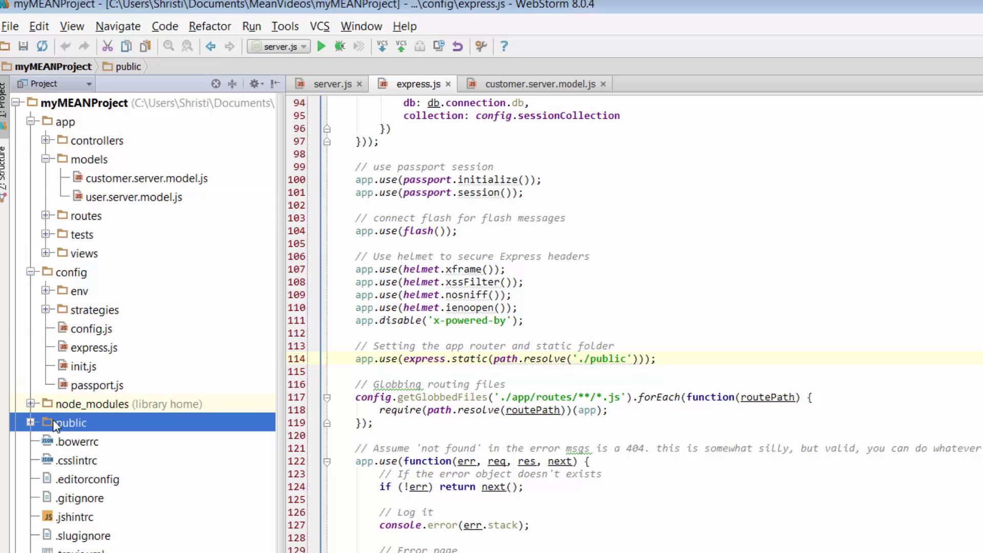
{"action": "mouse_move", "coordinate": [478, 408]}
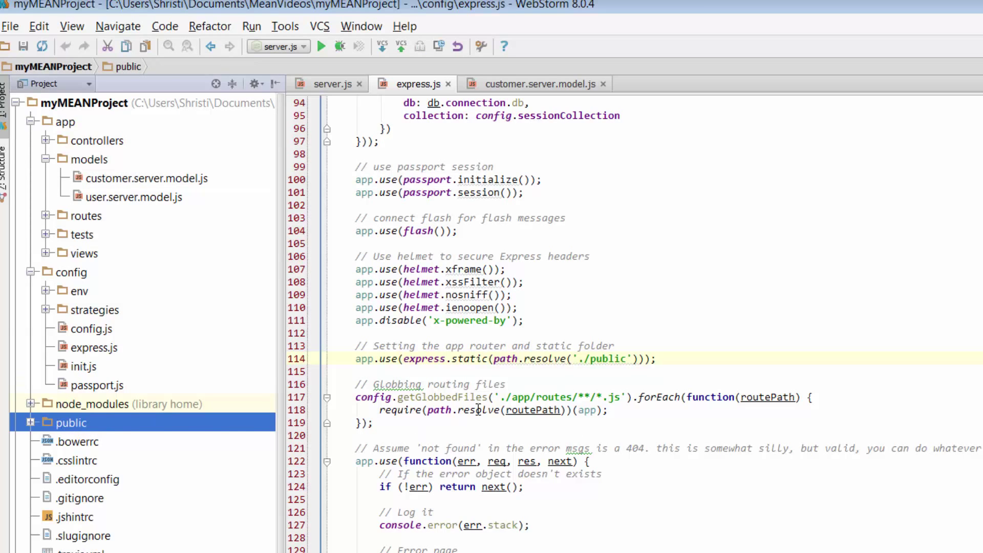
{"action": "mouse_move", "coordinate": [527, 413]}
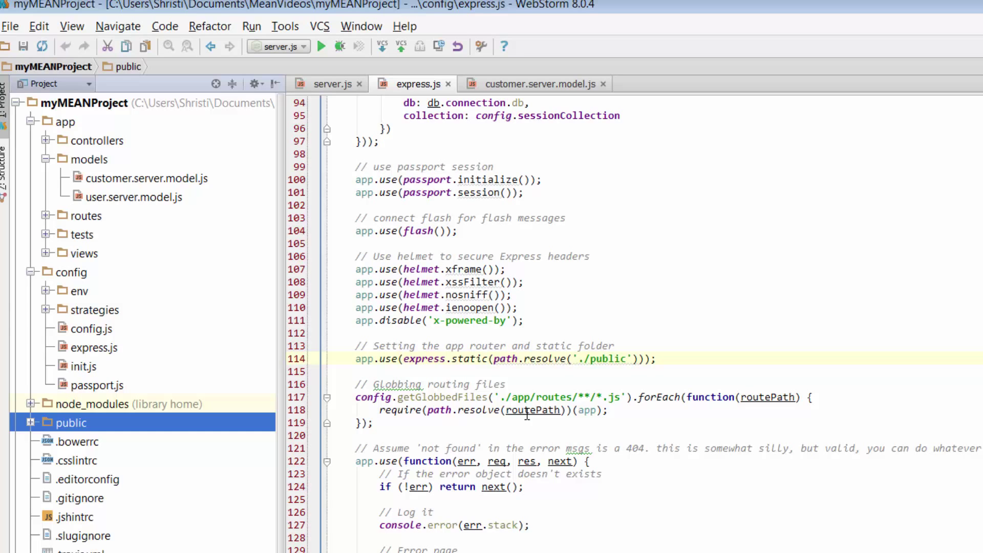
{"action": "mouse_move", "coordinate": [111, 245]}
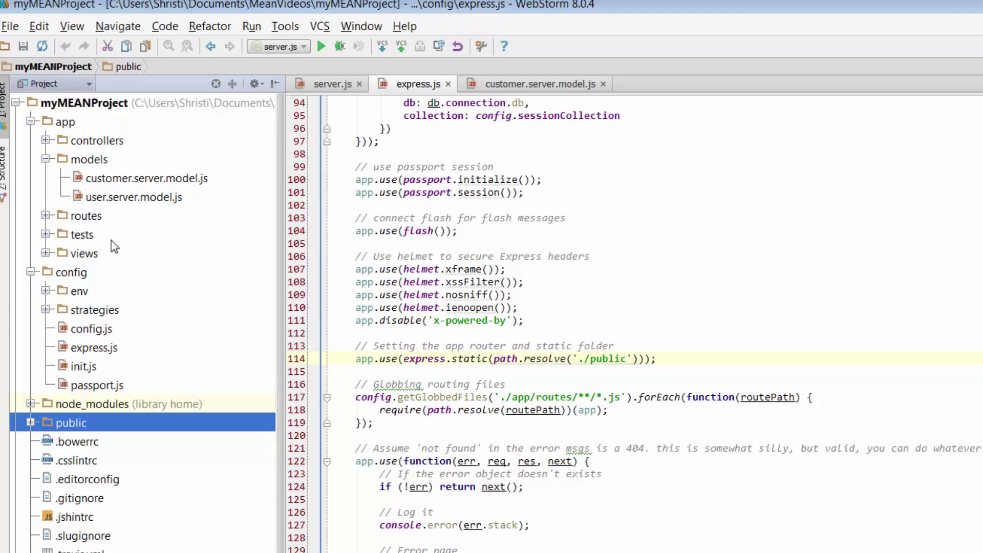
{"action": "left_click", "coordinate": [46, 216]}
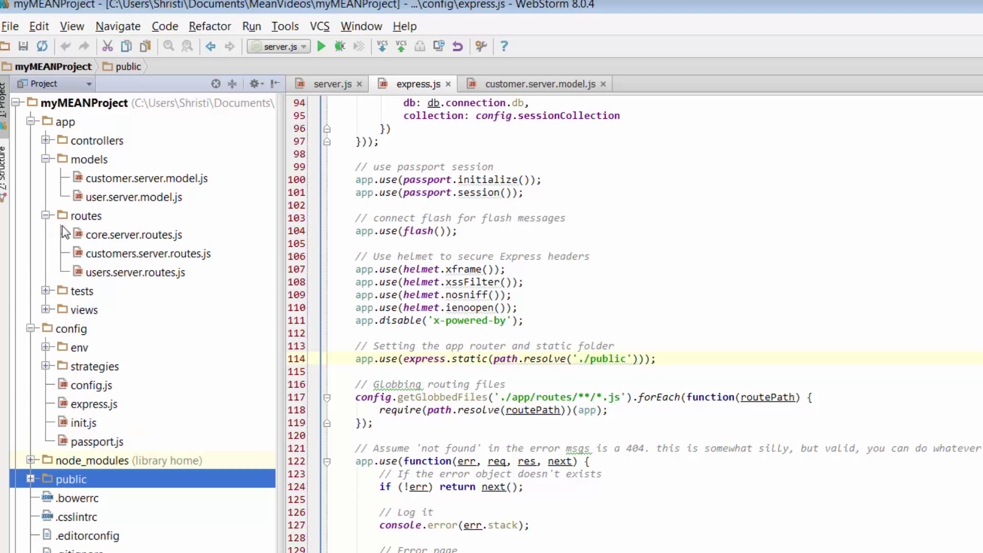
{"action": "mouse_move", "coordinate": [74, 255]}
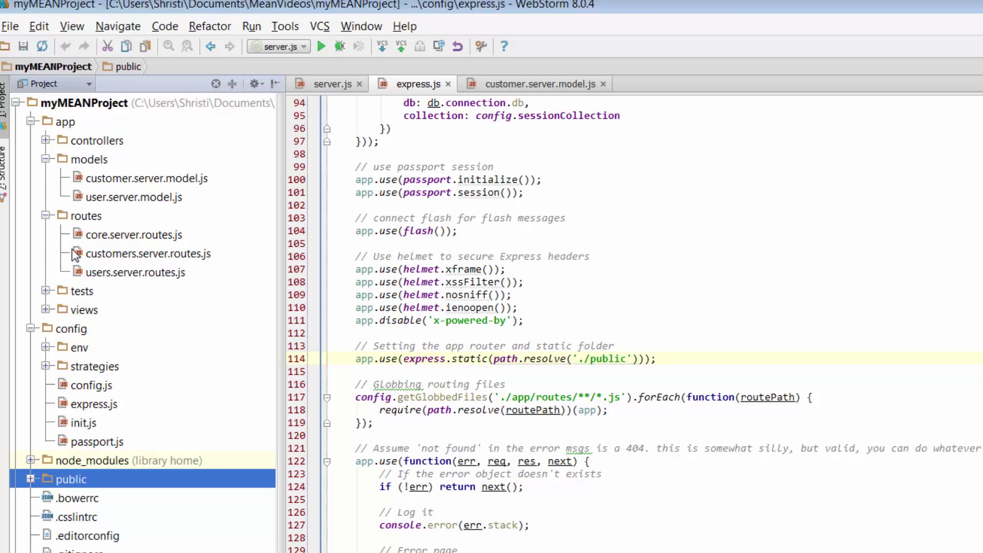
{"action": "mouse_move", "coordinate": [151, 275]}
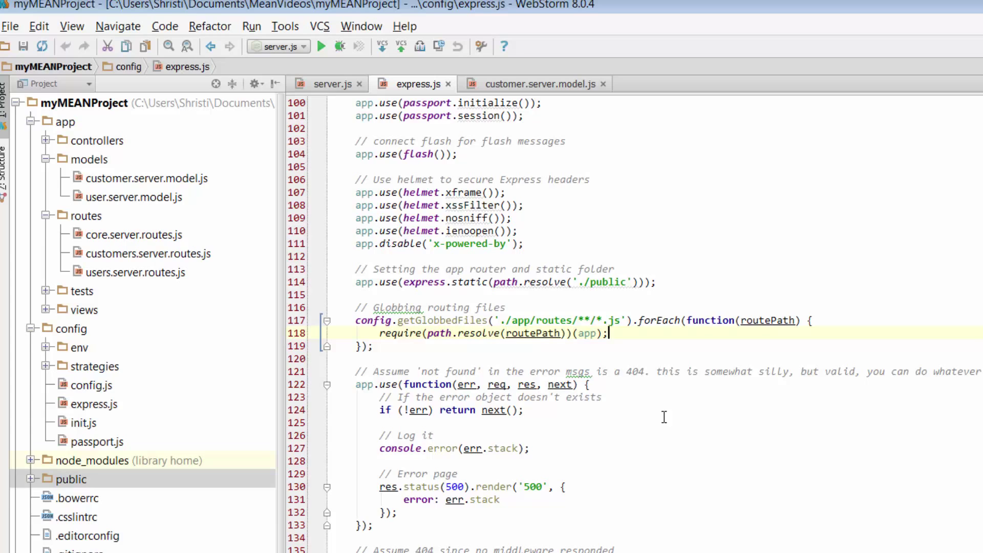
{"action": "mouse_move", "coordinate": [687, 500]}
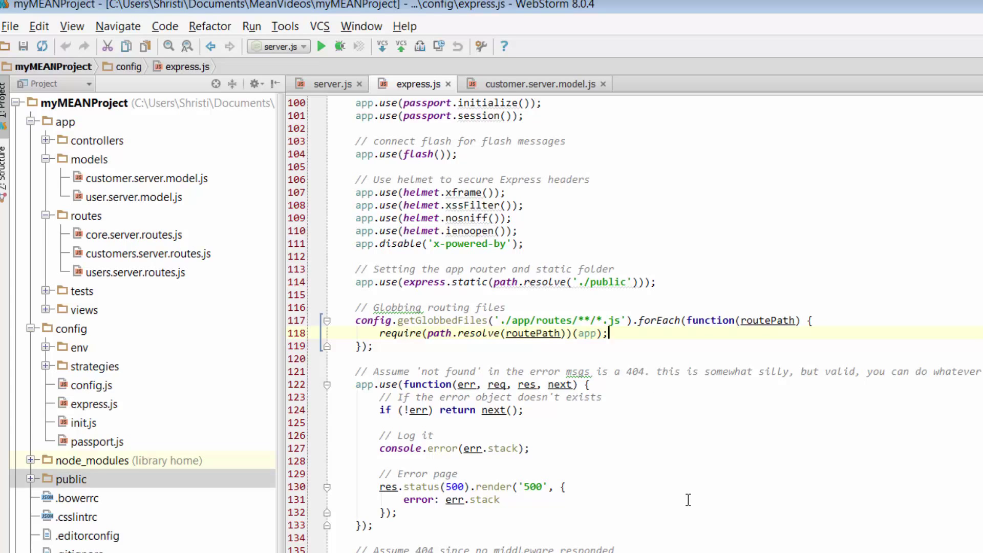
{"action": "mouse_move", "coordinate": [651, 470]}
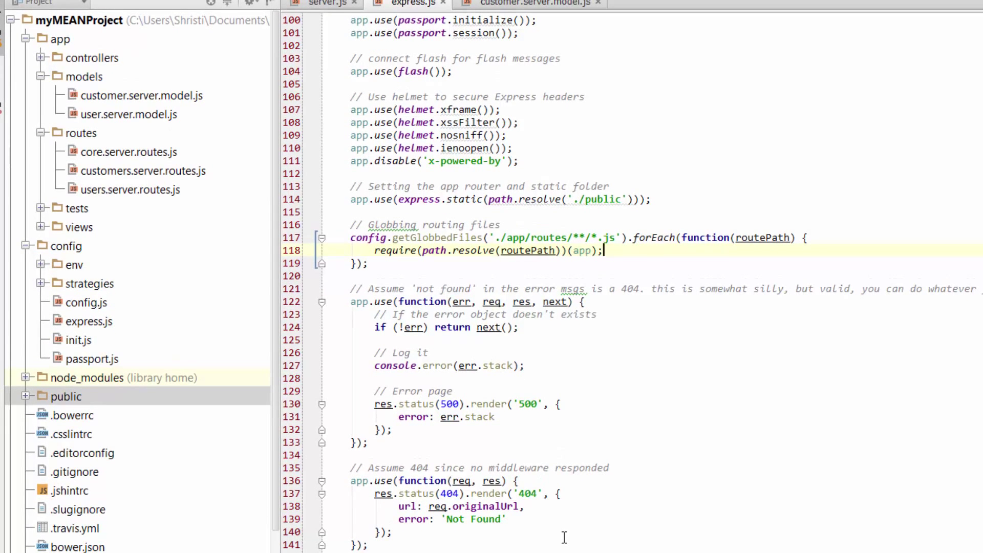
{"action": "mouse_move", "coordinate": [537, 495]}
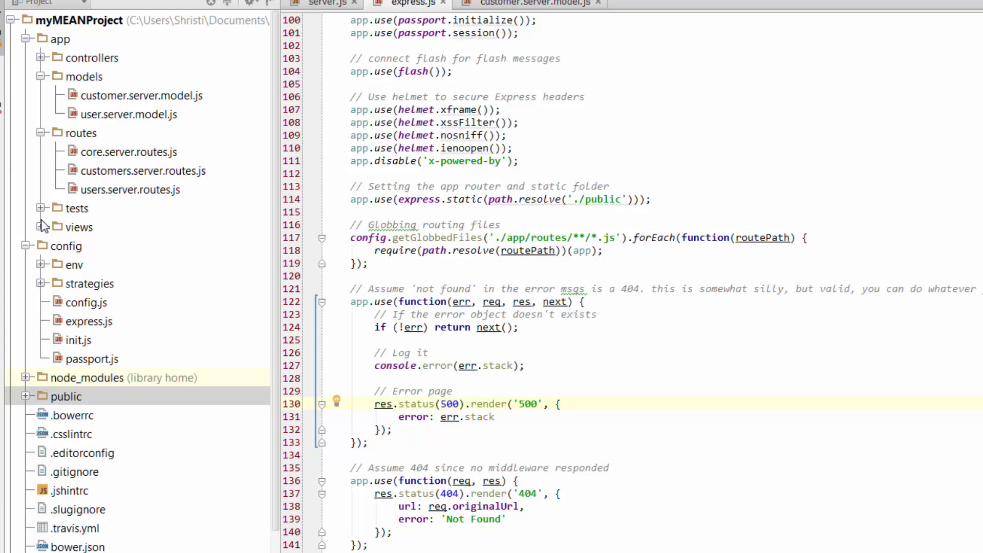
{"action": "left_click", "coordinate": [40, 227]}
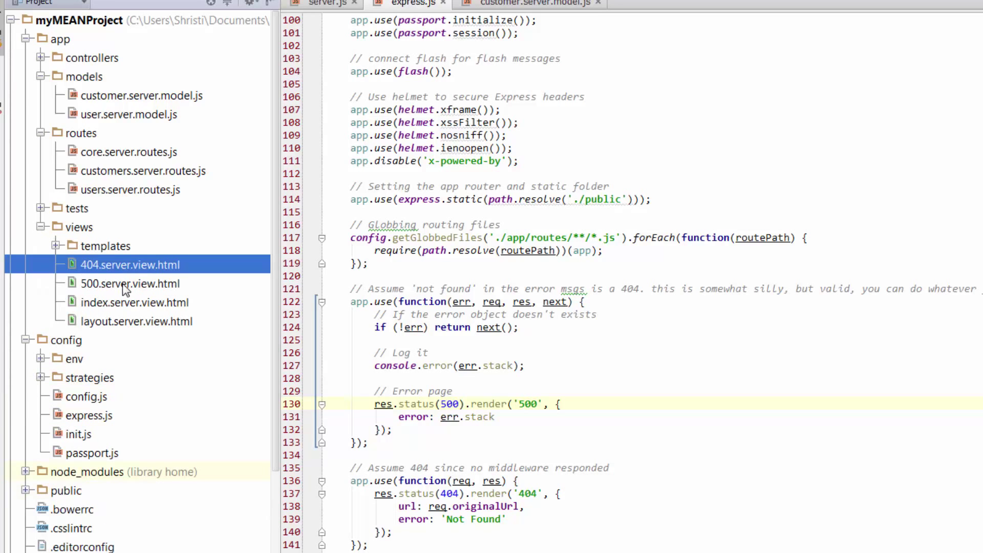
{"action": "left_click", "coordinate": [130, 284]}
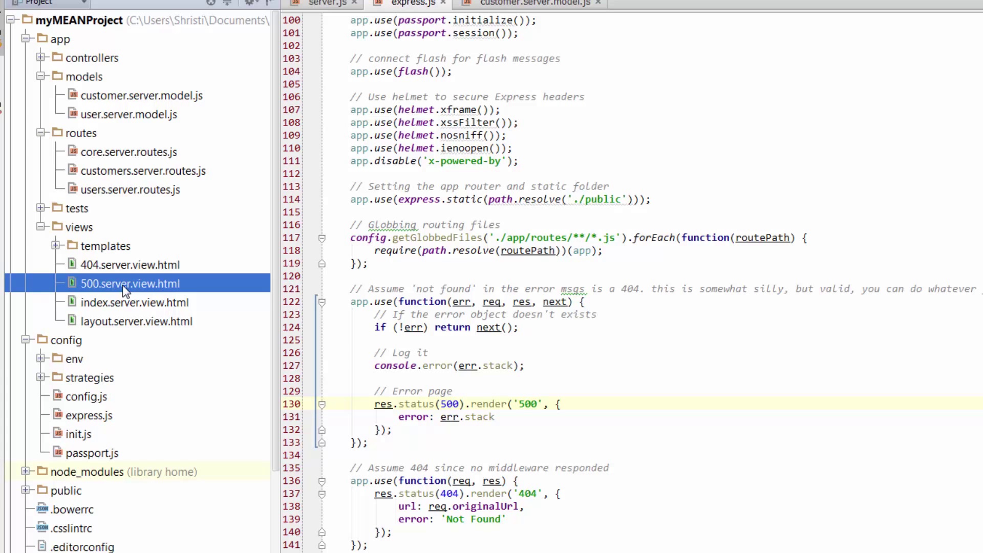
{"action": "mouse_move", "coordinate": [209, 325]}
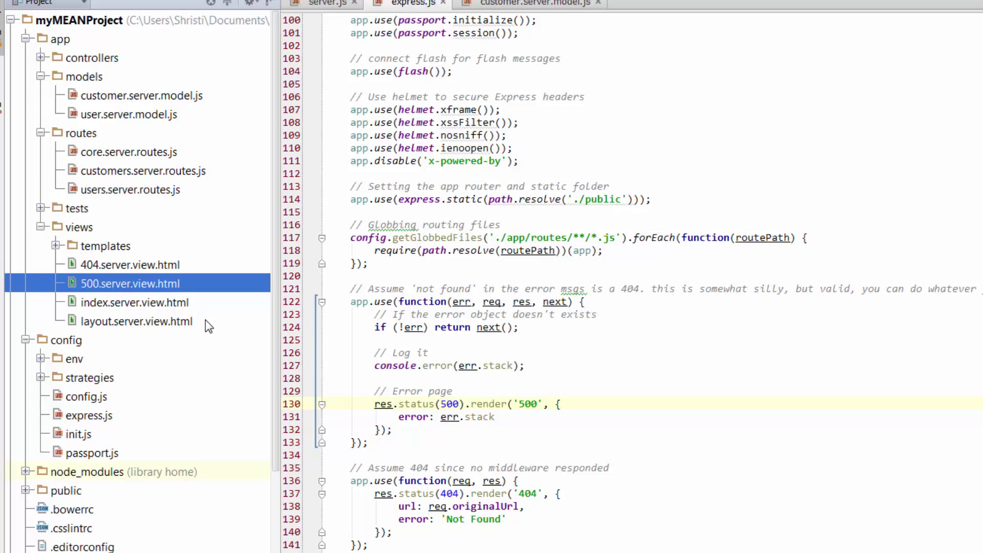
Expand config/env to list all.js, development.js, production.js and test.js.
{"action": "scroll", "scroll_direction": "up", "scroll_amount": 3}
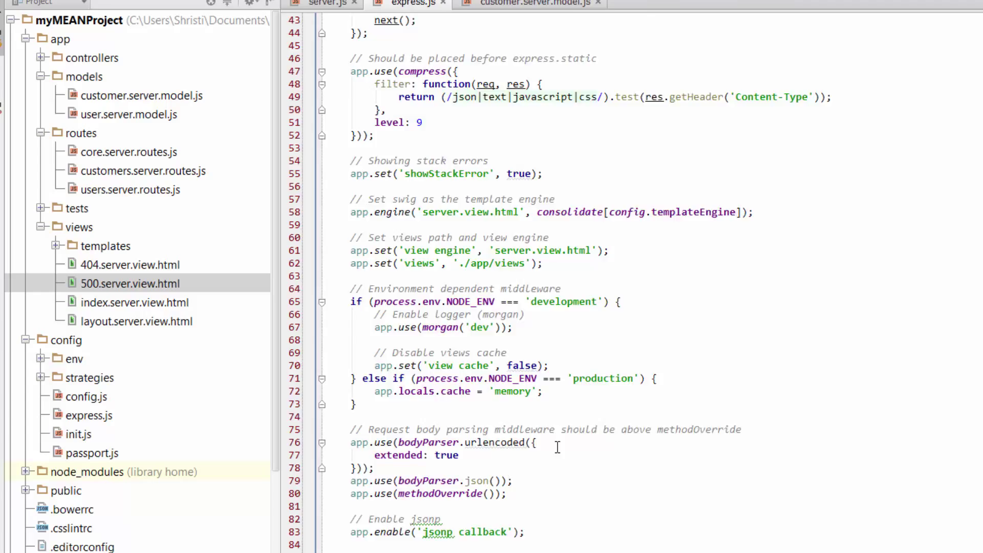
{"action": "scroll", "scroll_direction": "up", "scroll_amount": 3}
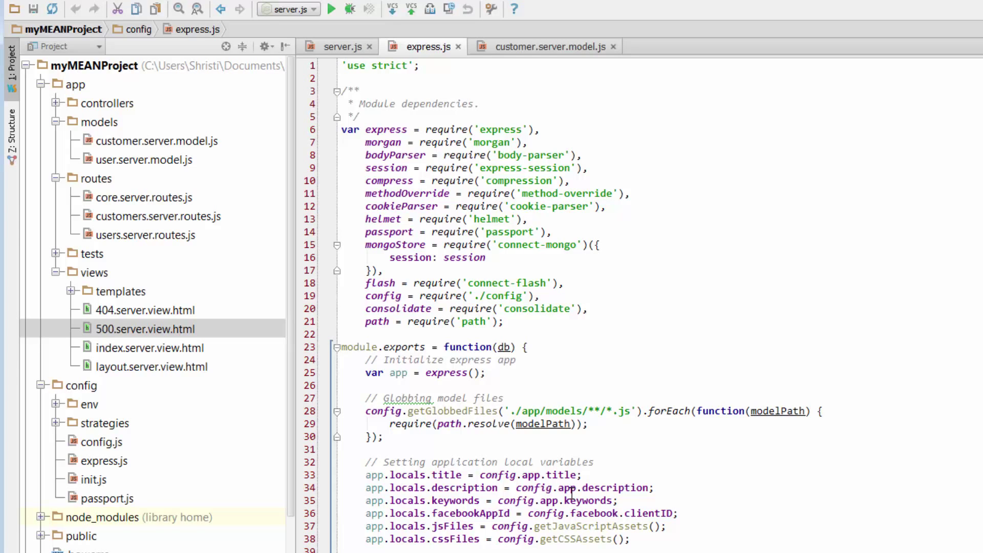
{"action": "mouse_move", "coordinate": [325, 363]}
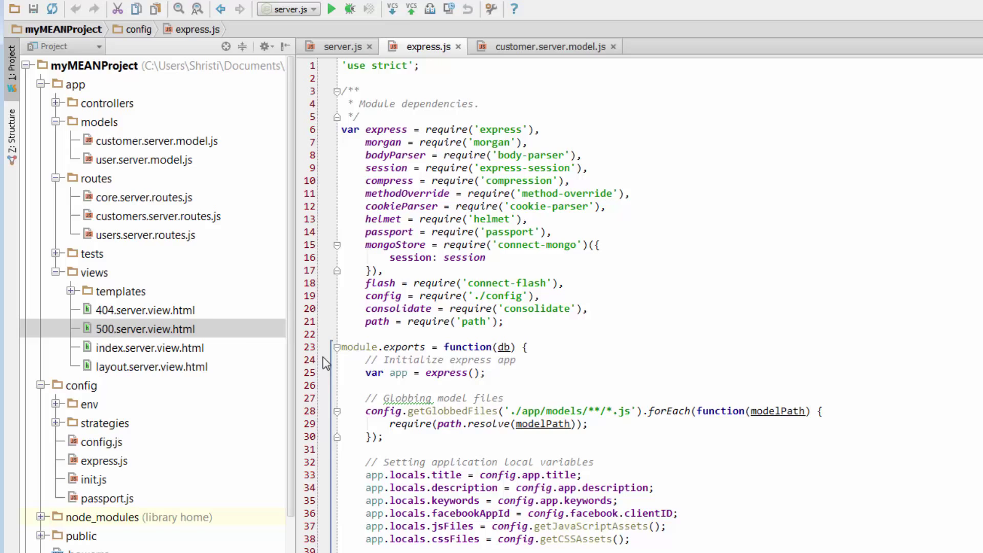
{"action": "mouse_move", "coordinate": [86, 277]}
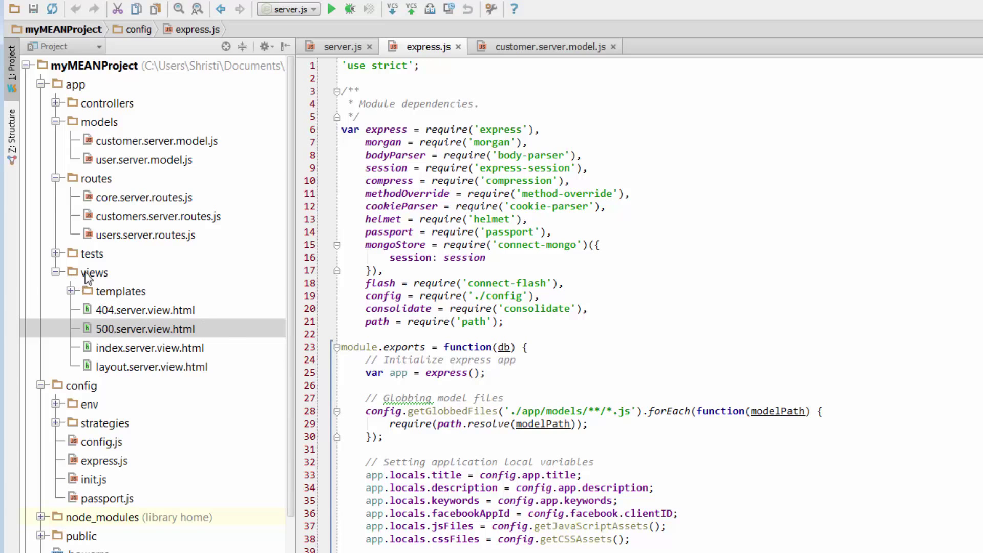
{"action": "scroll", "scroll_direction": "down", "scroll_amount": 3}
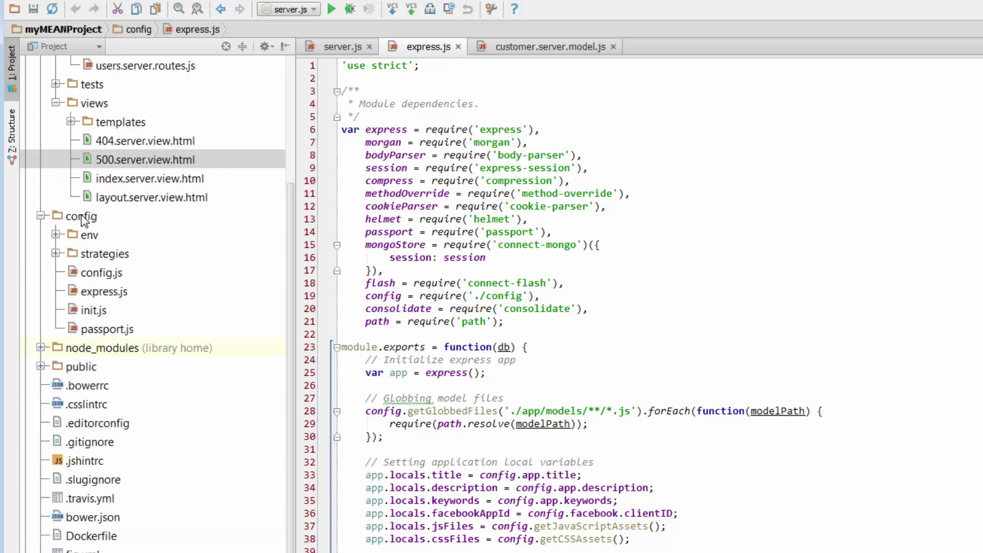
{"action": "left_click", "coordinate": [81, 216]}
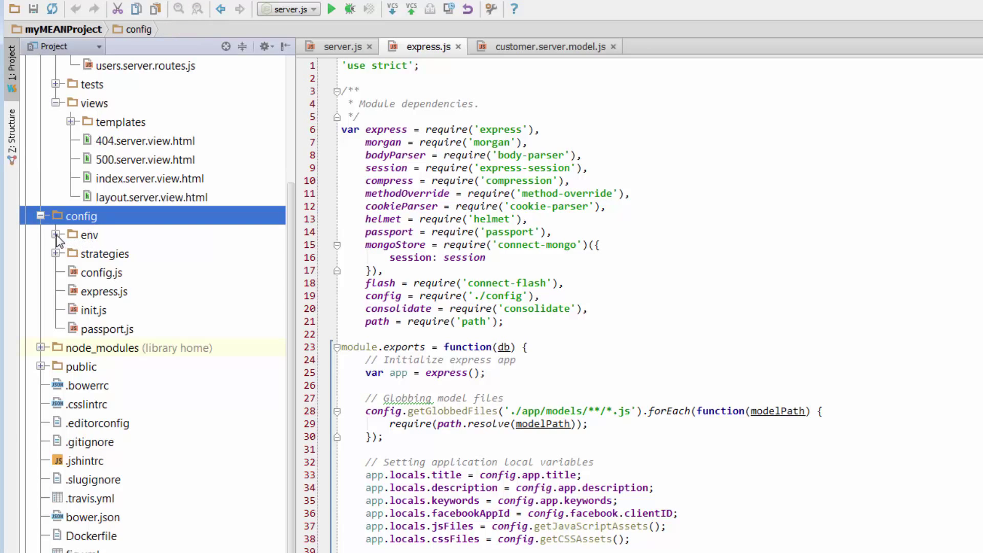
{"action": "left_click", "coordinate": [55, 235]}
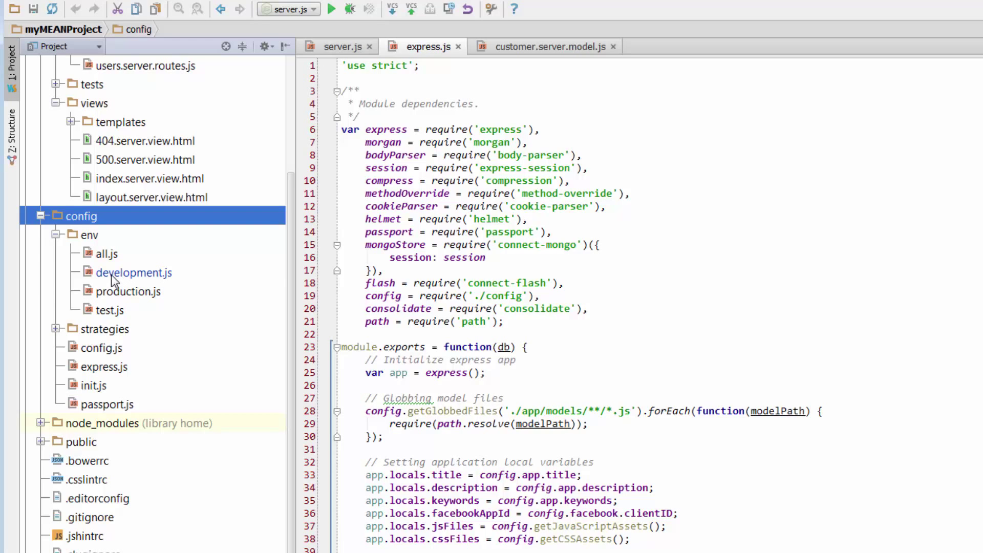
{"action": "mouse_move", "coordinate": [113, 257]}
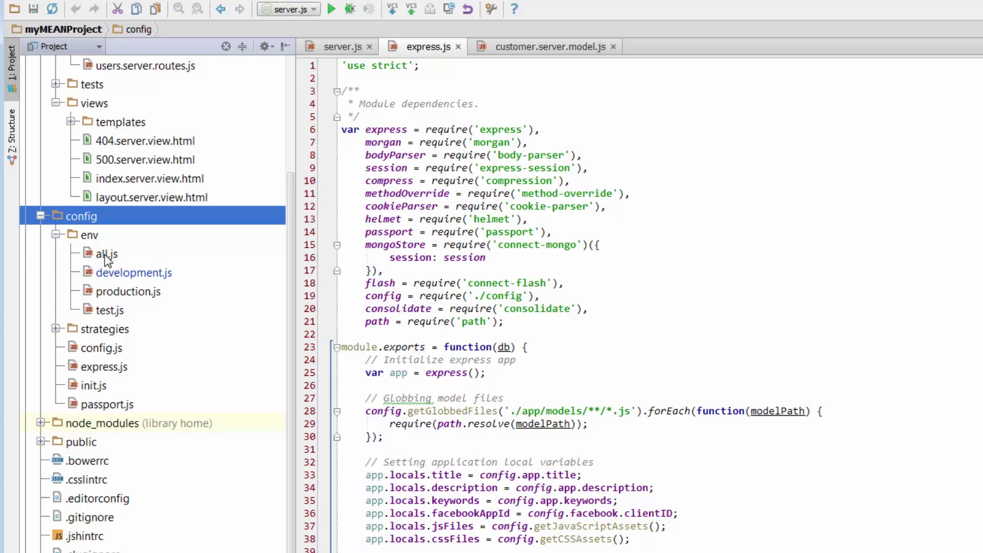
Open config/env/all.js showing app title, port, session settings and asset lists.
{"action": "double_click", "coordinate": [107, 253]}
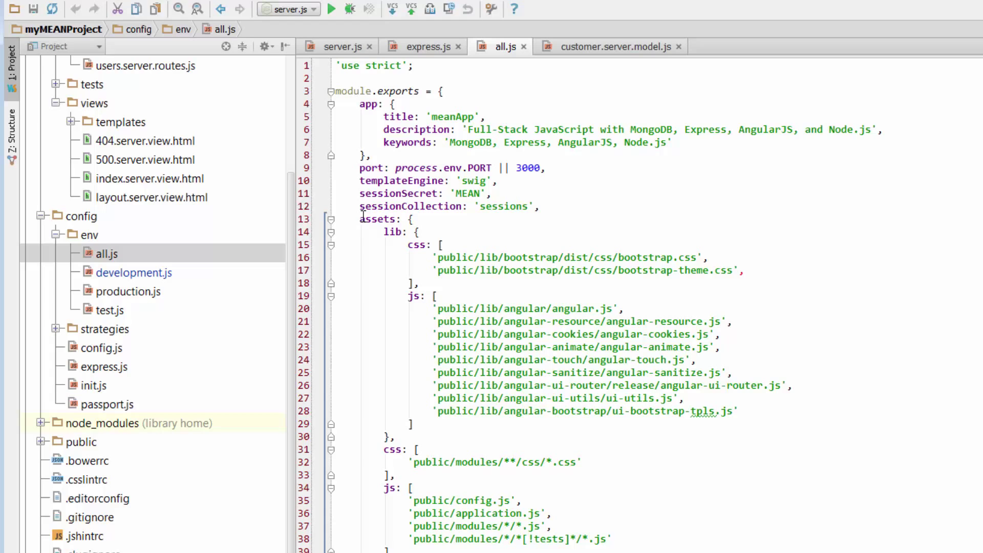
{"action": "mouse_move", "coordinate": [379, 232]}
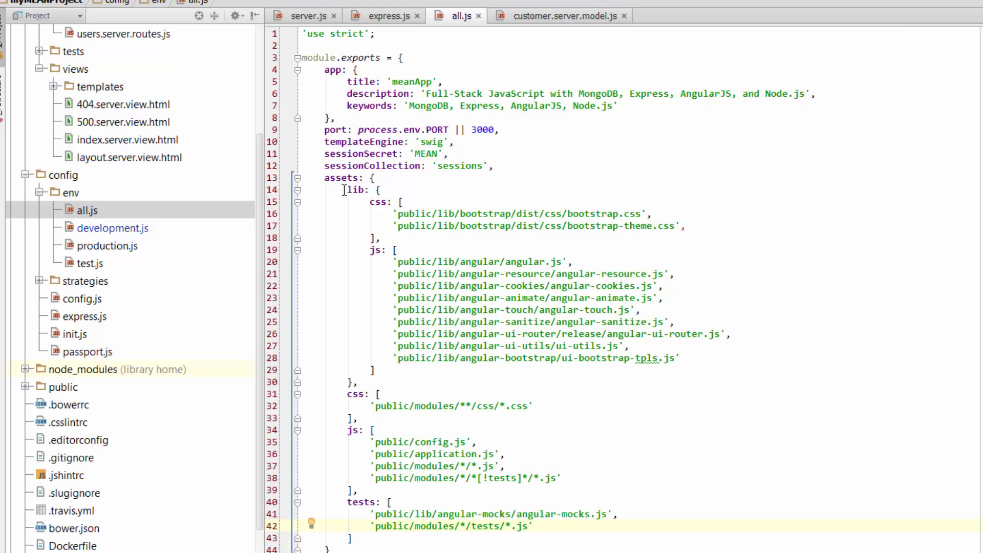
{"action": "mouse_move", "coordinate": [78, 531]}
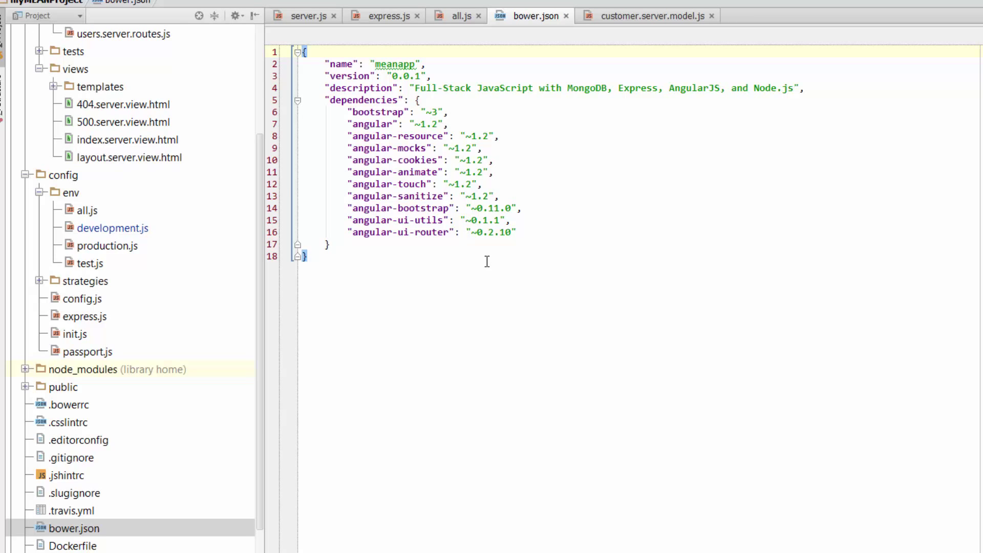
{"action": "mouse_move", "coordinate": [235, 347]}
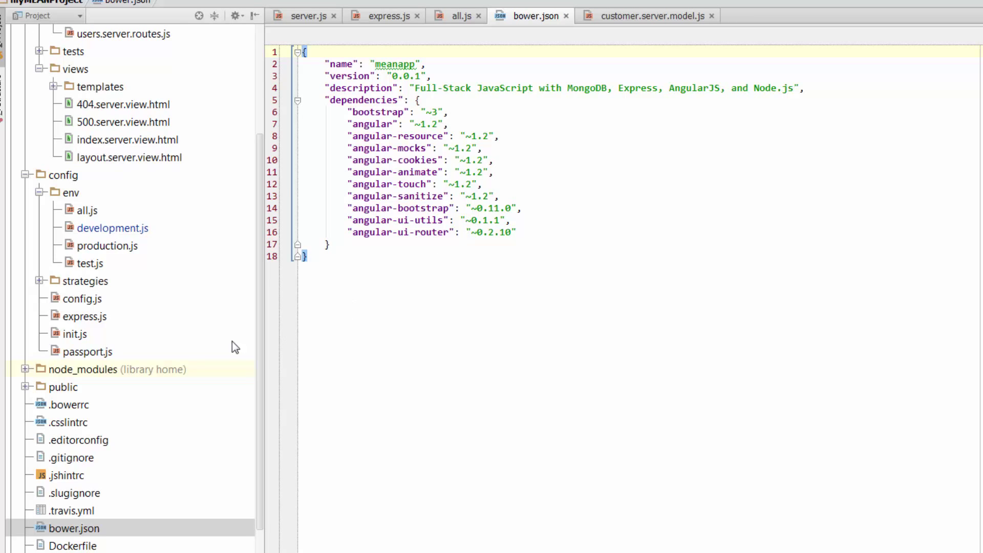
Expand public/lib/angular to show angular.js, minified files and angular-csp.css.
{"action": "left_click", "coordinate": [25, 387]}
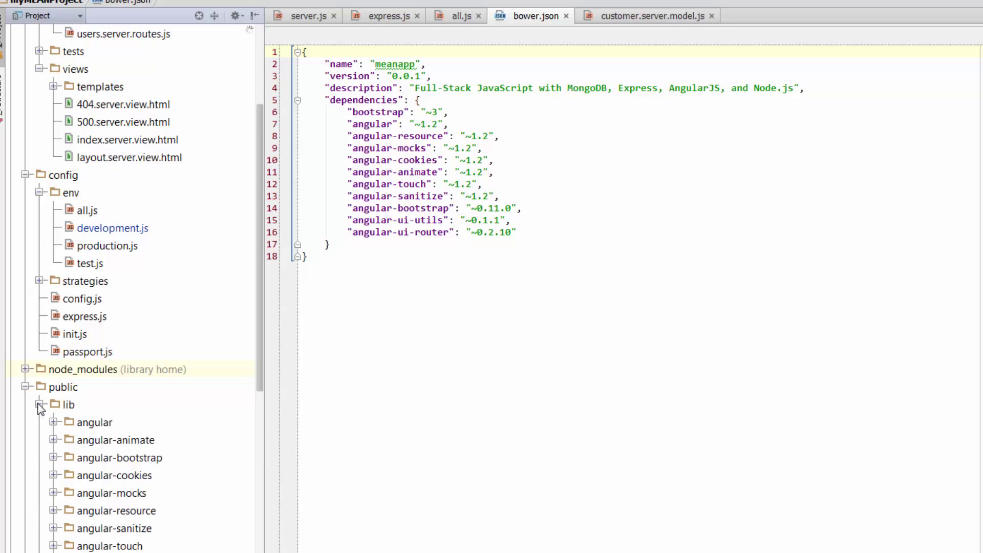
{"action": "scroll", "scroll_direction": "down", "scroll_amount": 3}
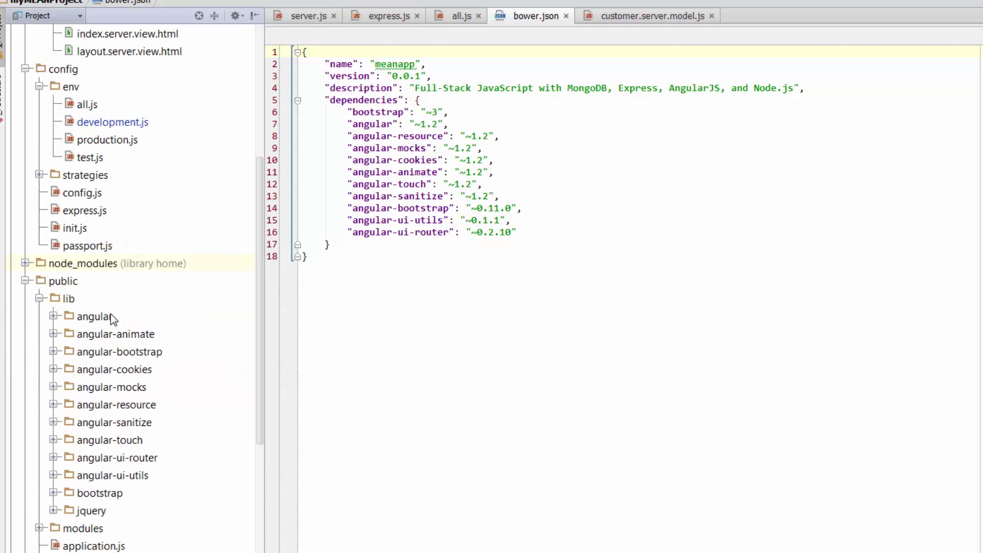
{"action": "left_click", "coordinate": [54, 316]}
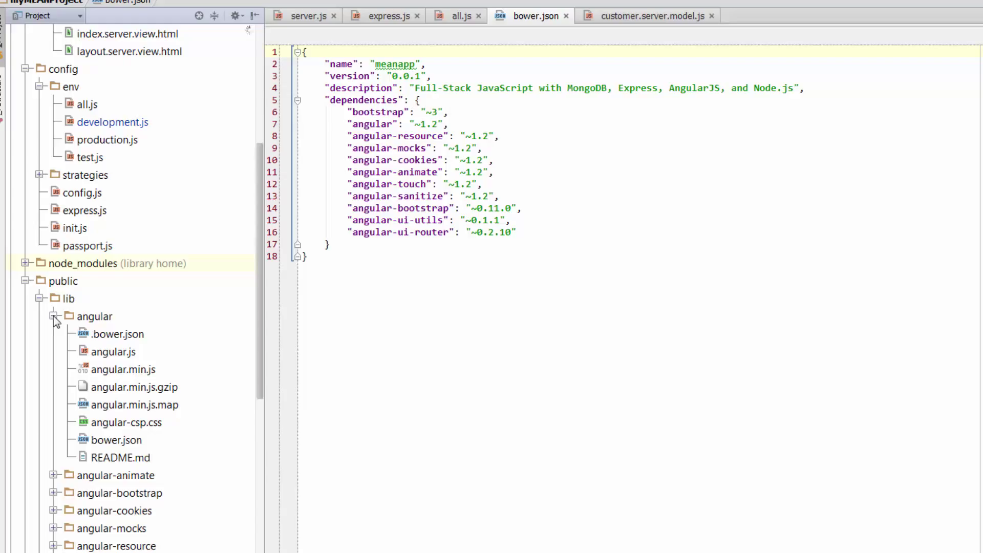
{"action": "left_click", "coordinate": [95, 316]}
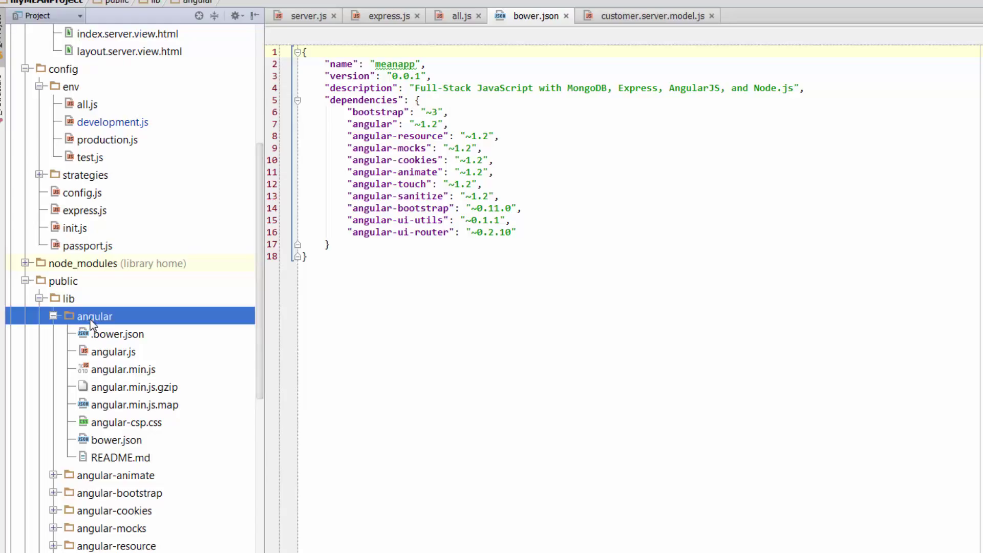
{"action": "mouse_move", "coordinate": [111, 373]}
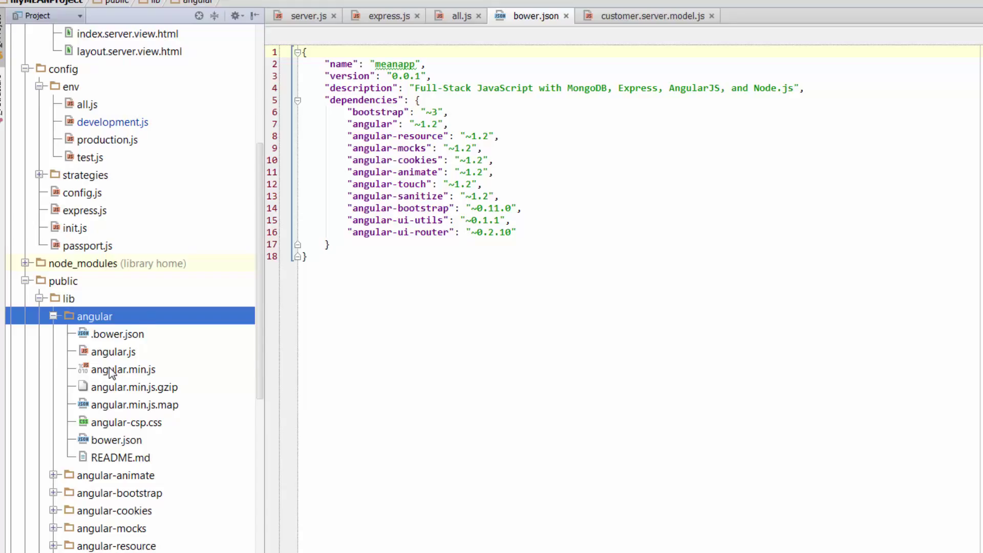
{"action": "left_click", "coordinate": [113, 351]}
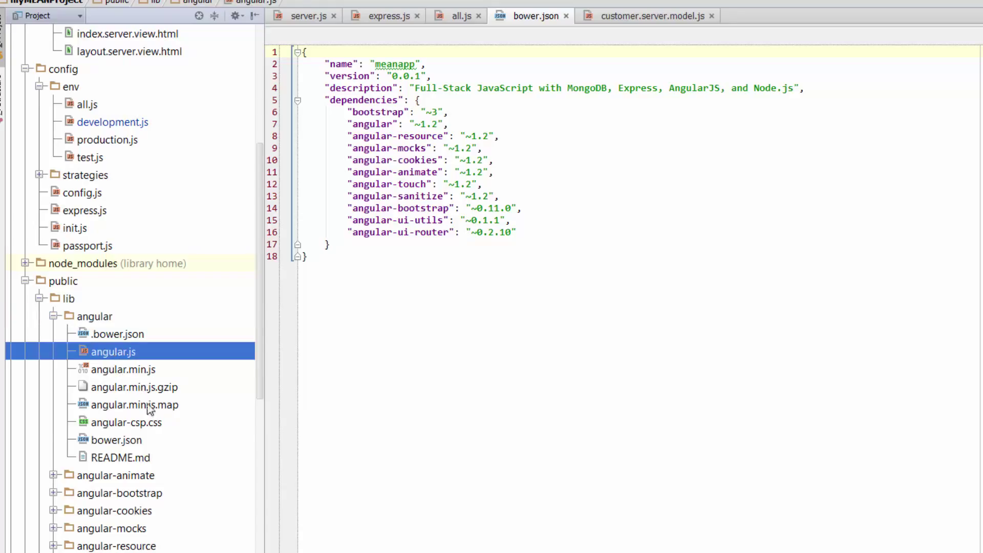
{"action": "left_click", "coordinate": [127, 421]}
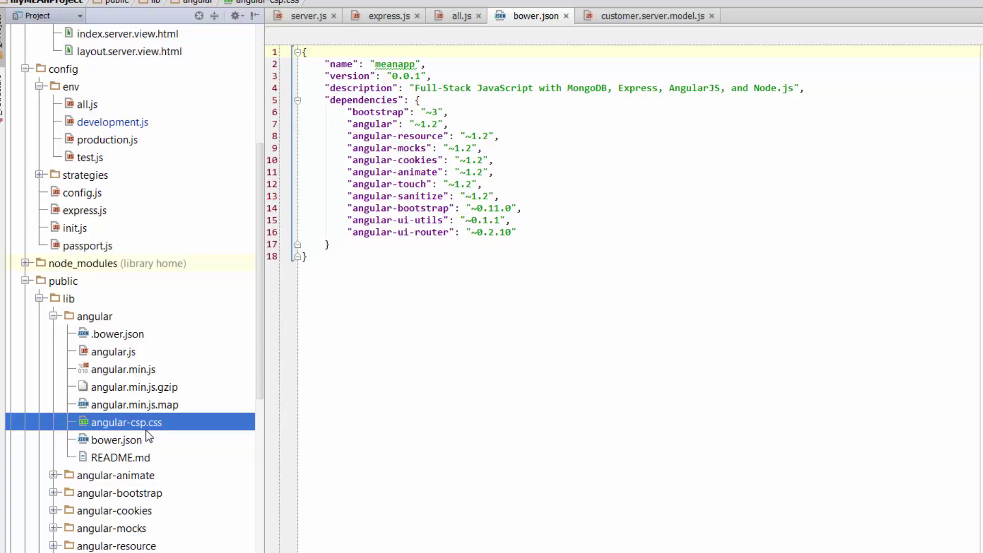
{"action": "mouse_move", "coordinate": [134, 244]}
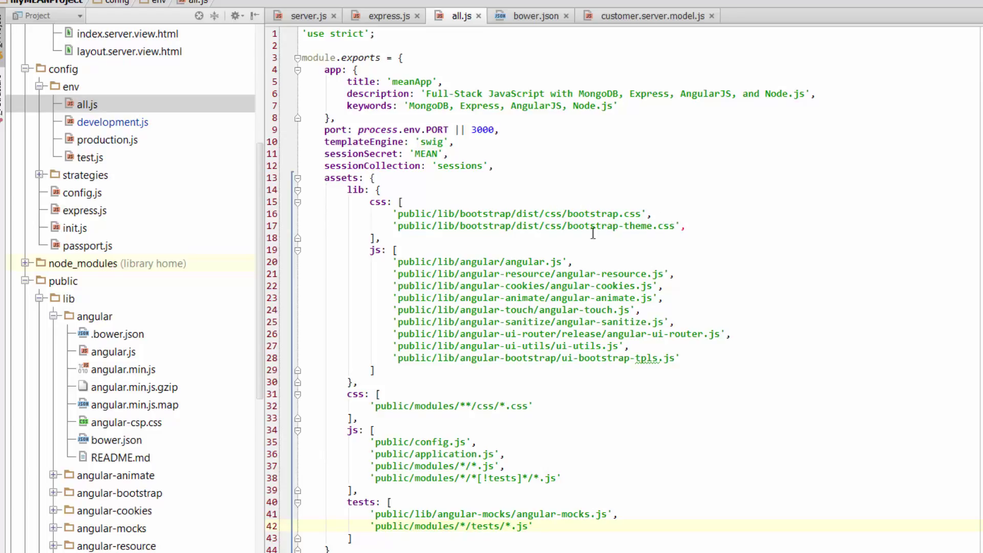
Delete the trailing comma after bootstrap-theme.css in all.js and collapse public/lib/angular.
{"action": "left_click", "coordinate": [690, 226]}
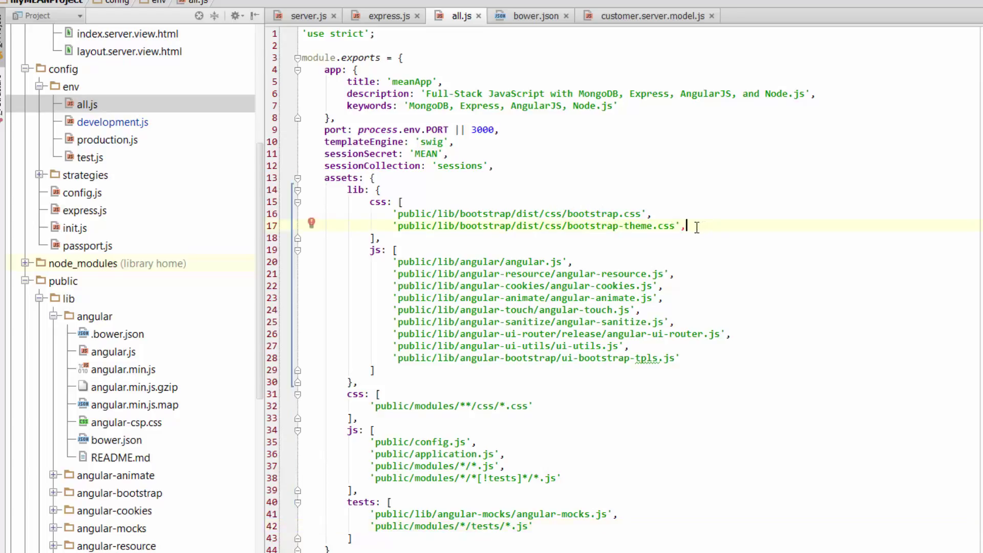
{"action": "key", "text": "Backspace"}
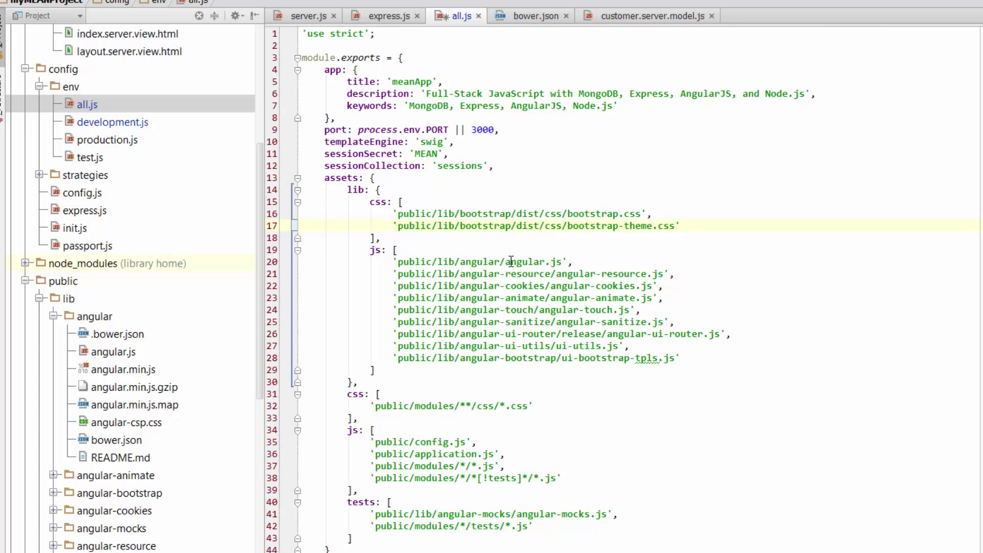
{"action": "mouse_move", "coordinate": [570, 370]}
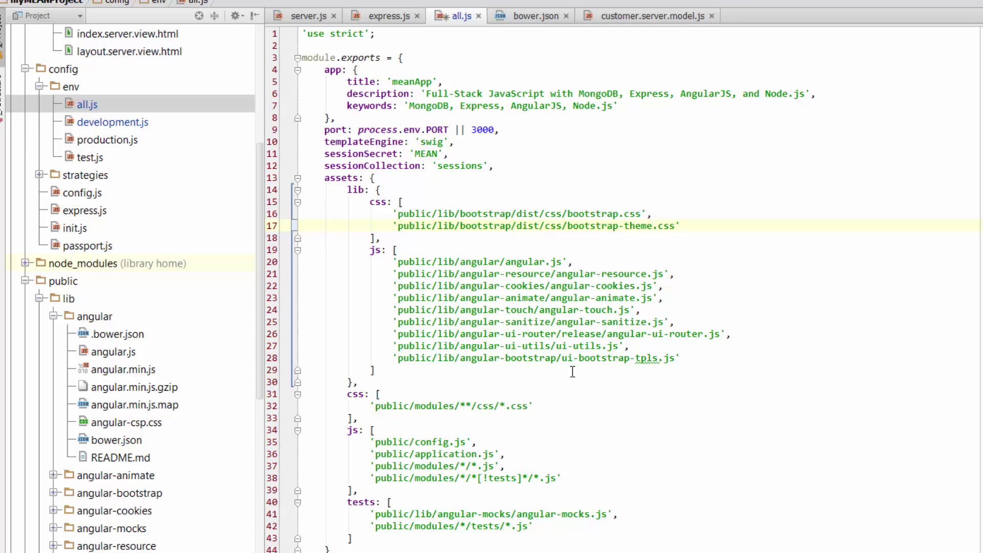
{"action": "left_click", "coordinate": [54, 316]}
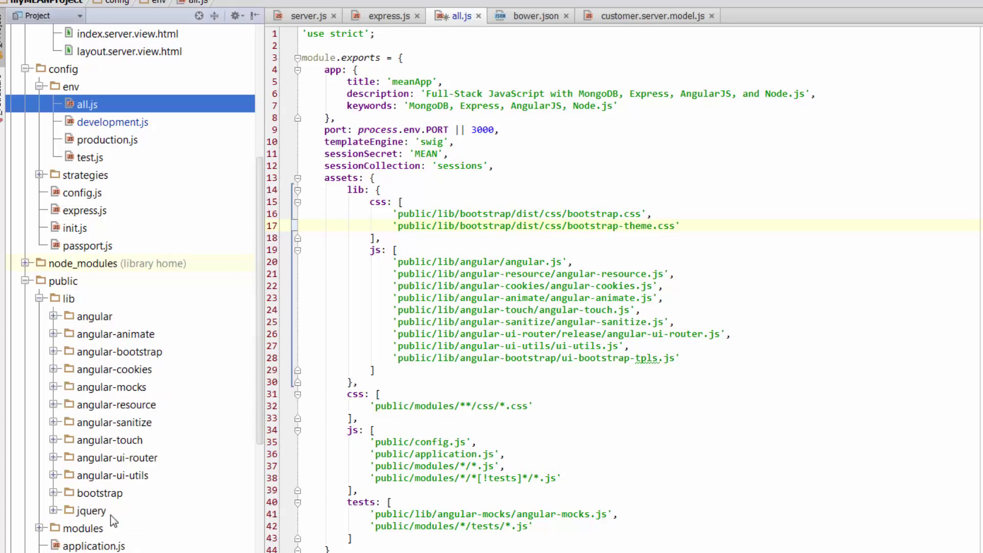
{"action": "mouse_move", "coordinate": [467, 293]}
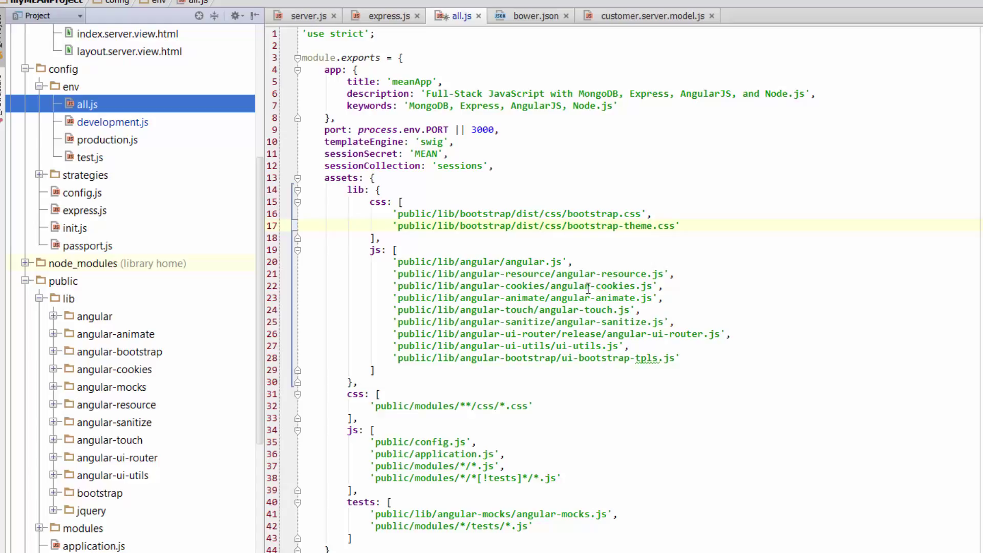
Point out the angular-resource script entry and the css key in the lib assets block.
{"action": "left_click", "coordinate": [550, 273]}
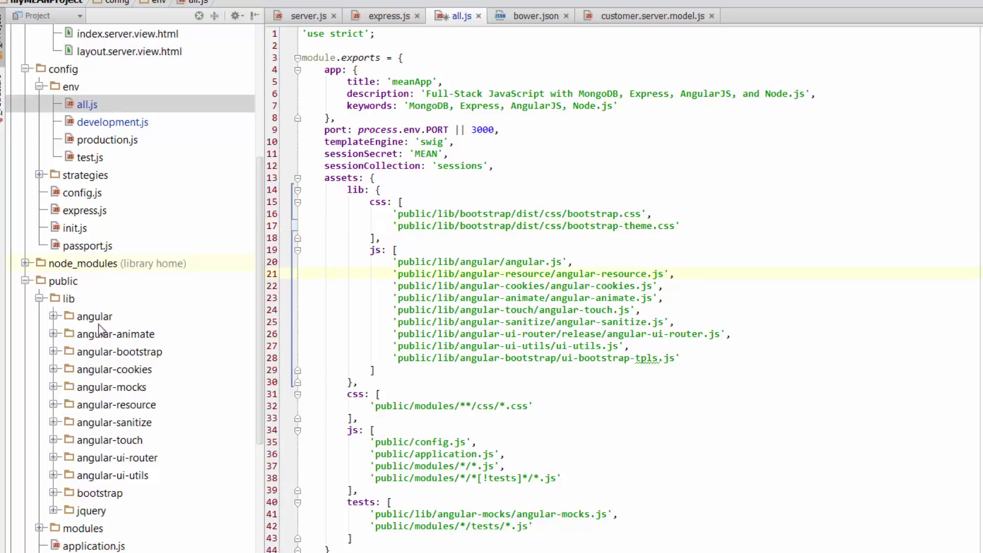
{"action": "mouse_move", "coordinate": [592, 298]}
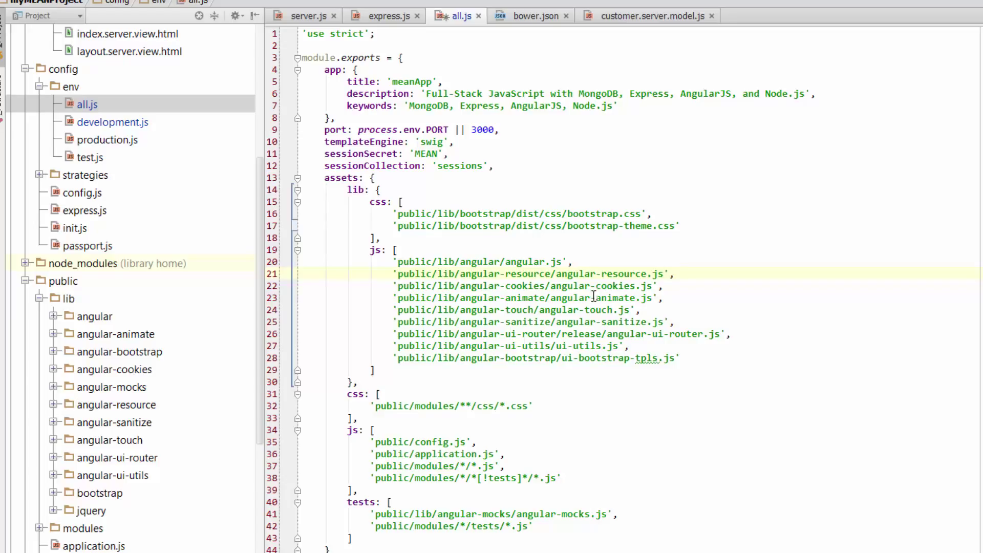
{"action": "left_click", "coordinate": [619, 213]}
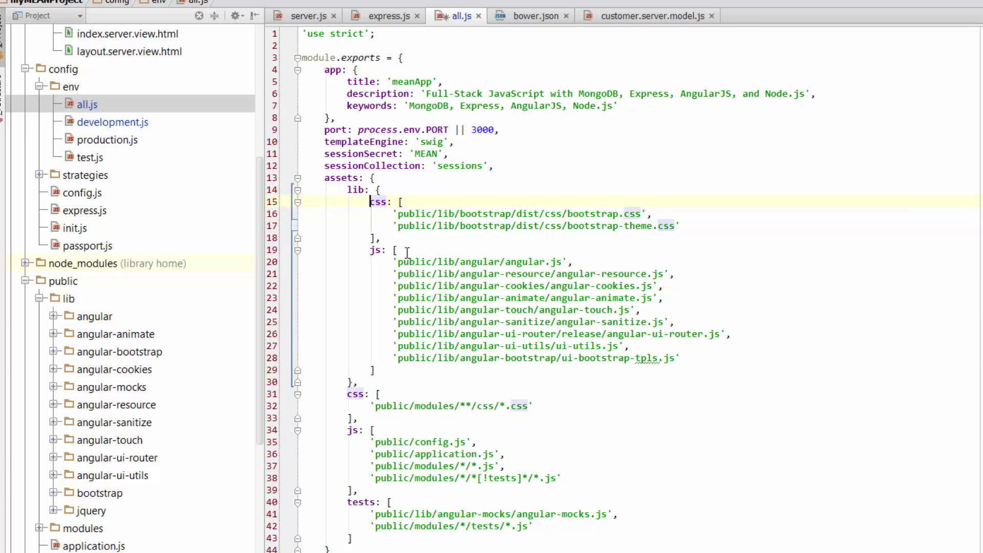
{"action": "left_click", "coordinate": [348, 189]}
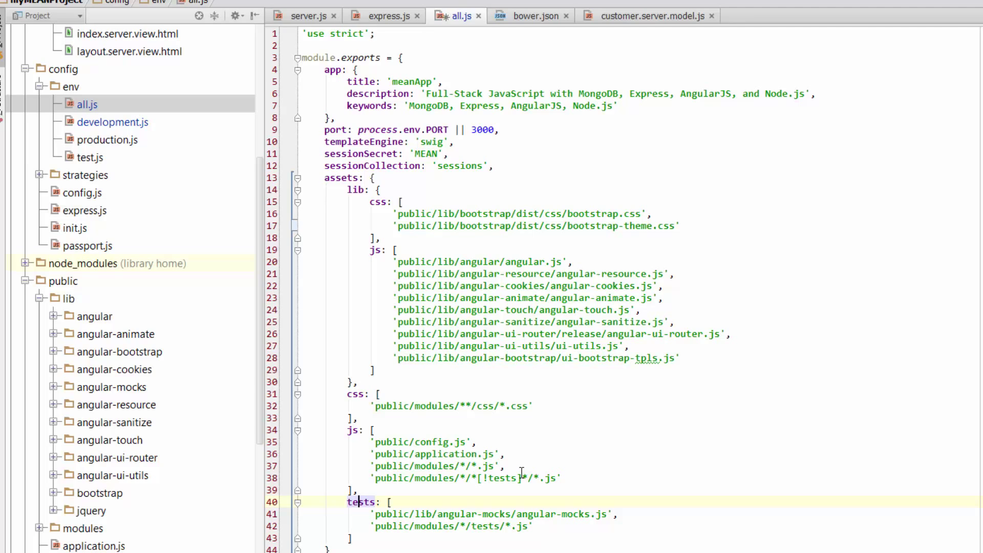
{"action": "mouse_move", "coordinate": [93, 359]}
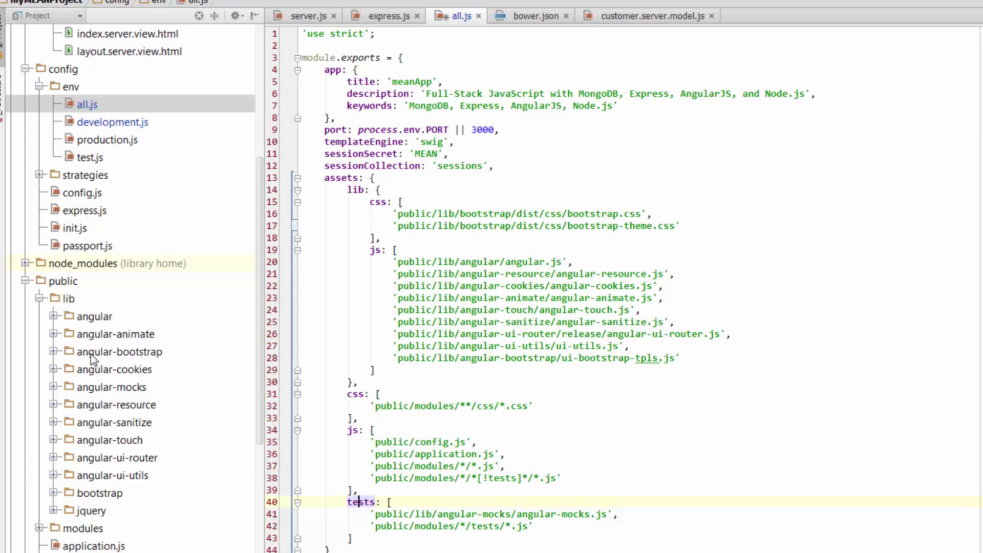
Collapse public/lib and expand public/modules/customers down to its css folder.
{"action": "left_click", "coordinate": [43, 298]}
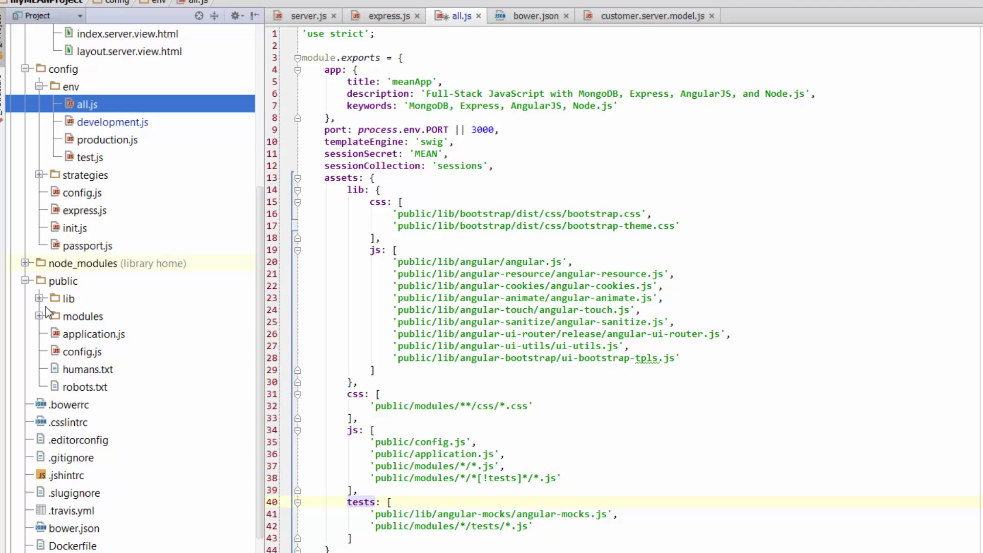
{"action": "left_click", "coordinate": [40, 316]}
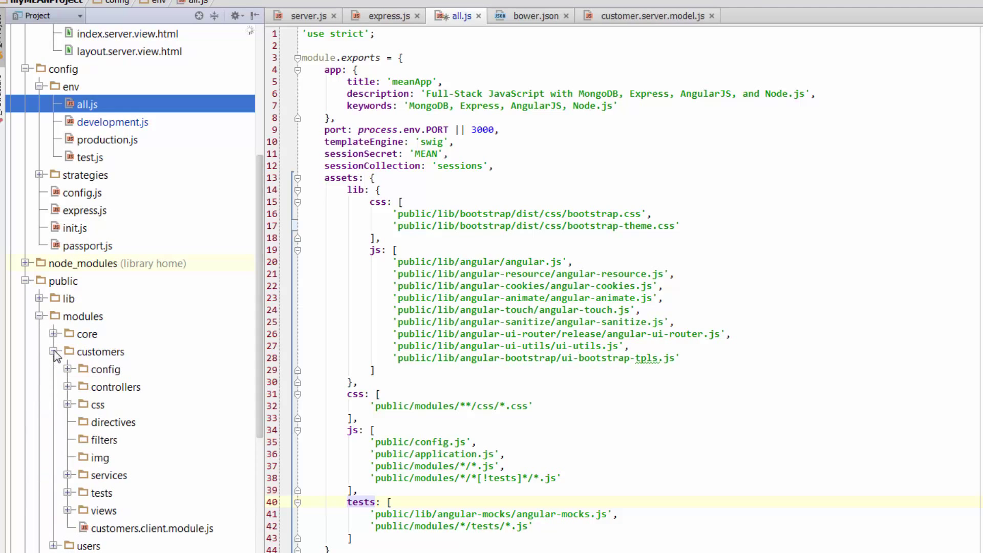
{"action": "left_click", "coordinate": [96, 405]}
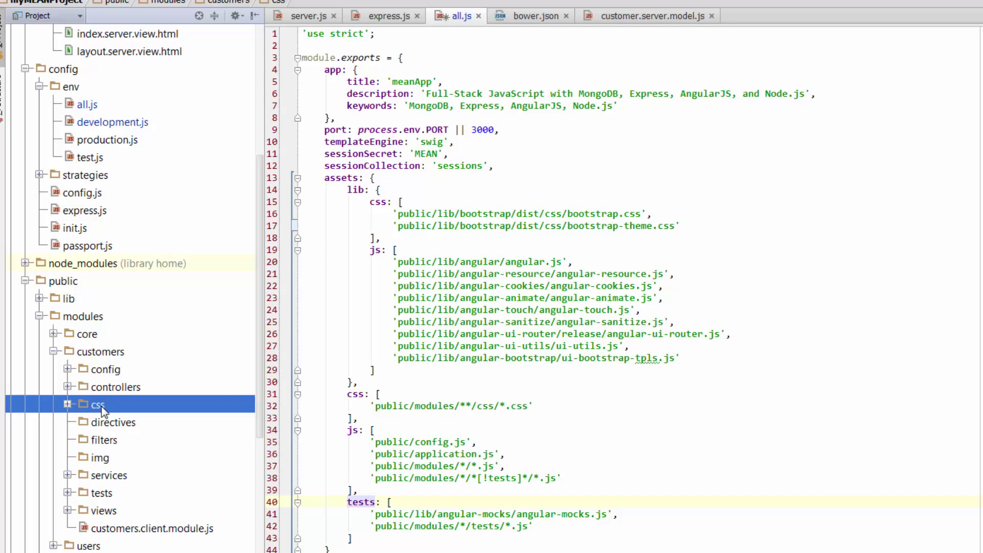
{"action": "left_click", "coordinate": [99, 492]}
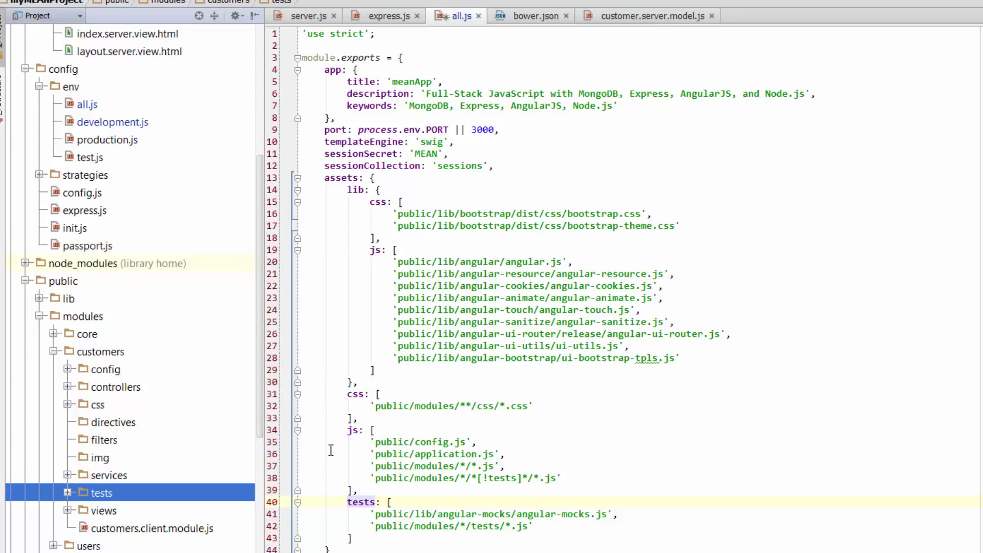
{"action": "mouse_move", "coordinate": [512, 411]}
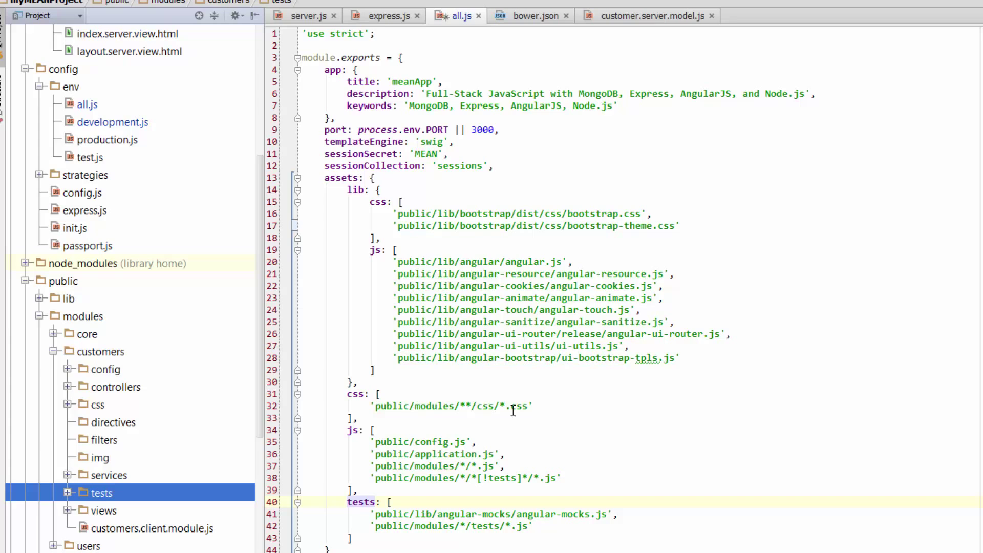
{"action": "mouse_move", "coordinate": [514, 411]}
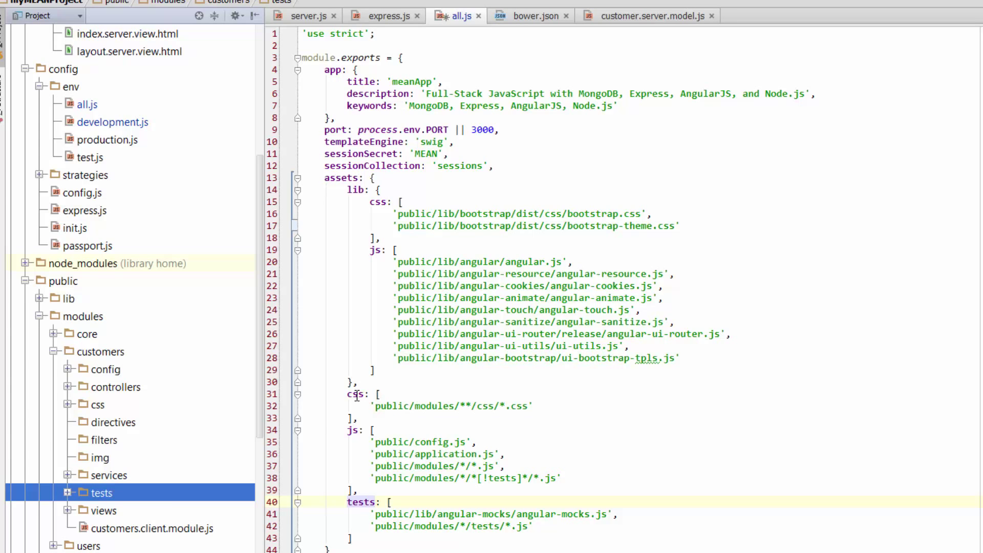
Reveal customers.css inside public/modules/customers/css.
{"action": "left_click", "coordinate": [62, 281]}
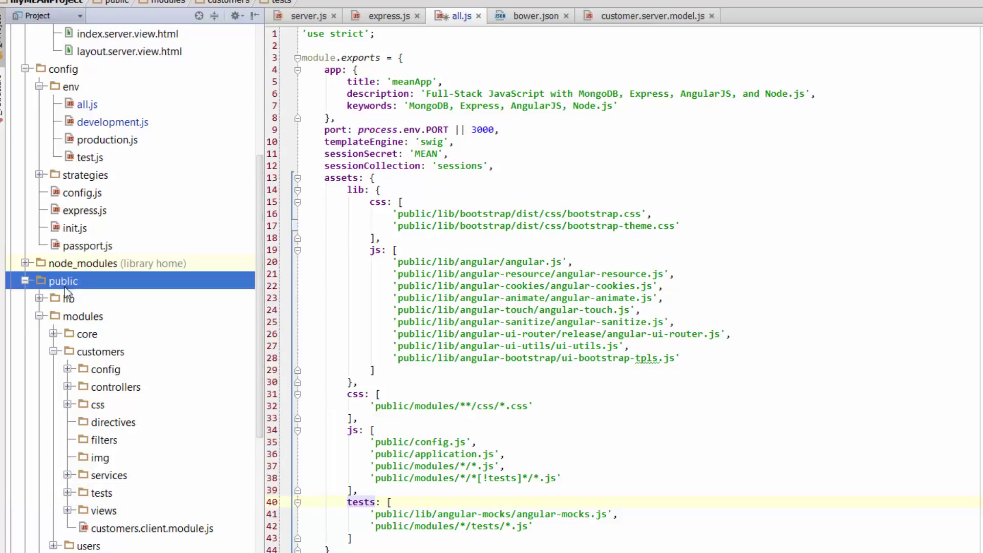
{"action": "left_click", "coordinate": [83, 316]}
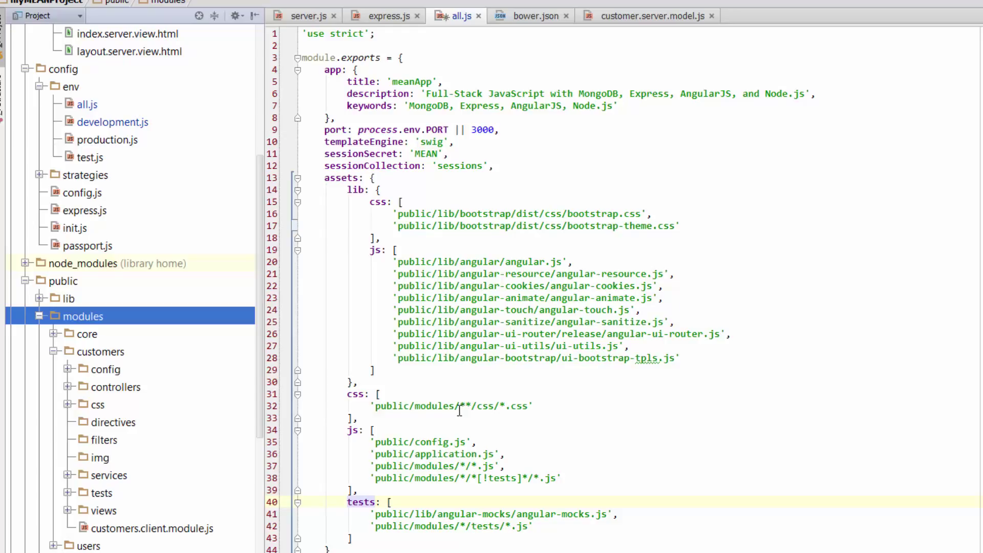
{"action": "left_click", "coordinate": [100, 352]}
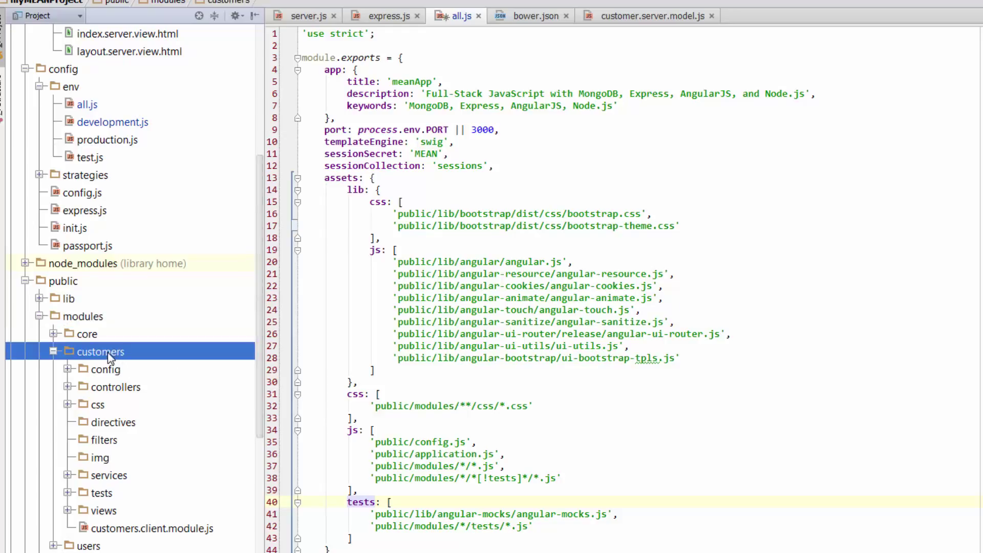
{"action": "left_click", "coordinate": [97, 404]}
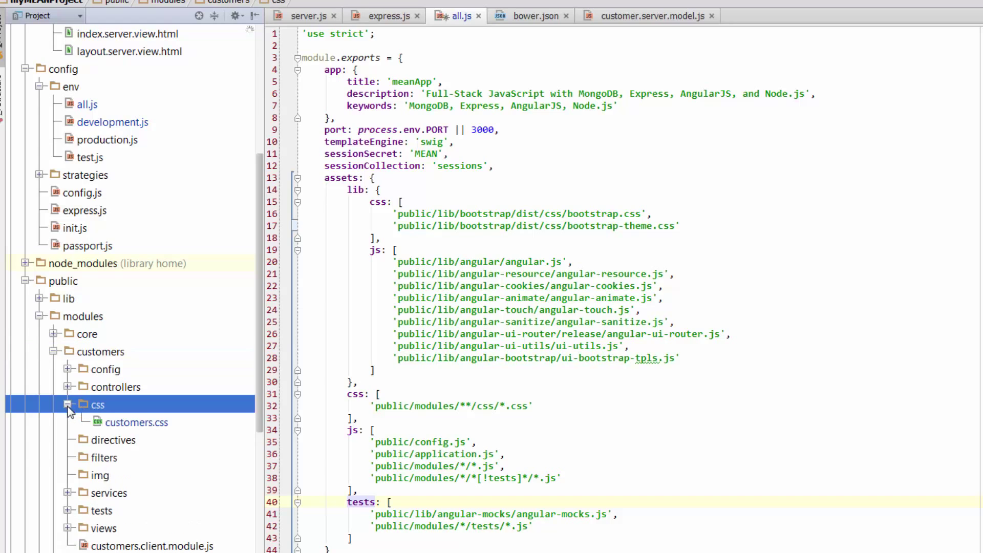
{"action": "left_click", "coordinate": [132, 421]}
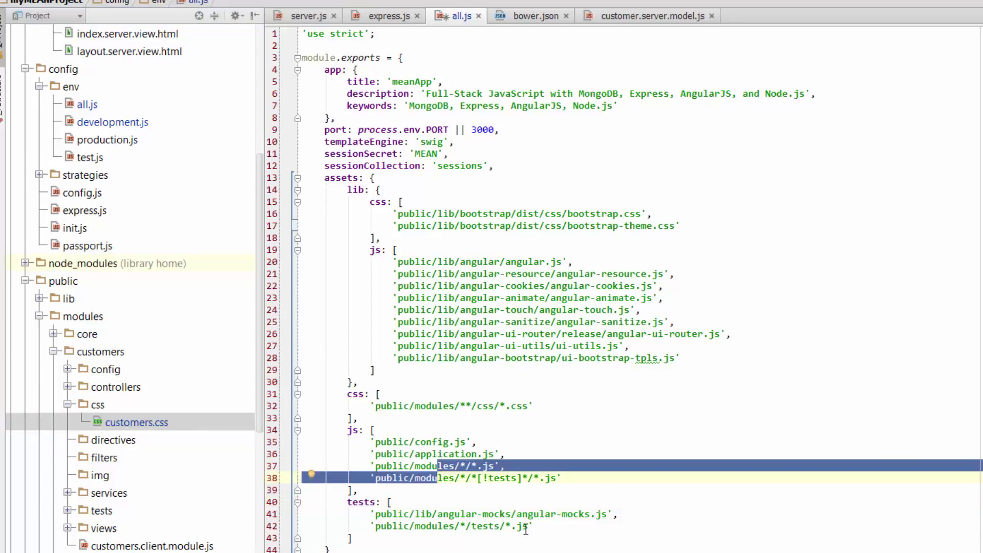
Relate the modules folder to the tests globs in the all.js asset list.
{"action": "left_click", "coordinate": [523, 526]}
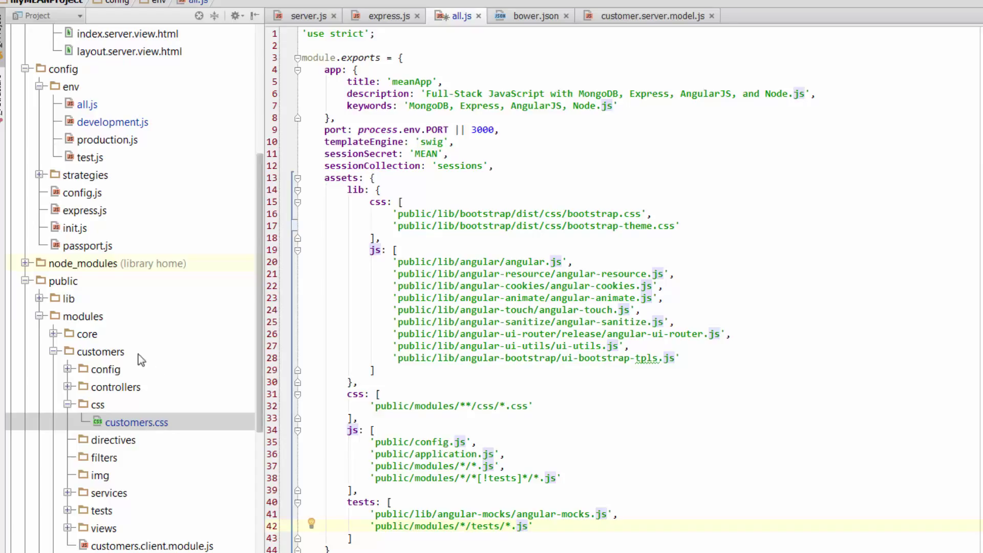
{"action": "mouse_move", "coordinate": [88, 321]}
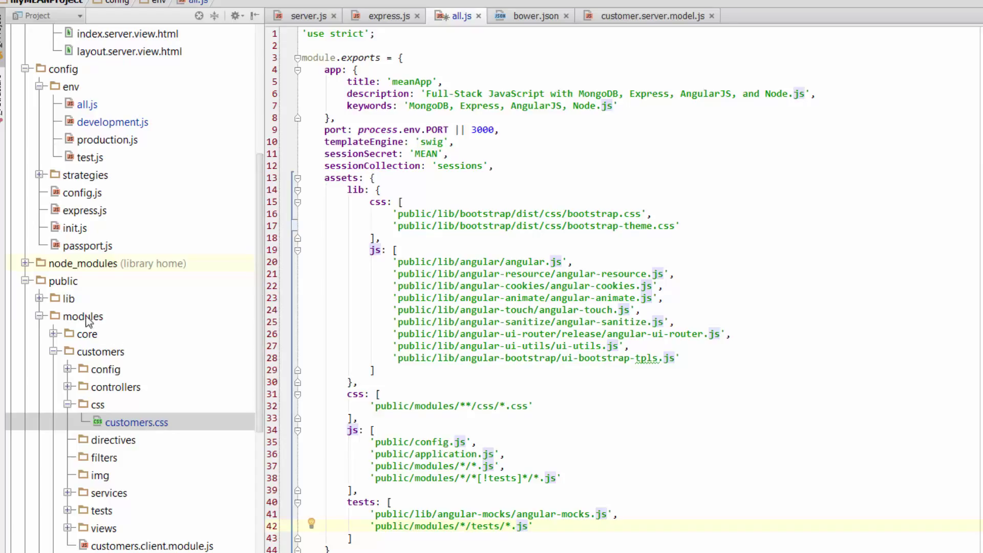
{"action": "left_click", "coordinate": [82, 316]}
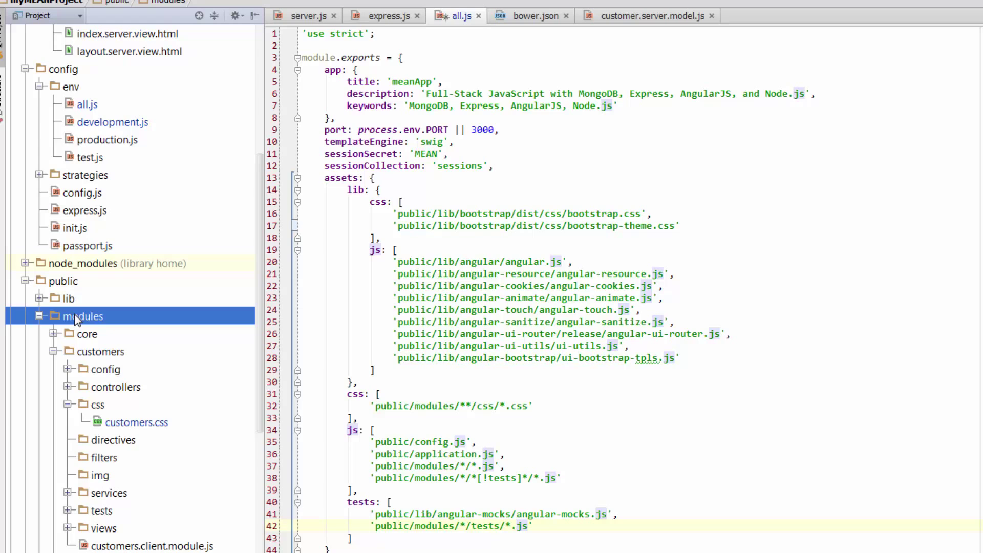
{"action": "mouse_move", "coordinate": [94, 408]}
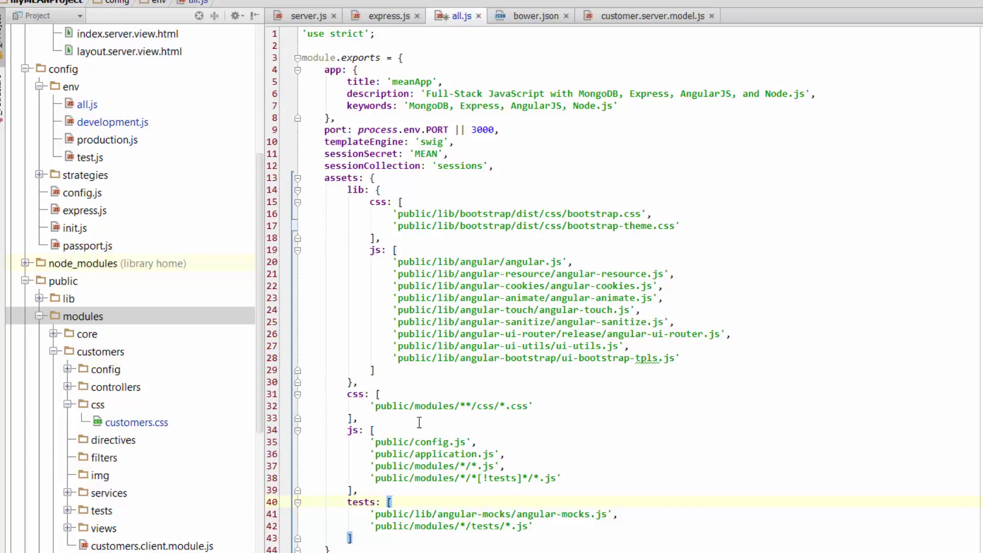
{"action": "left_click", "coordinate": [376, 430]}
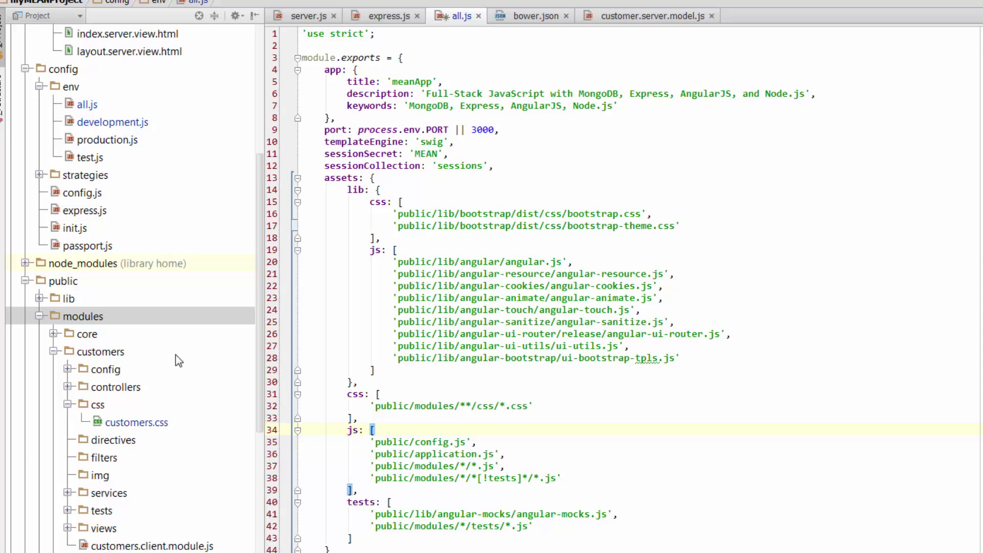
Expand public/lib/angular and highlight angular.js beside angular.min.js.
{"action": "left_click", "coordinate": [28, 263]}
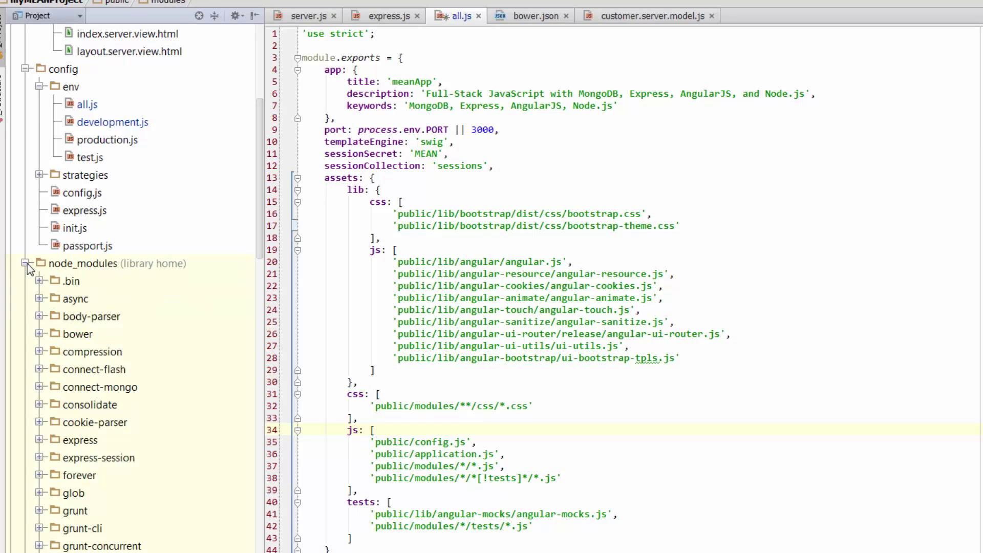
{"action": "left_click", "coordinate": [26, 263]}
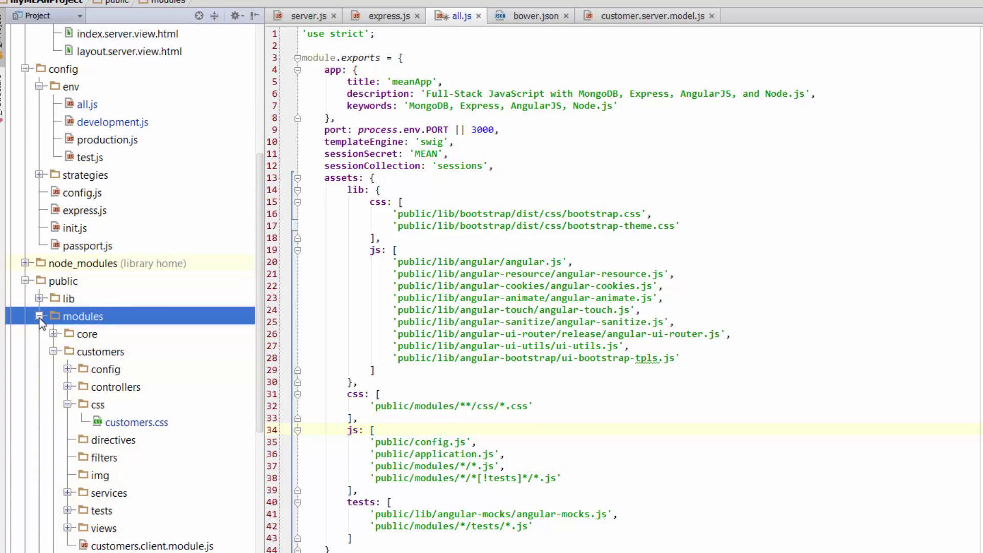
{"action": "left_click", "coordinate": [43, 298]}
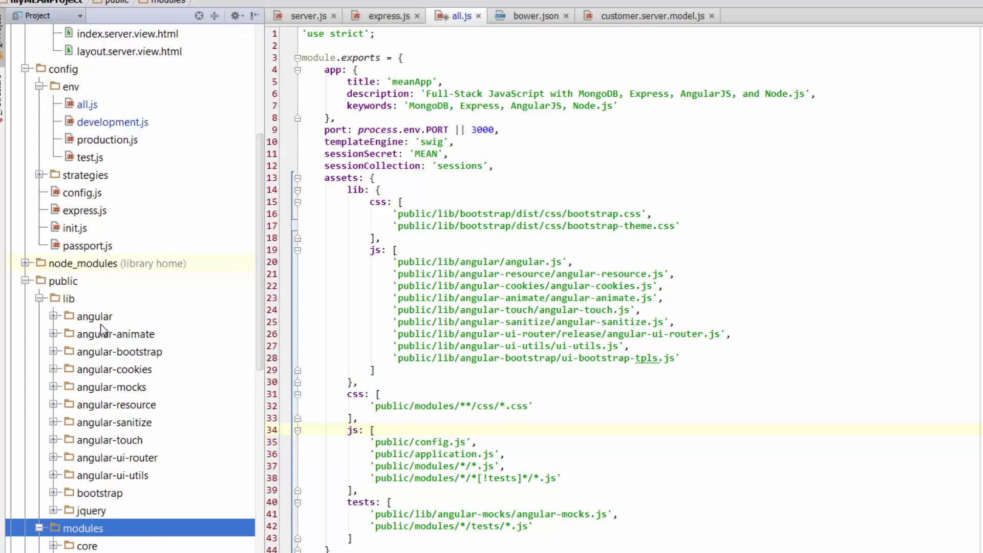
{"action": "mouse_move", "coordinate": [161, 457]}
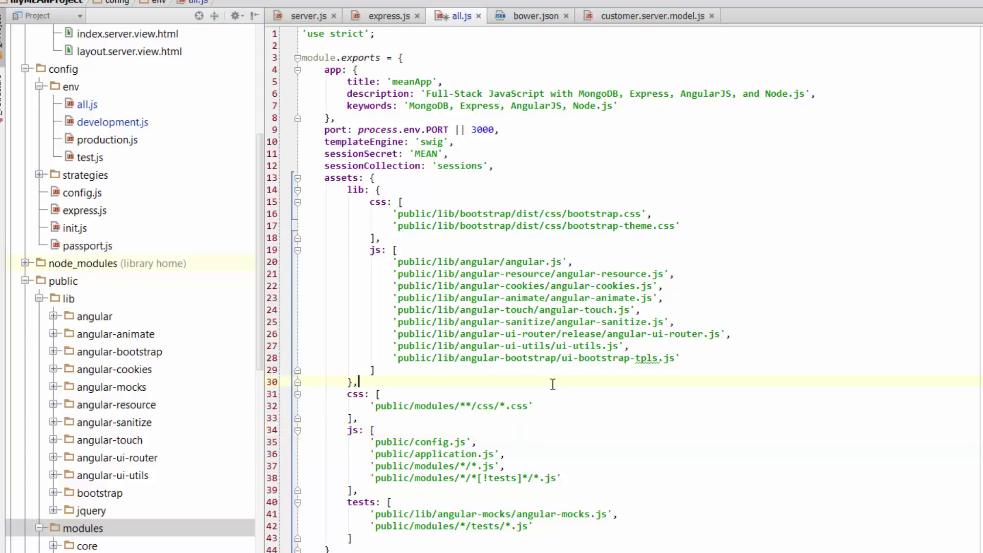
{"action": "mouse_move", "coordinate": [592, 278]}
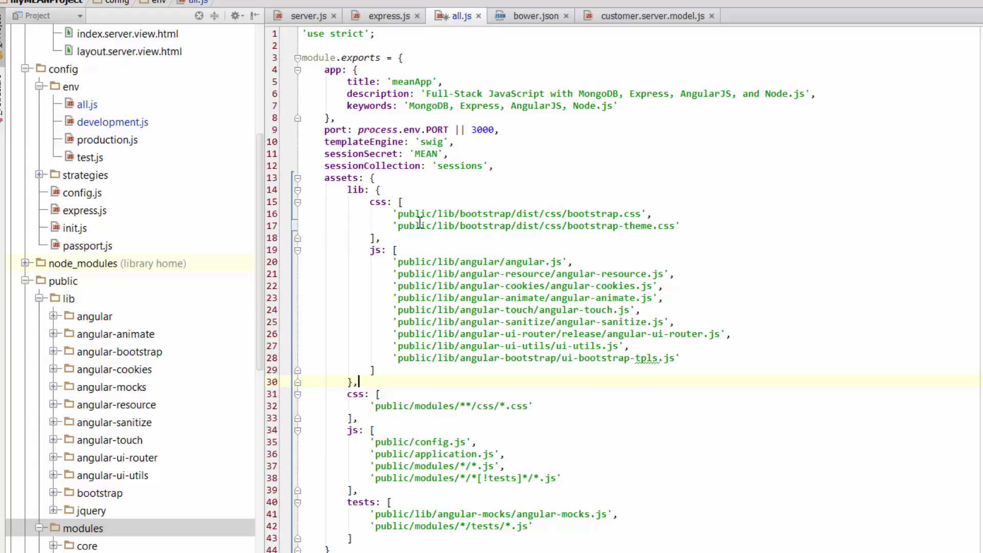
{"action": "mouse_move", "coordinate": [487, 277]}
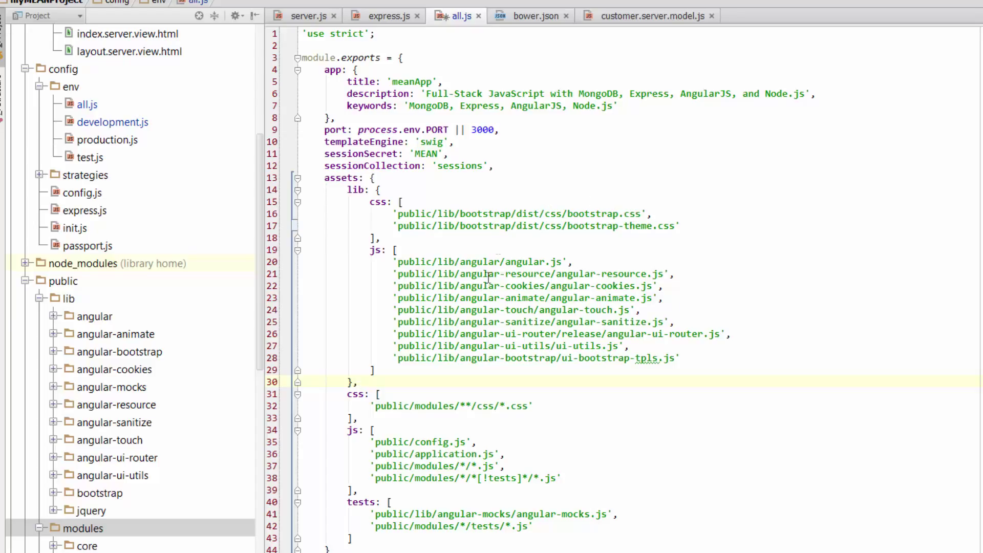
{"action": "mouse_move", "coordinate": [629, 227]}
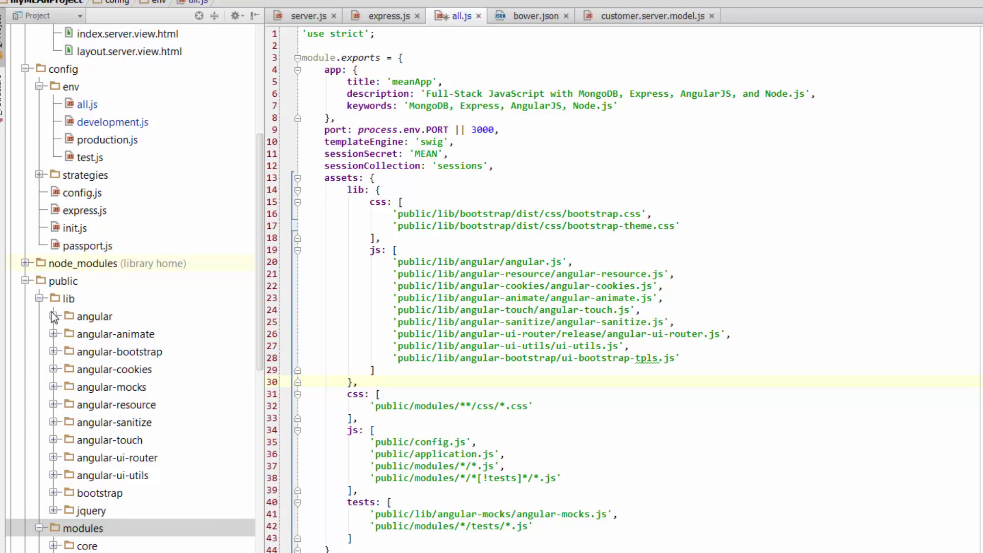
{"action": "left_click", "coordinate": [53, 316]}
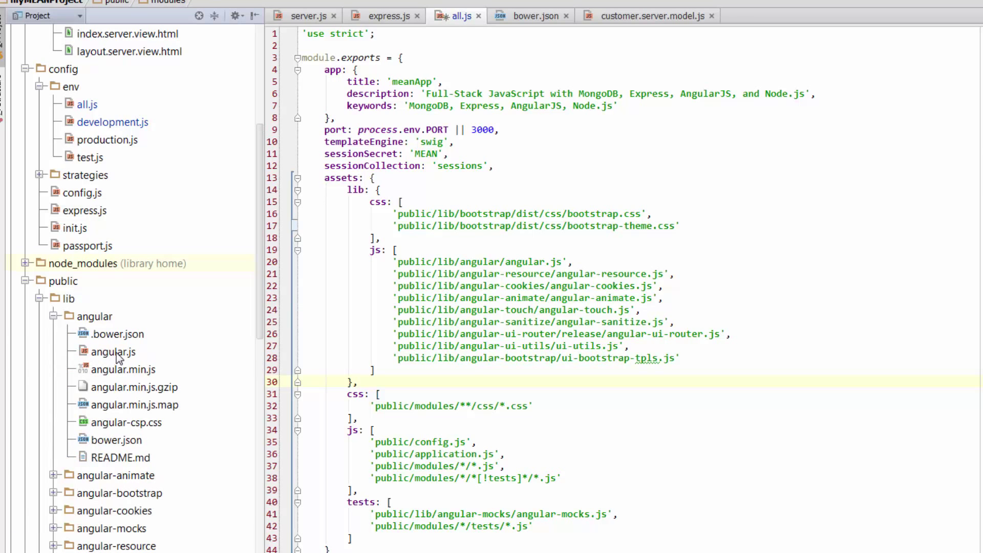
{"action": "left_click", "coordinate": [111, 351]}
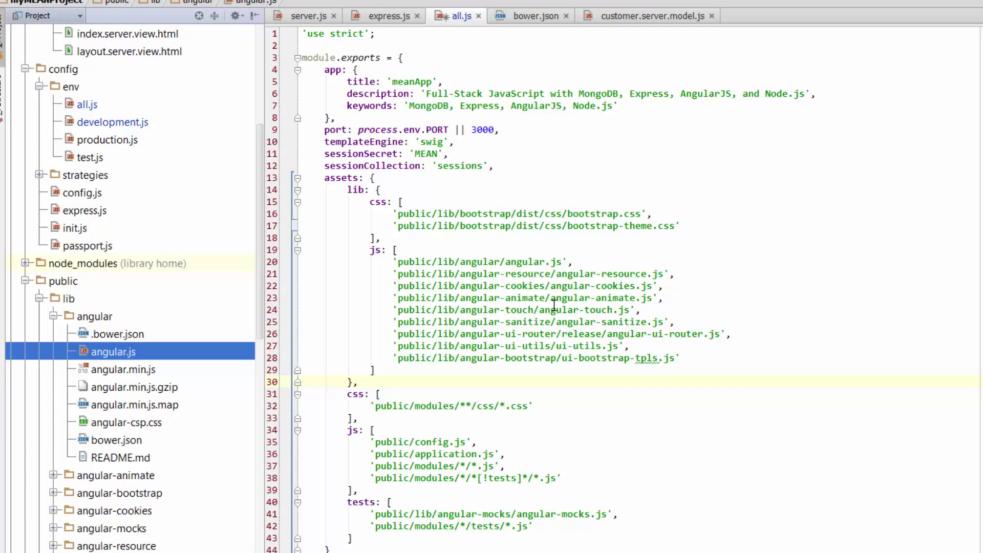
{"action": "mouse_move", "coordinate": [533, 264]}
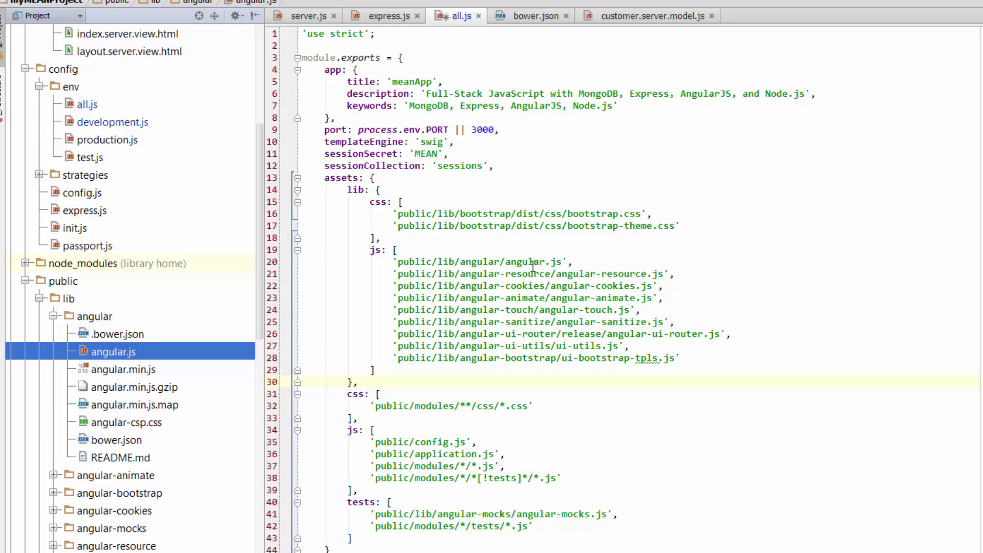
{"action": "left_click", "coordinate": [119, 370]}
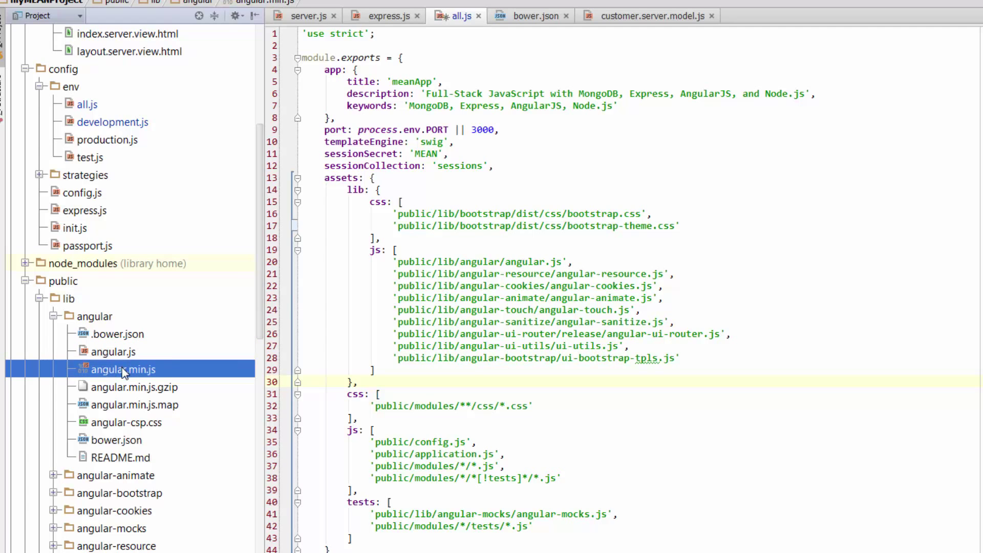
{"action": "mouse_move", "coordinate": [186, 359]}
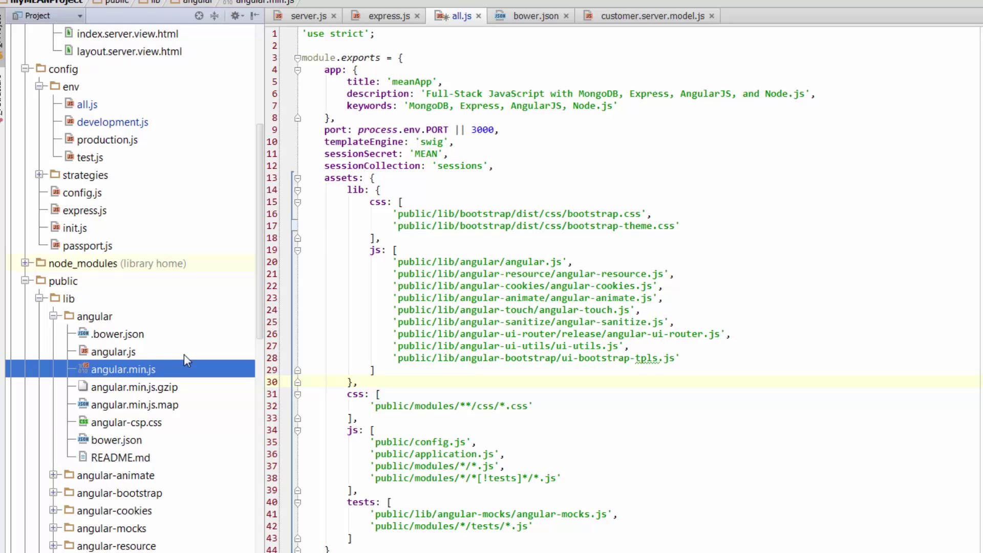
{"action": "mouse_move", "coordinate": [127, 148]}
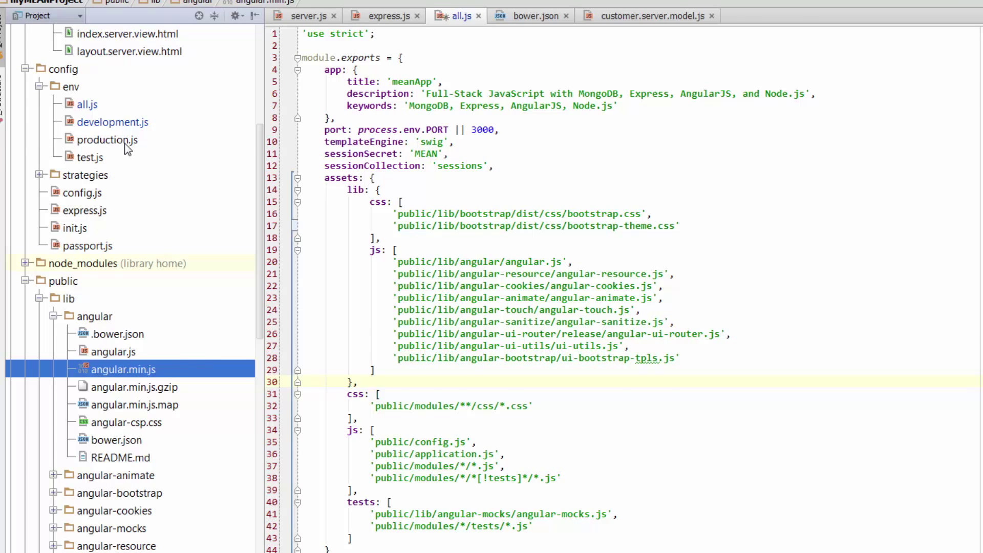
Bring up config/env/production.js and point to its minified angular path in the lib assets.
{"action": "left_click", "coordinate": [107, 140]}
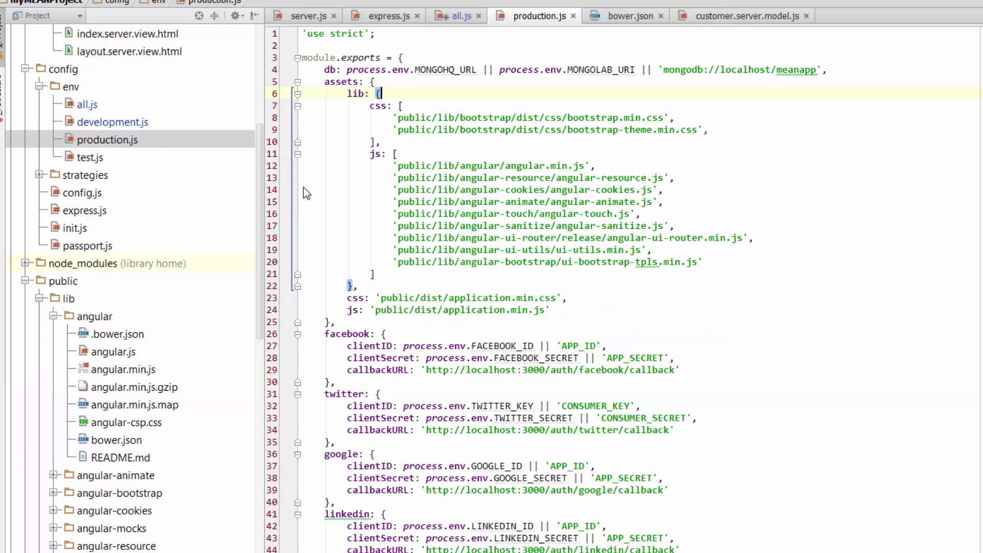
{"action": "left_click", "coordinate": [460, 309]}
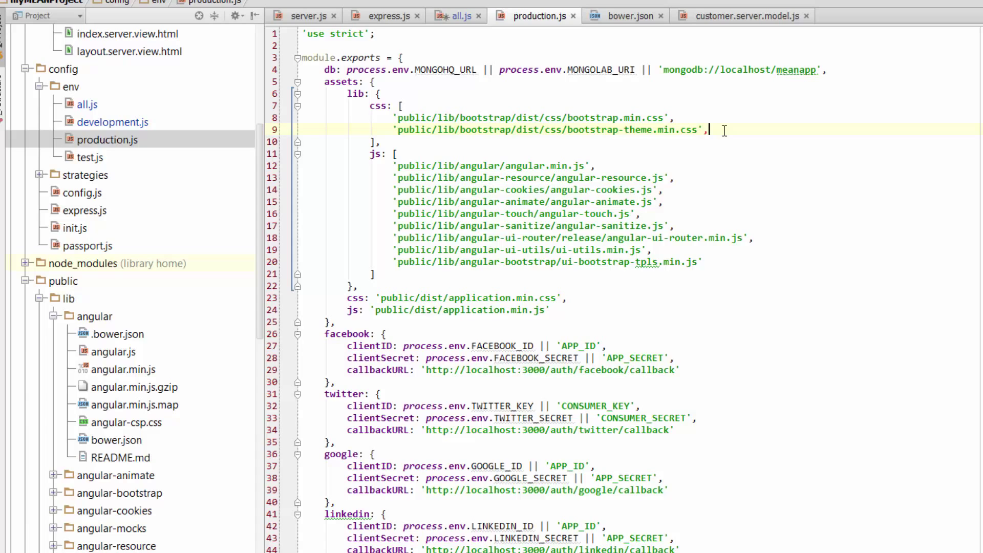
{"action": "key", "text": "Backspace"}
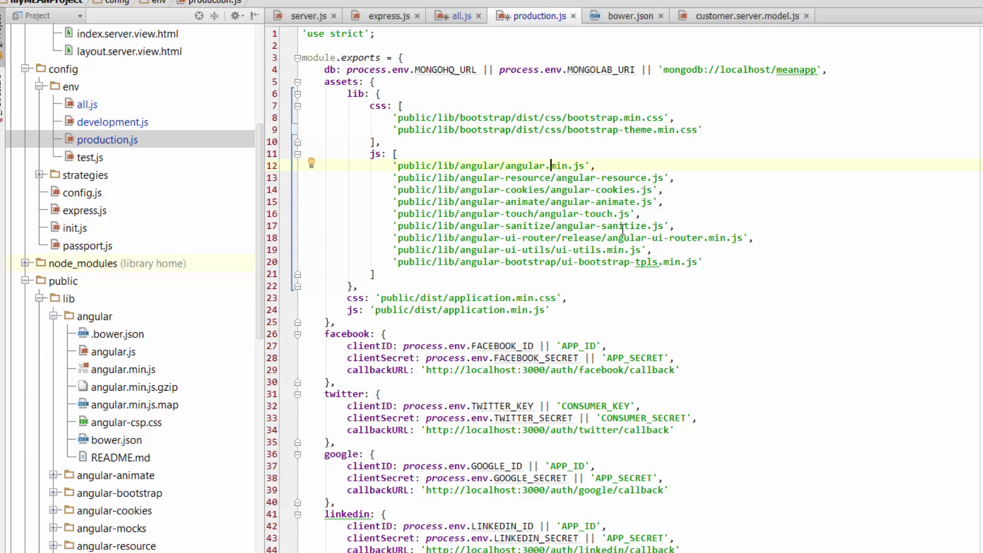
{"action": "left_click", "coordinate": [706, 262]}
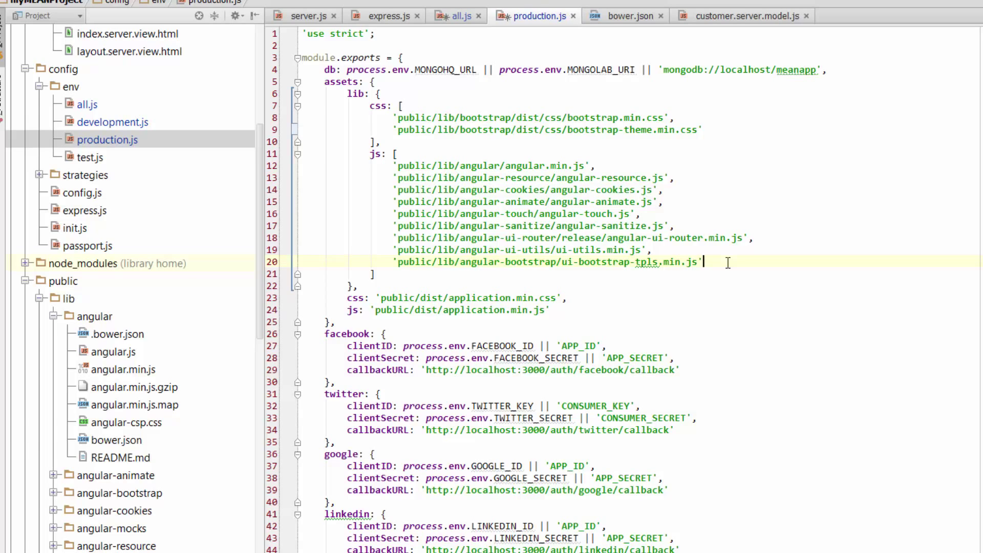
{"action": "mouse_move", "coordinate": [604, 282]}
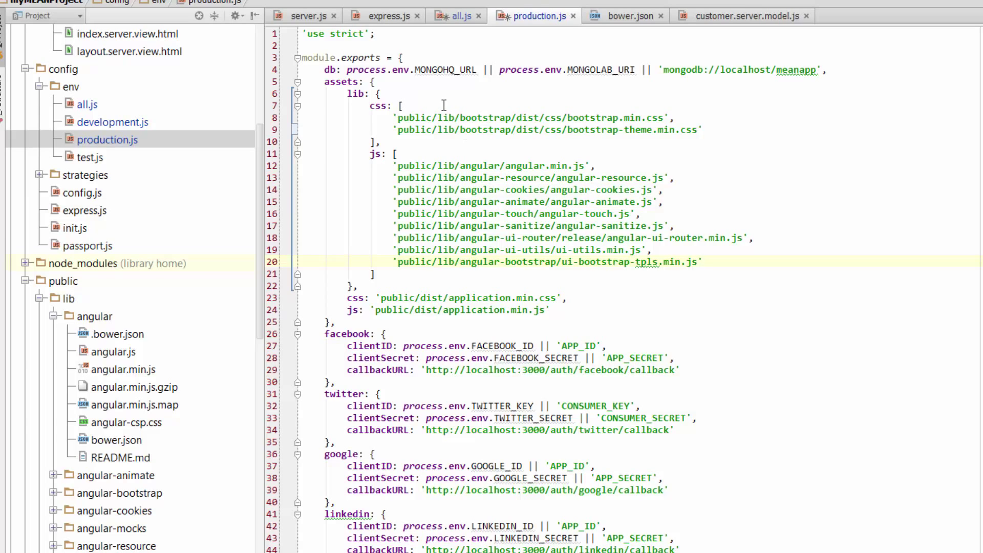
{"action": "mouse_move", "coordinate": [456, 80]}
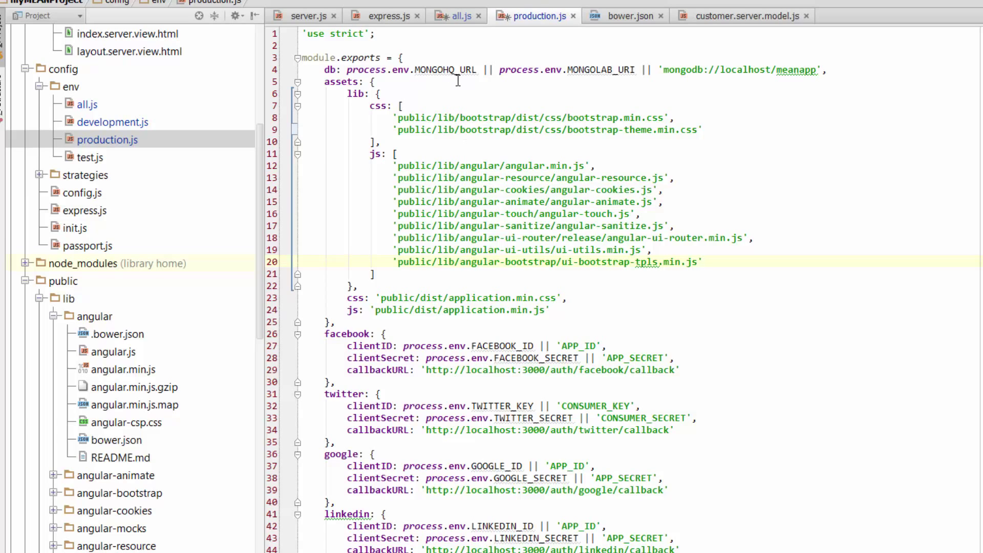
{"action": "mouse_move", "coordinate": [475, 83]}
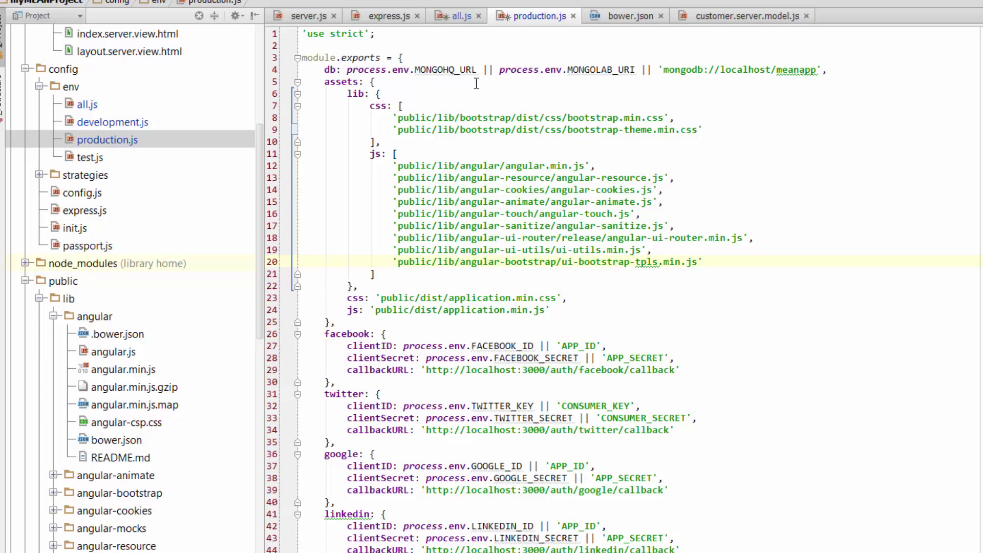
{"action": "mouse_move", "coordinate": [362, 70]}
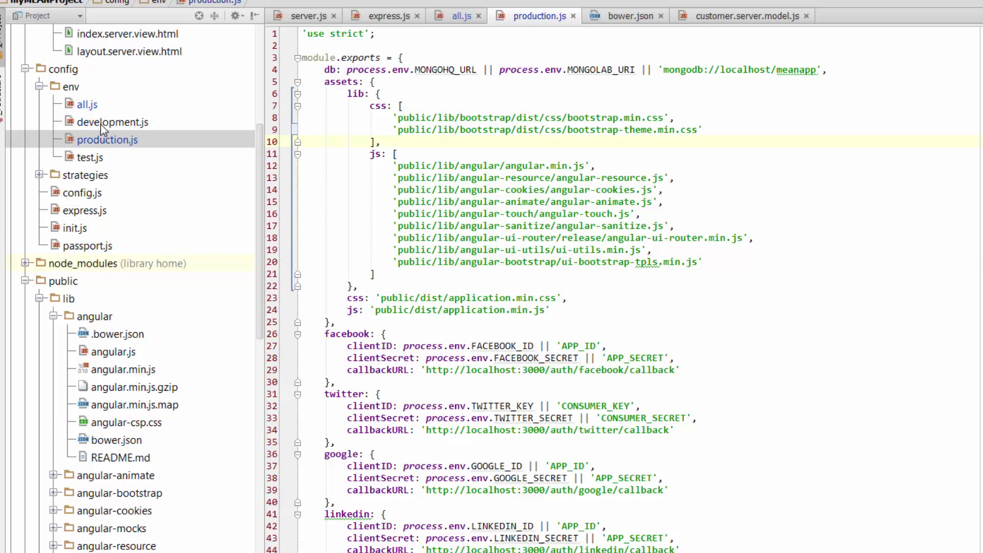
Bring up config/env/development.js, then return to production.js's MongoDB connection string.
{"action": "left_click", "coordinate": [115, 122]}
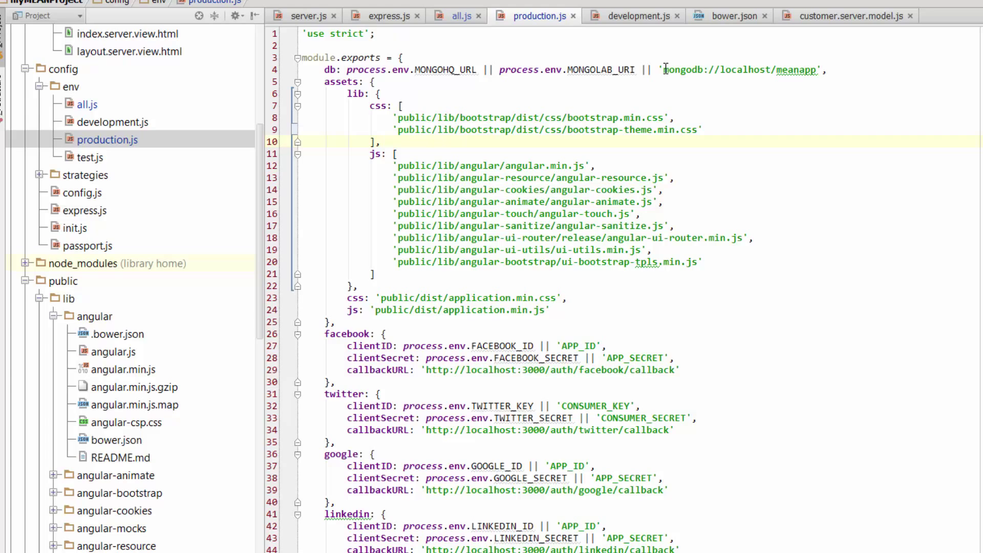
{"action": "left_click", "coordinate": [381, 142]}
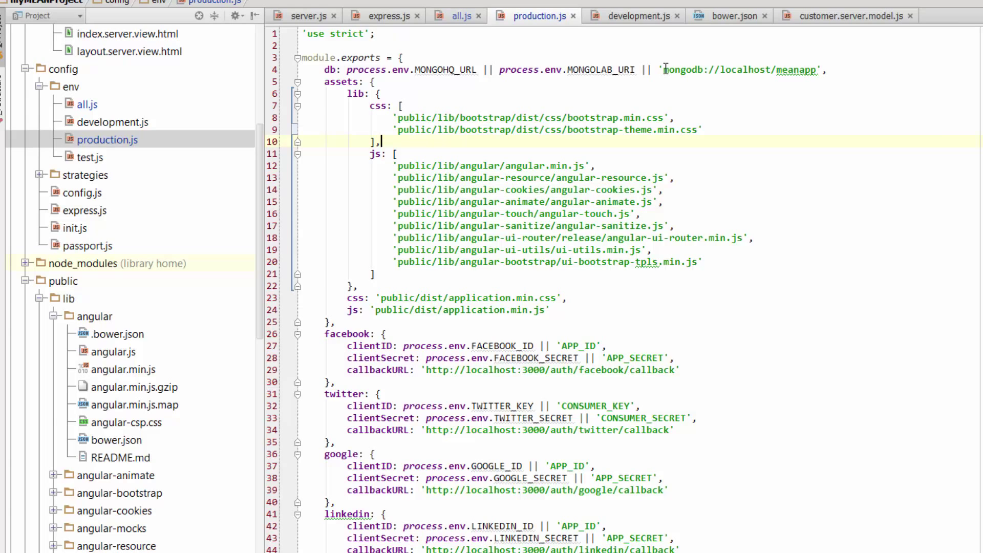